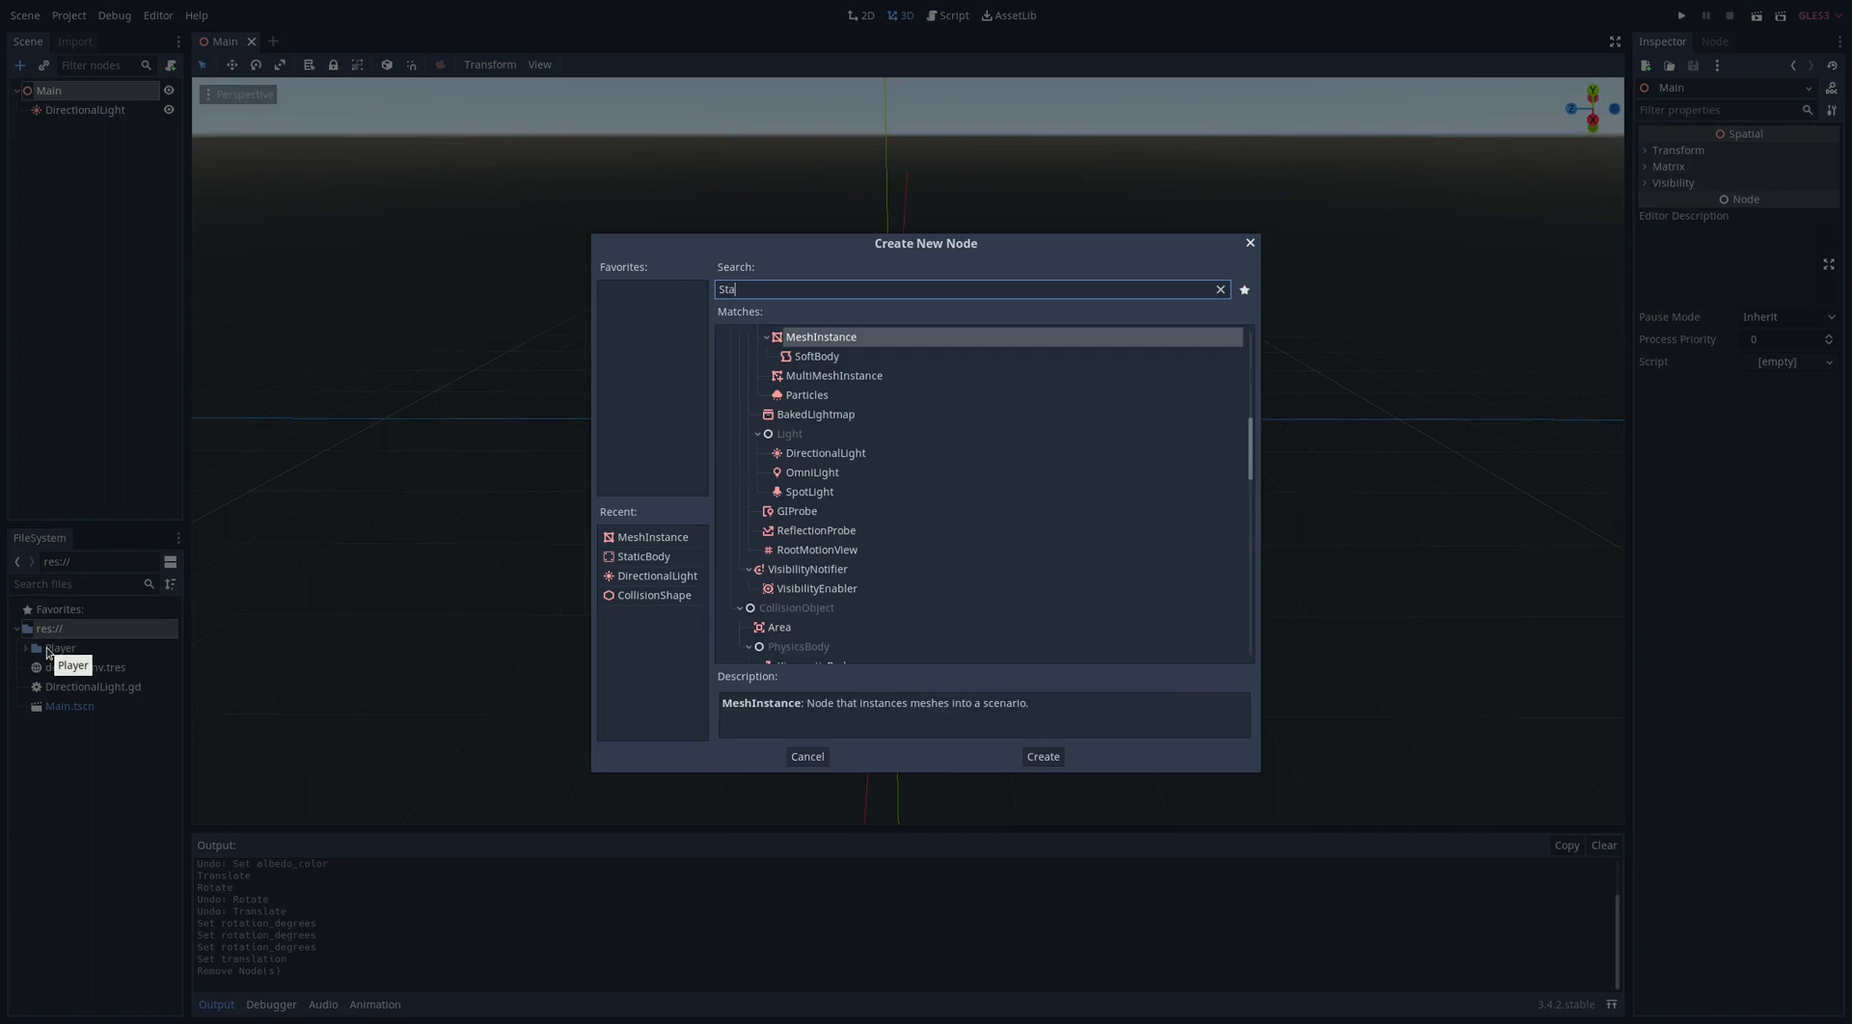
# Add a Terrain StaticBody and attach a tool script with export(bool) var generate_mesh setget
pyautogui.click(1040, 756)
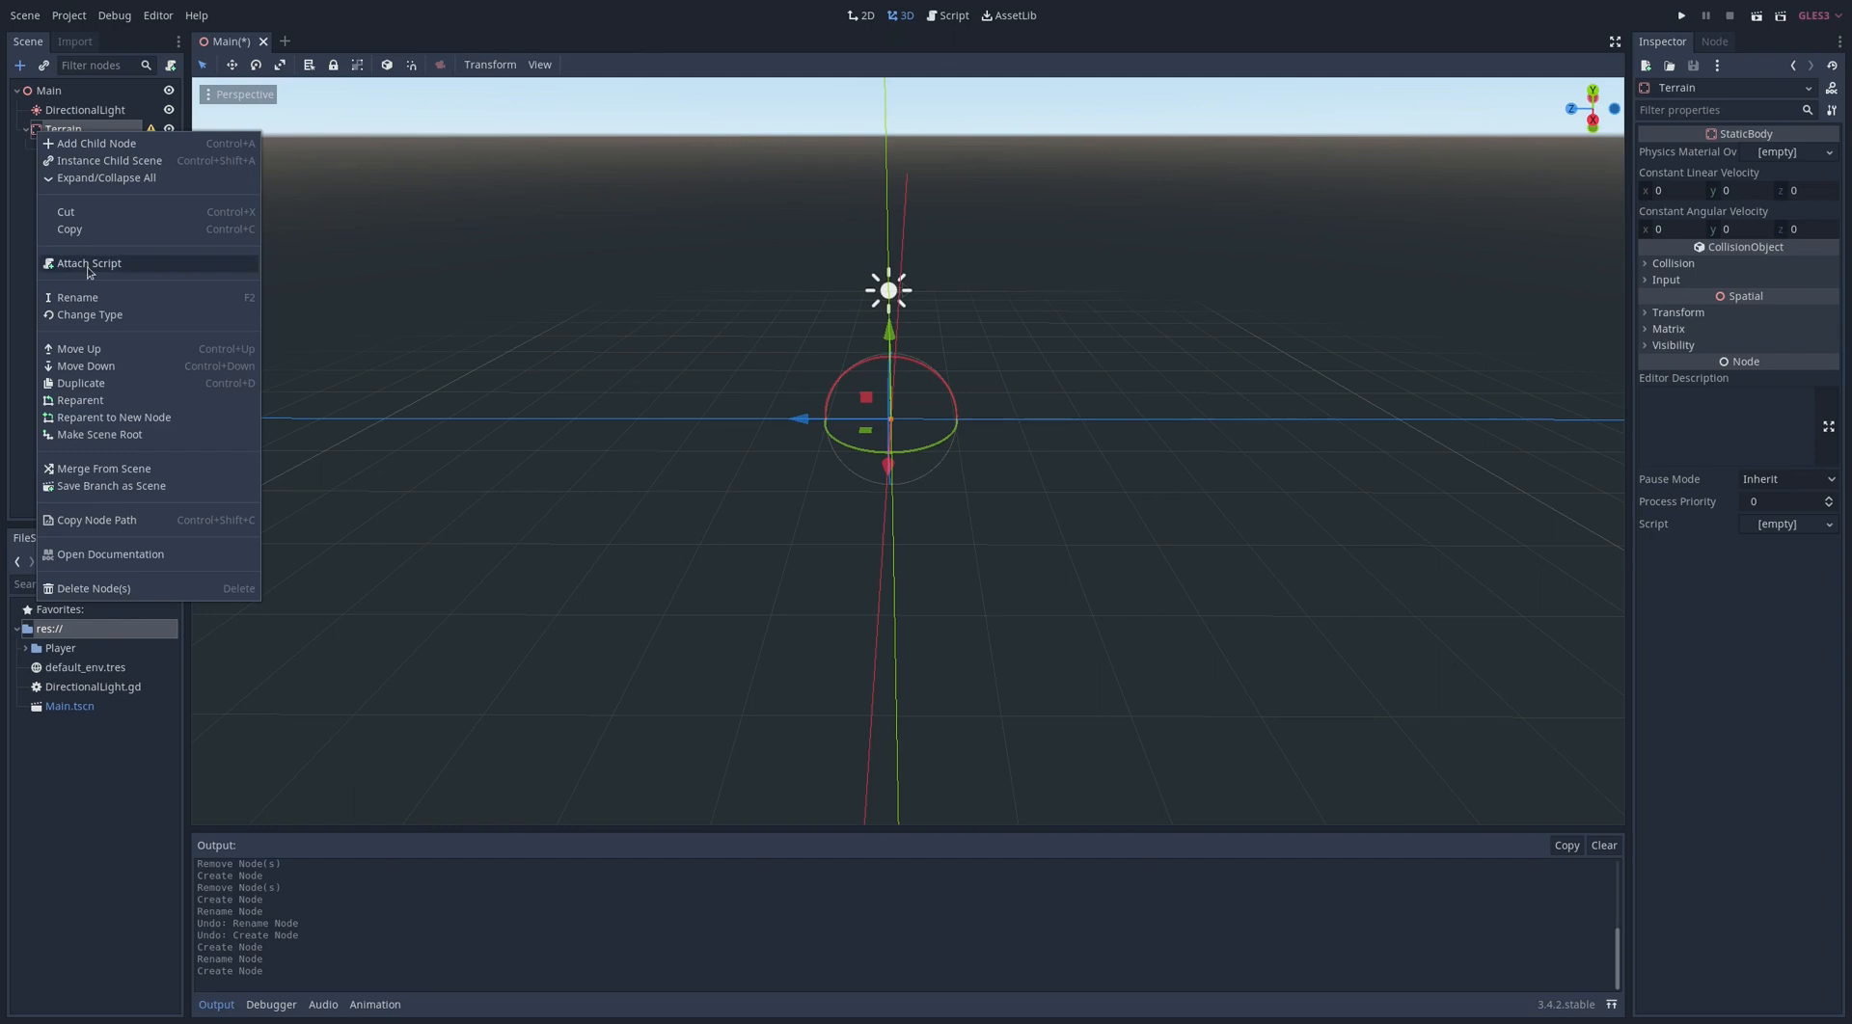
pyautogui.click(89, 262)
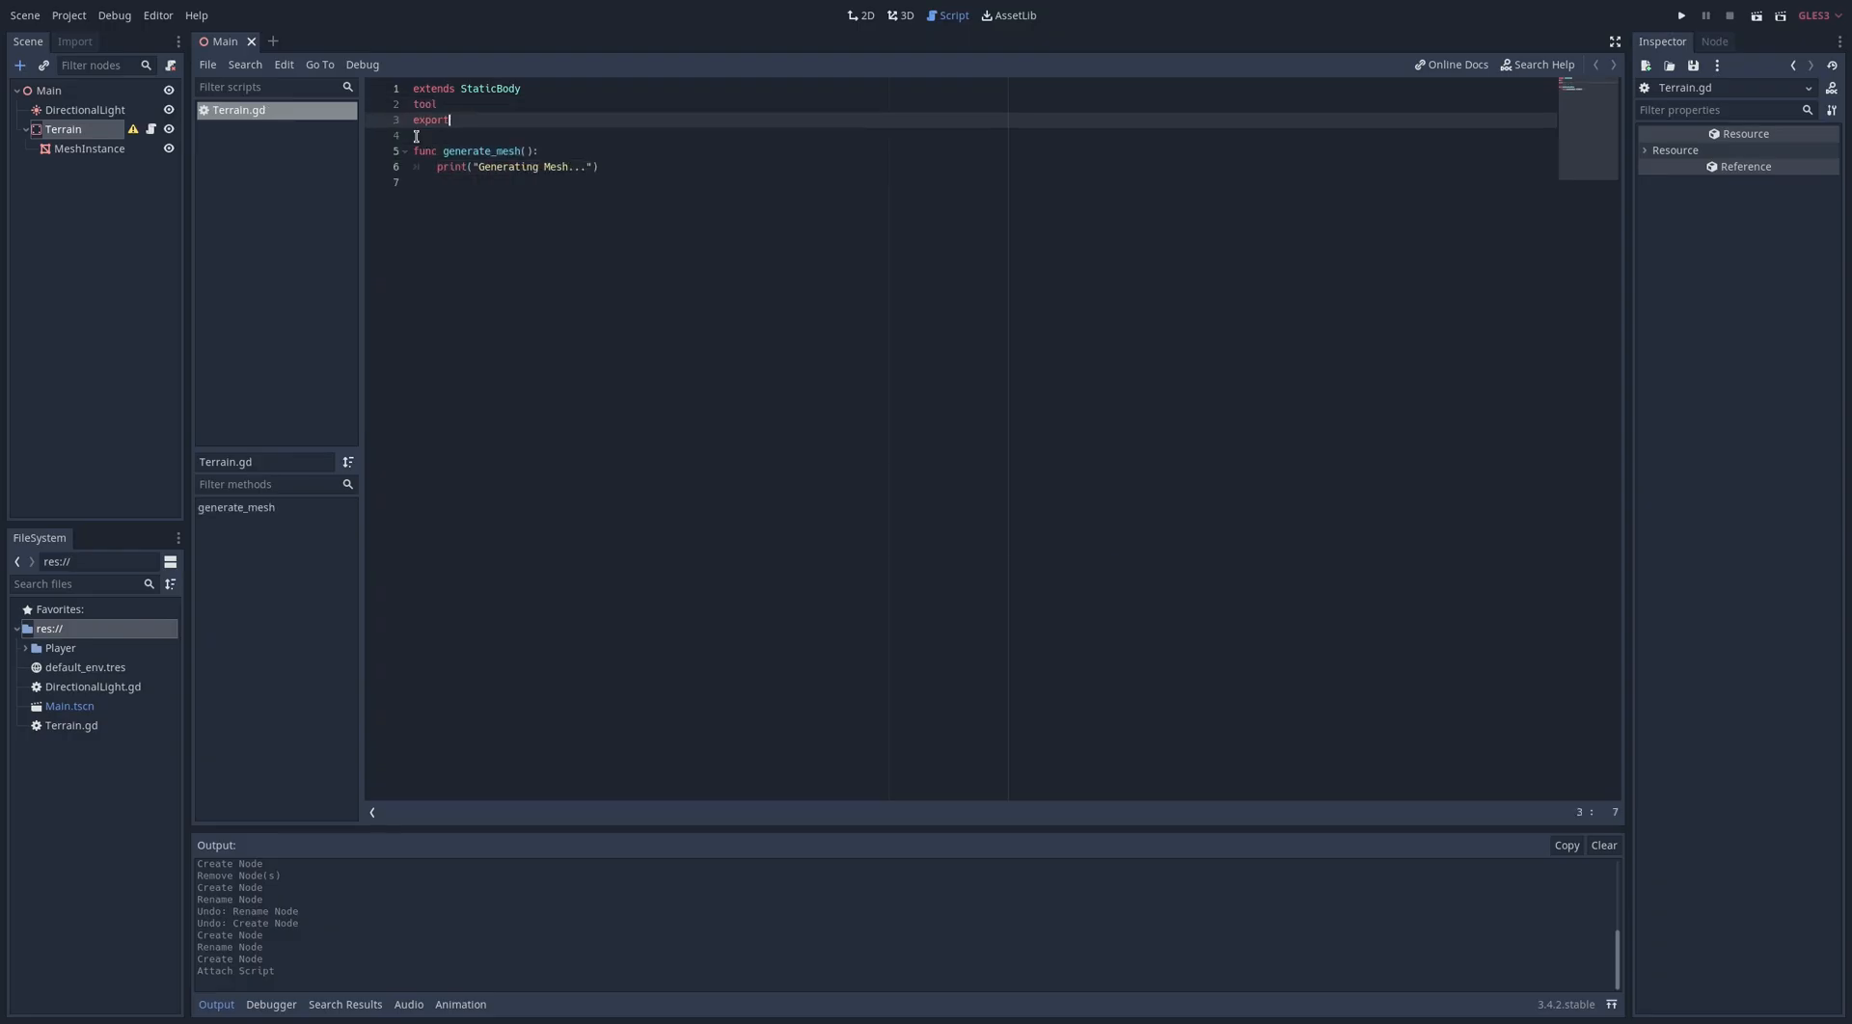
pyautogui.write('(bool) var')
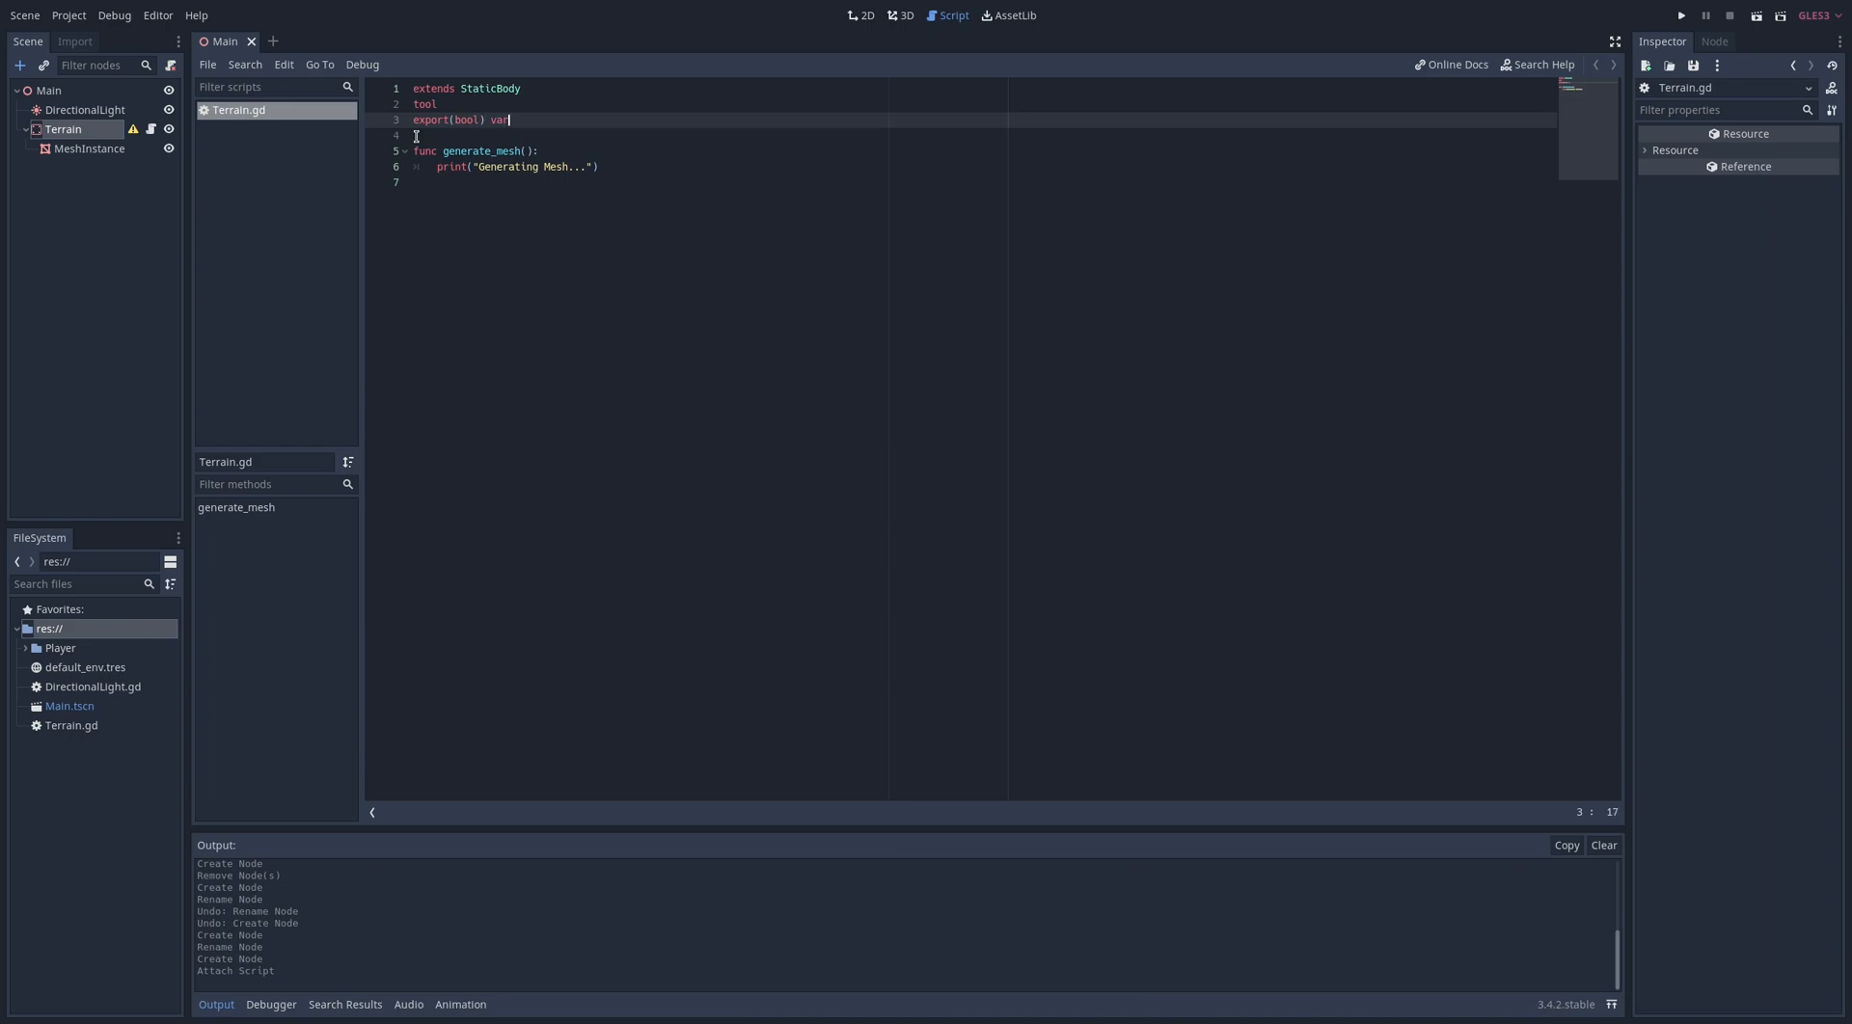
pyautogui.write('generate_mesh')
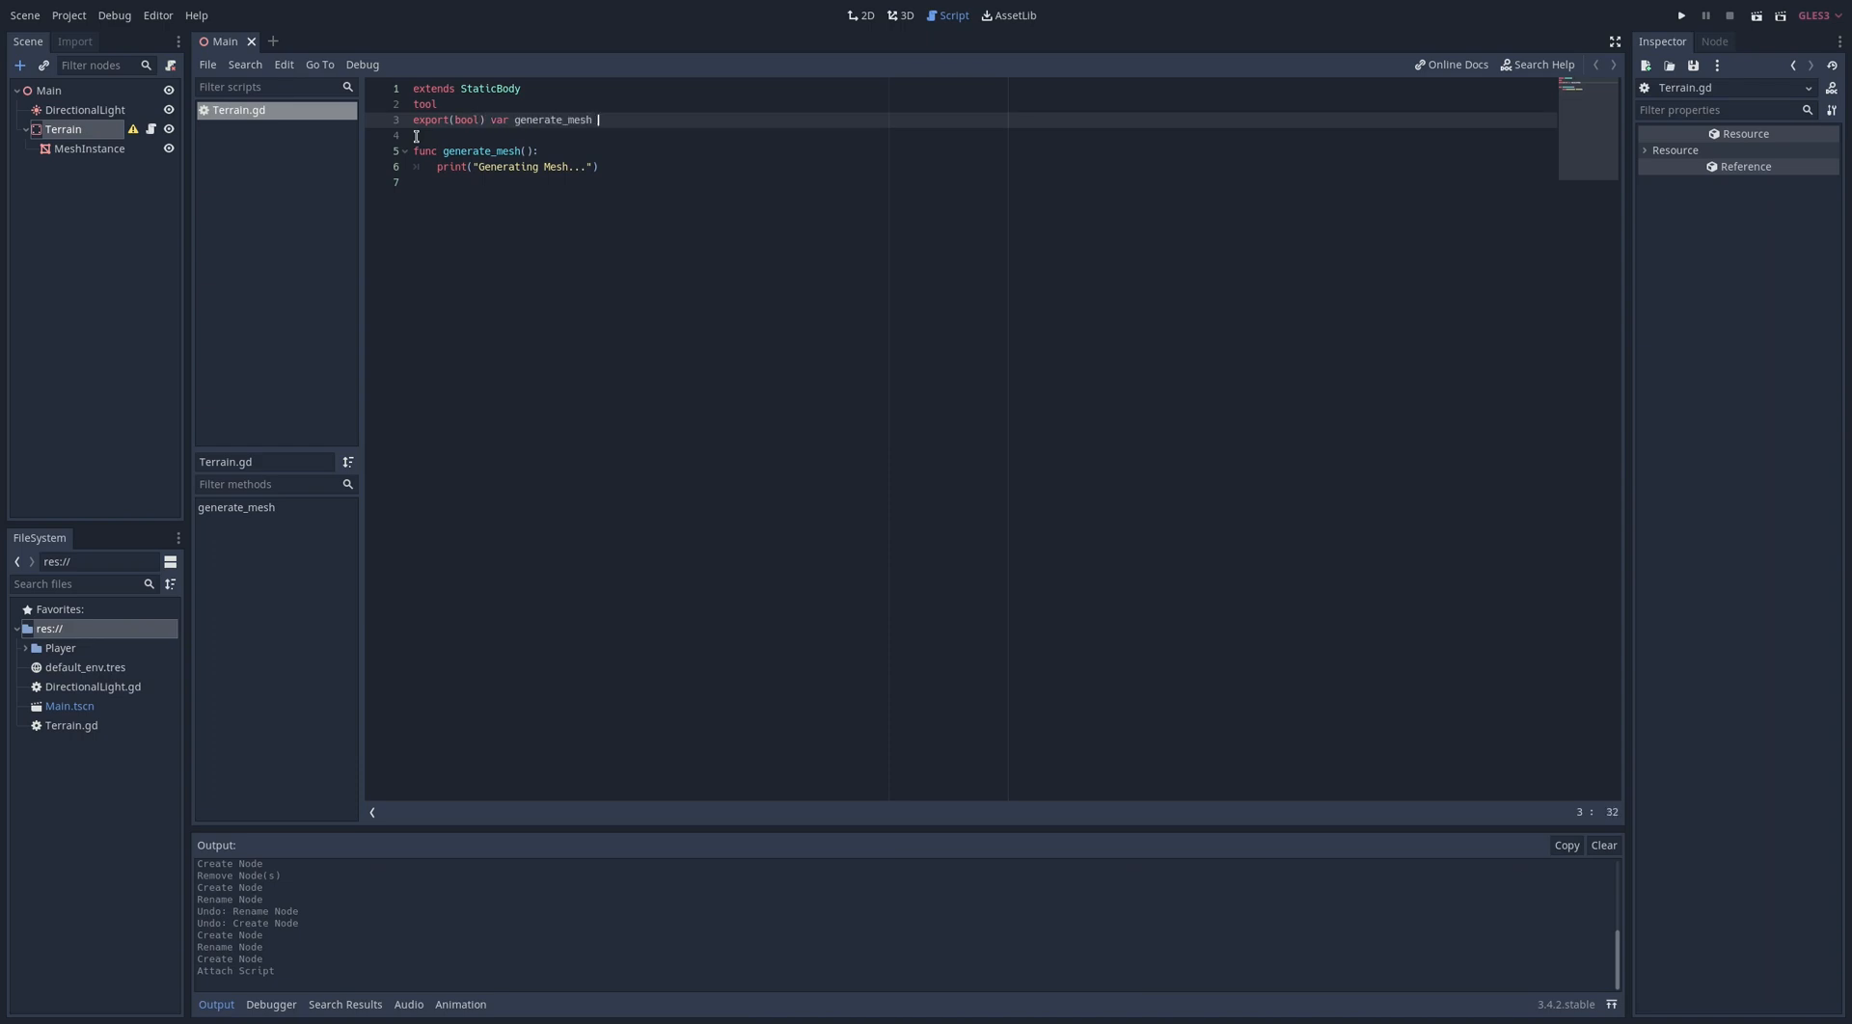
pyautogui.write('setget gener')
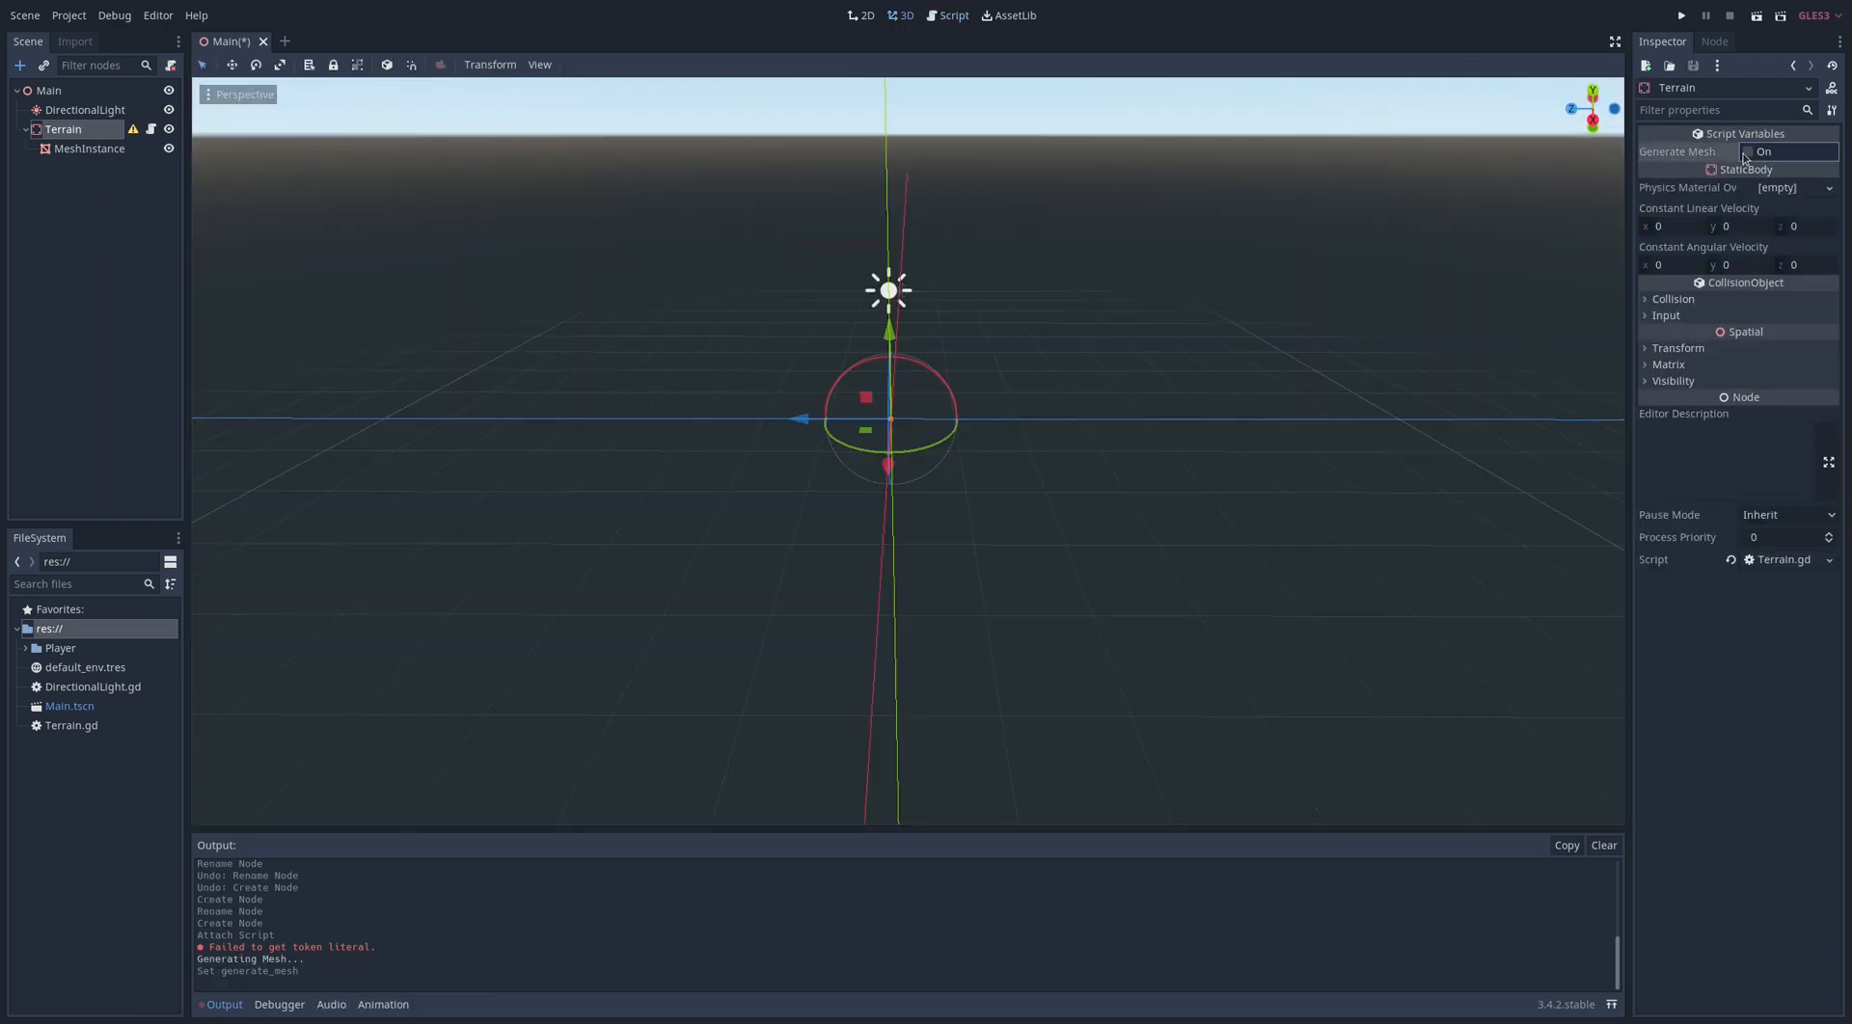
# Create a 4x4 PlaneMesh with 3 subdivisions and assign it to $MeshInstance.mesh
pyautogui.click(1749, 152)
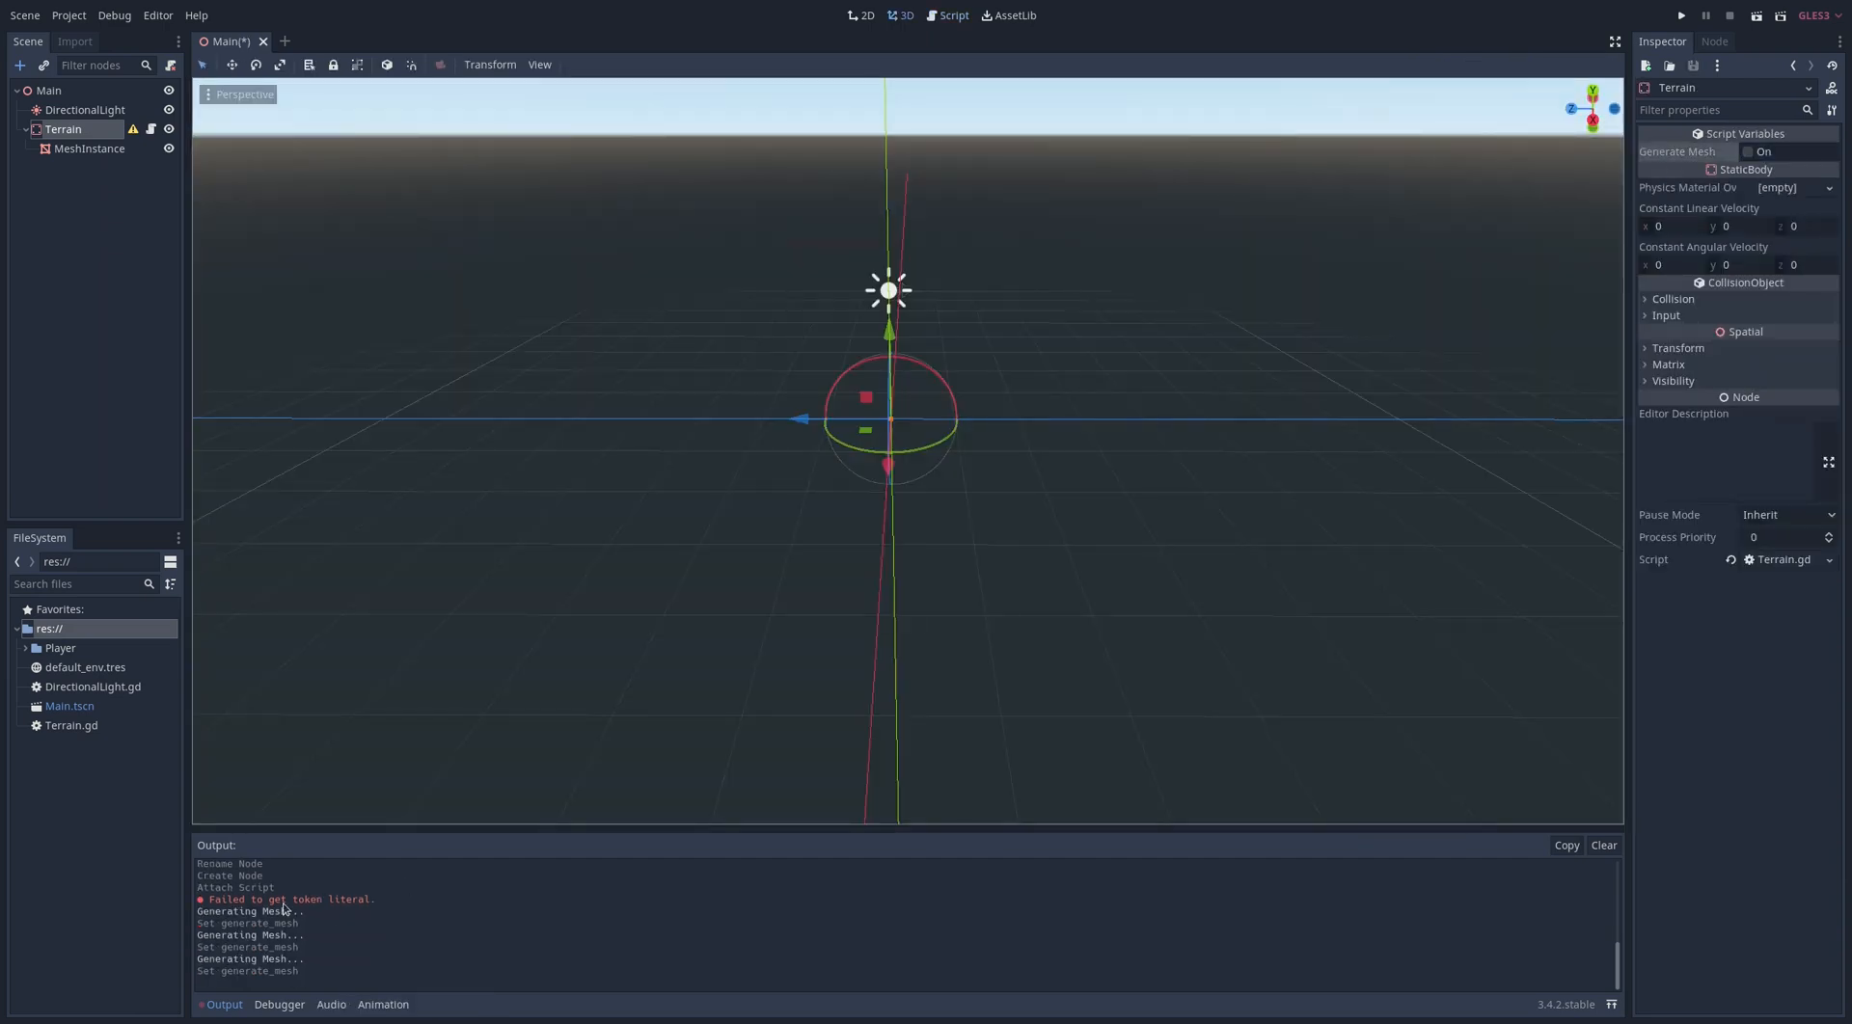
pyautogui.click(952, 15)
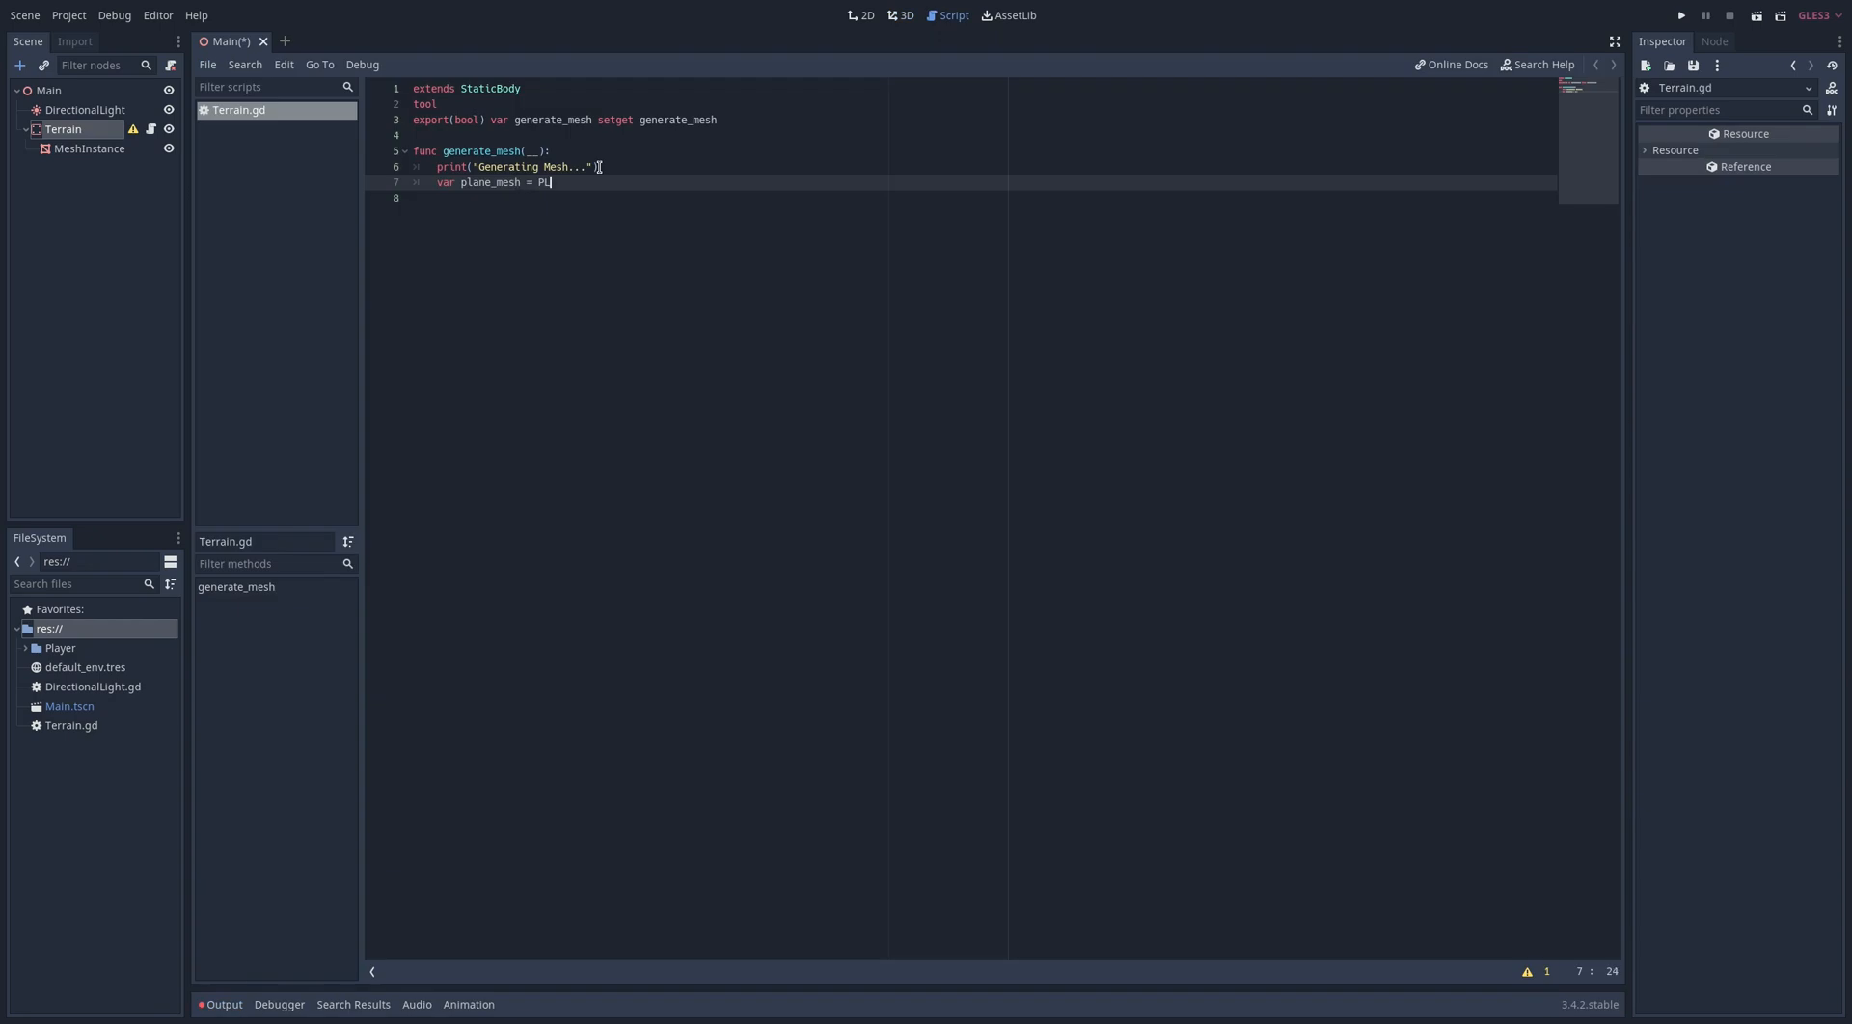
pyautogui.write('aneMesh.new(')
pyautogui.click(984, 196)
pyautogui.write('plane_mesh.size = Vector2(4,4')
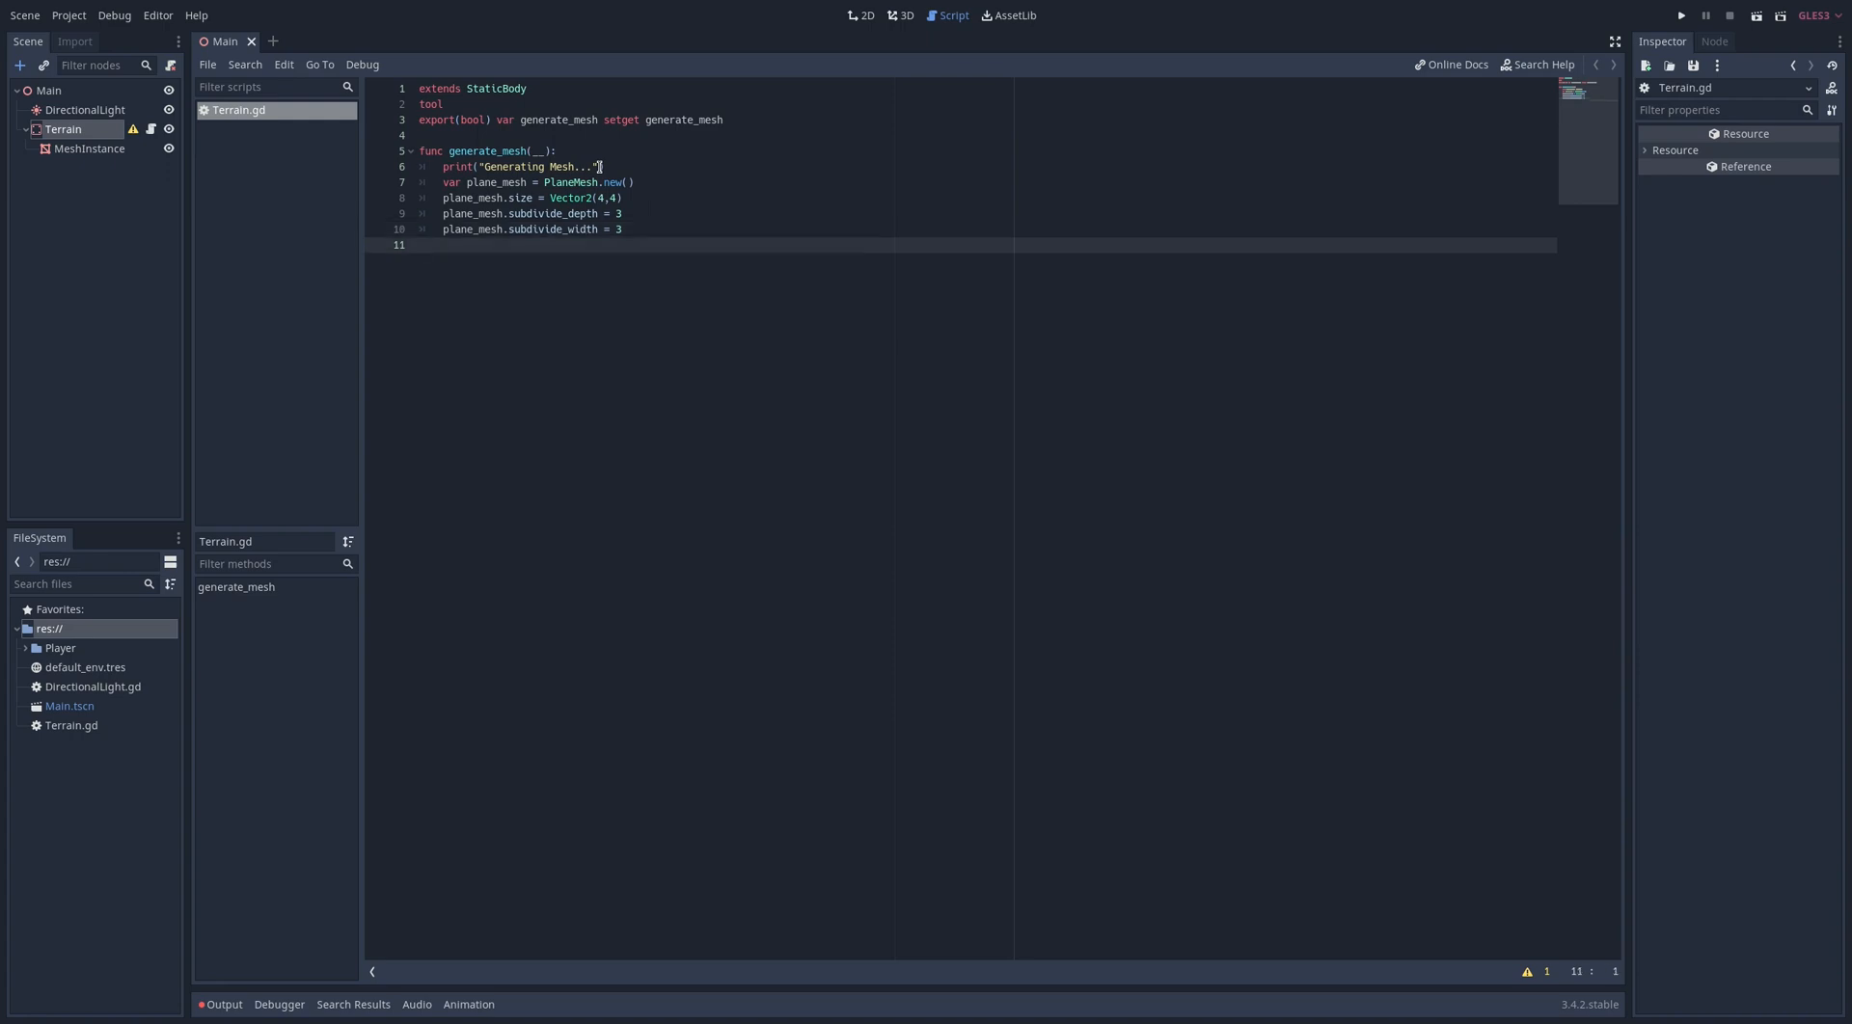
pyautogui.write('$MeshInstance.mesh')
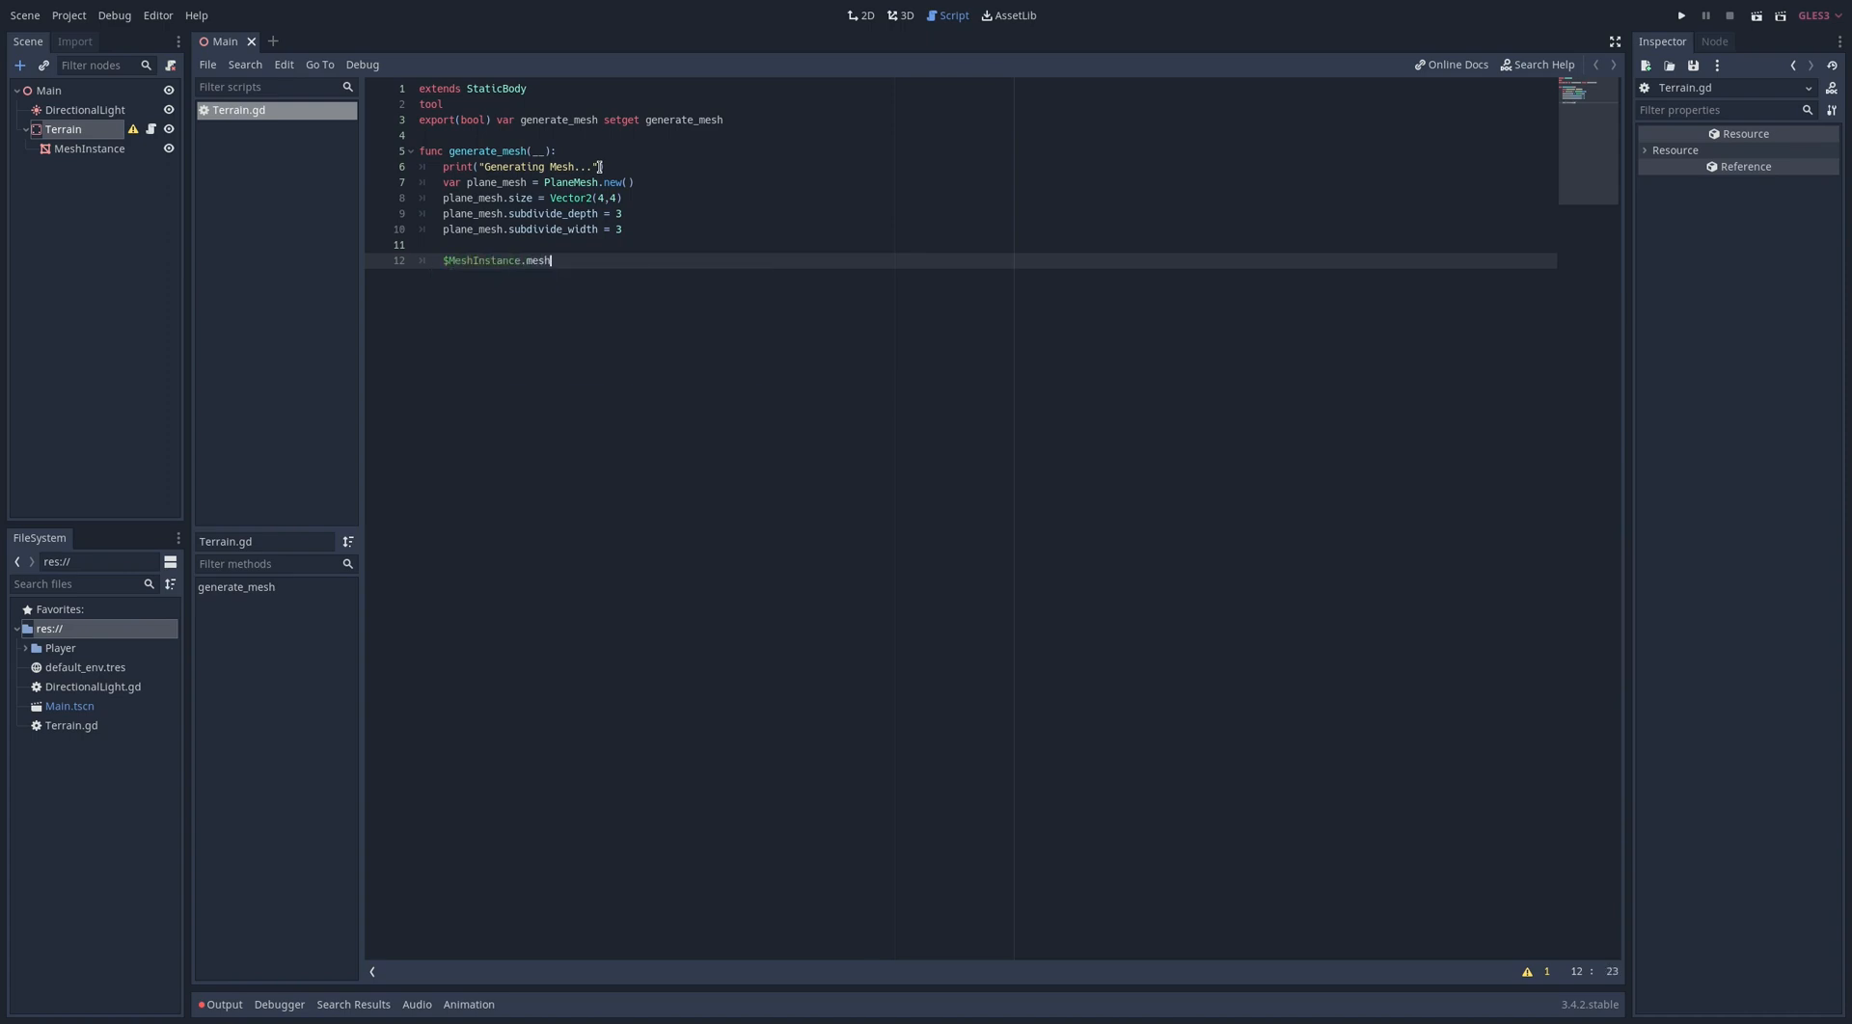
pyautogui.write('= plane_mesh')
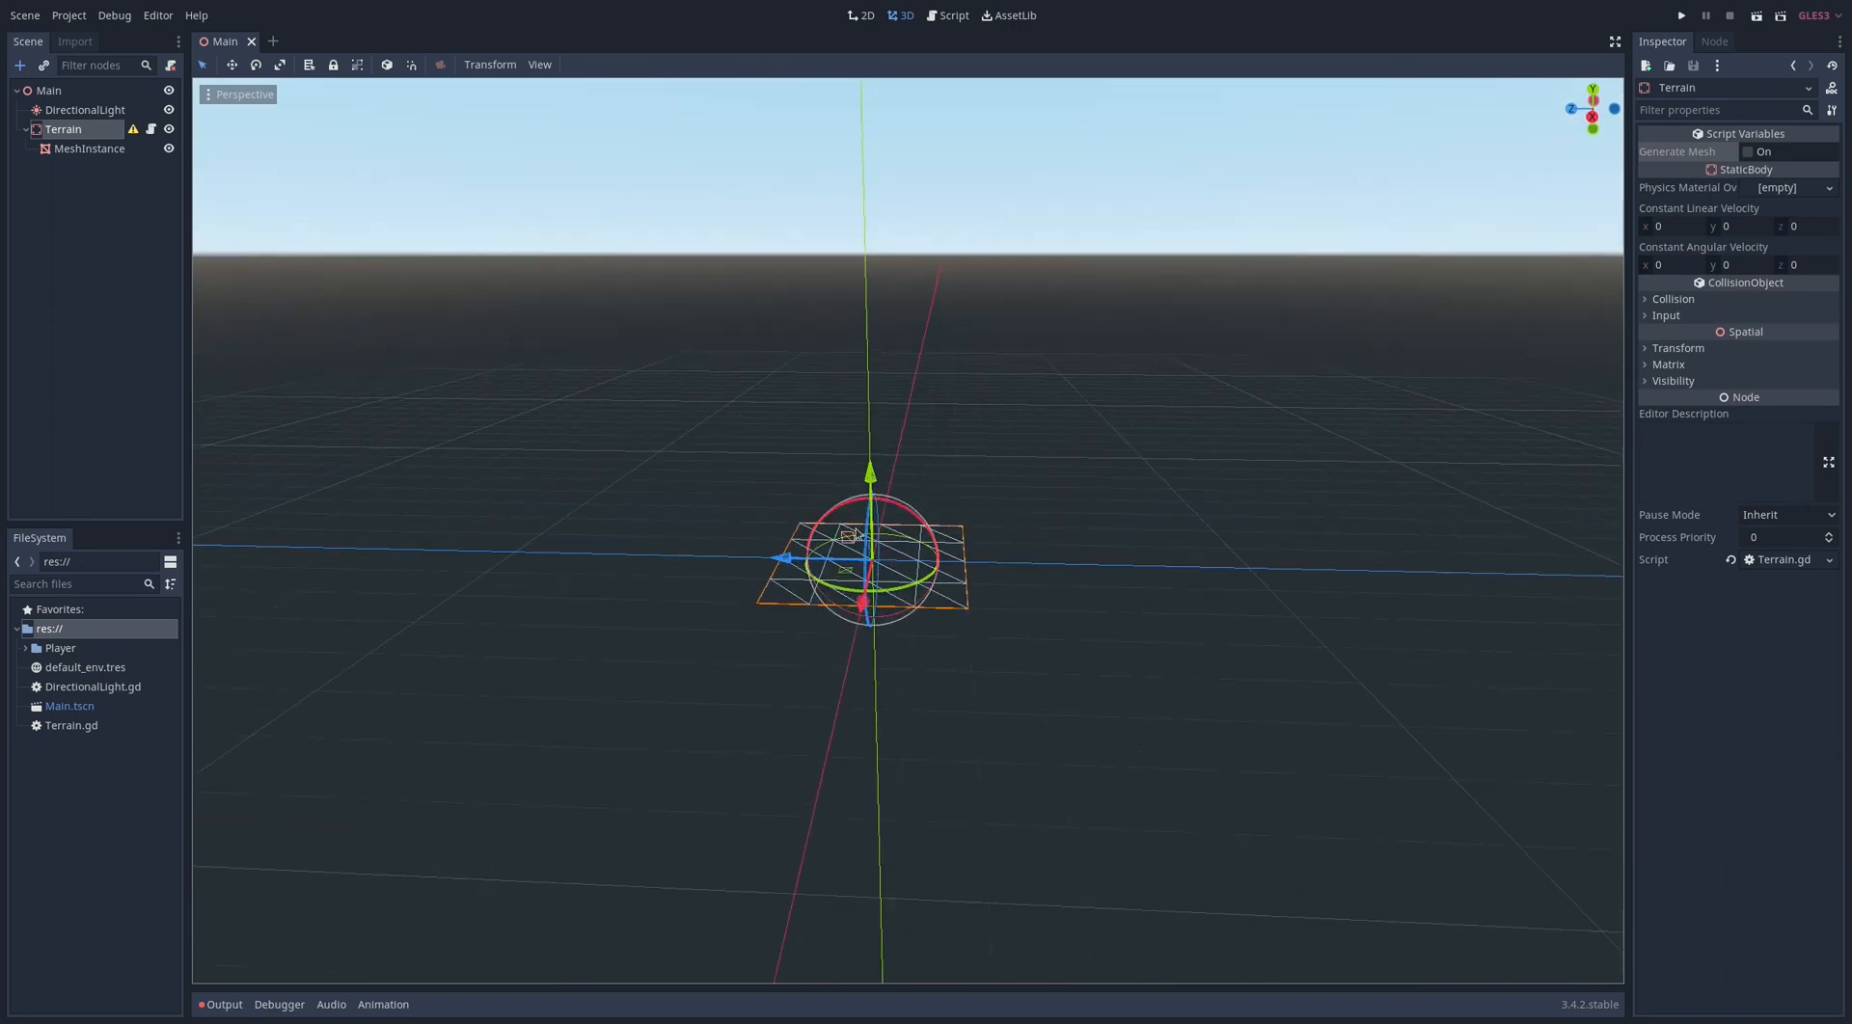
# Give MeshInstance a new SpatialMaterial override with a green albedo colour
pyautogui.click(90, 148)
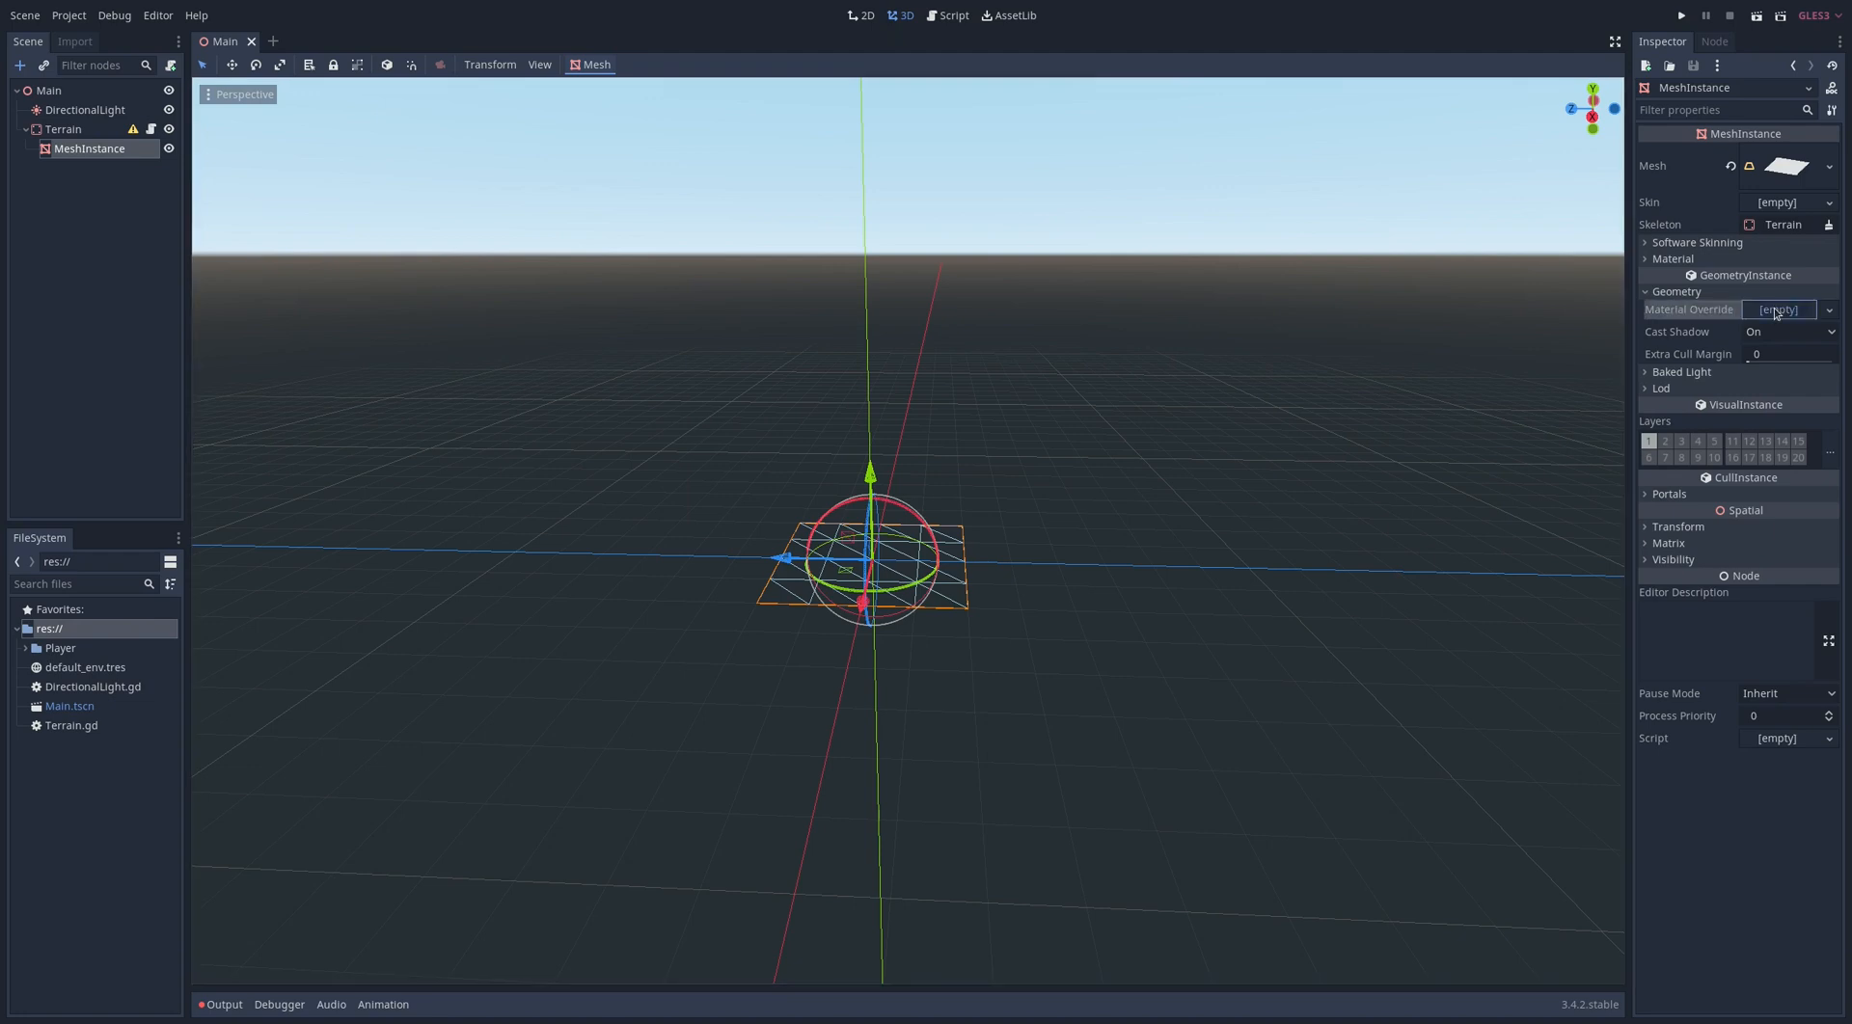
pyautogui.click(1829, 309)
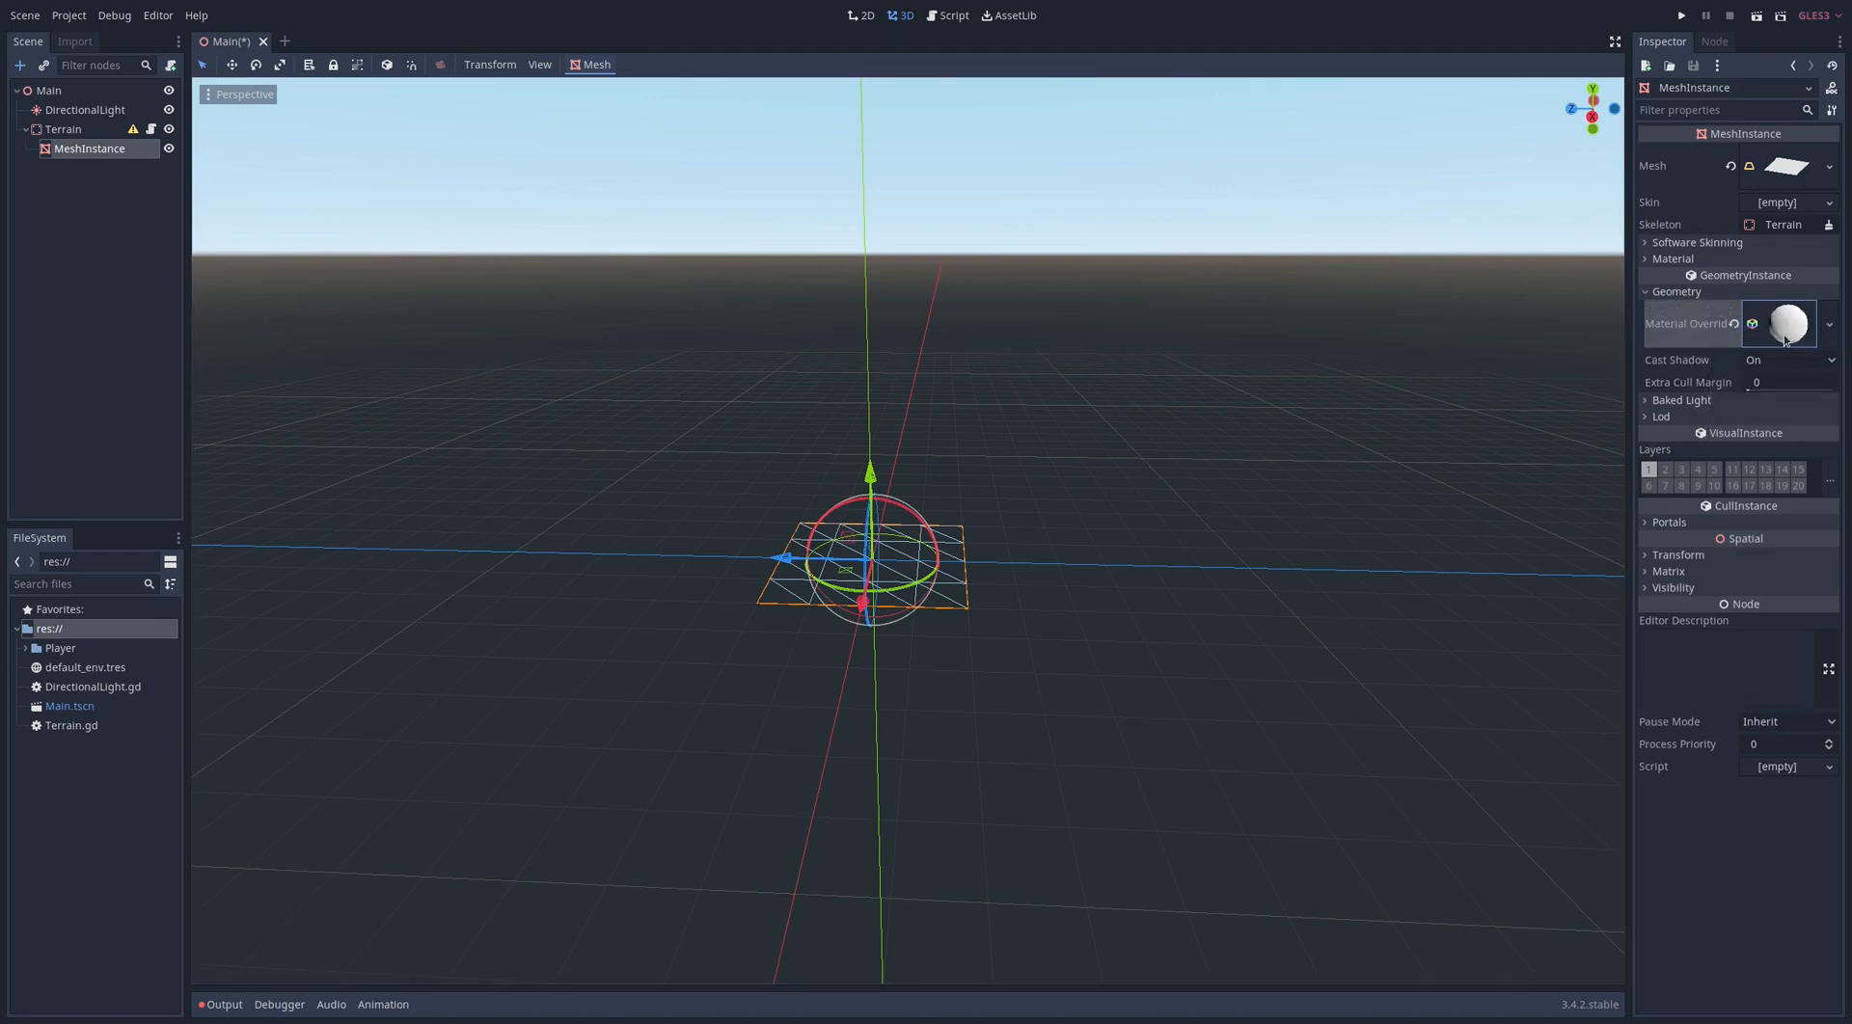
pyautogui.click(1783, 324)
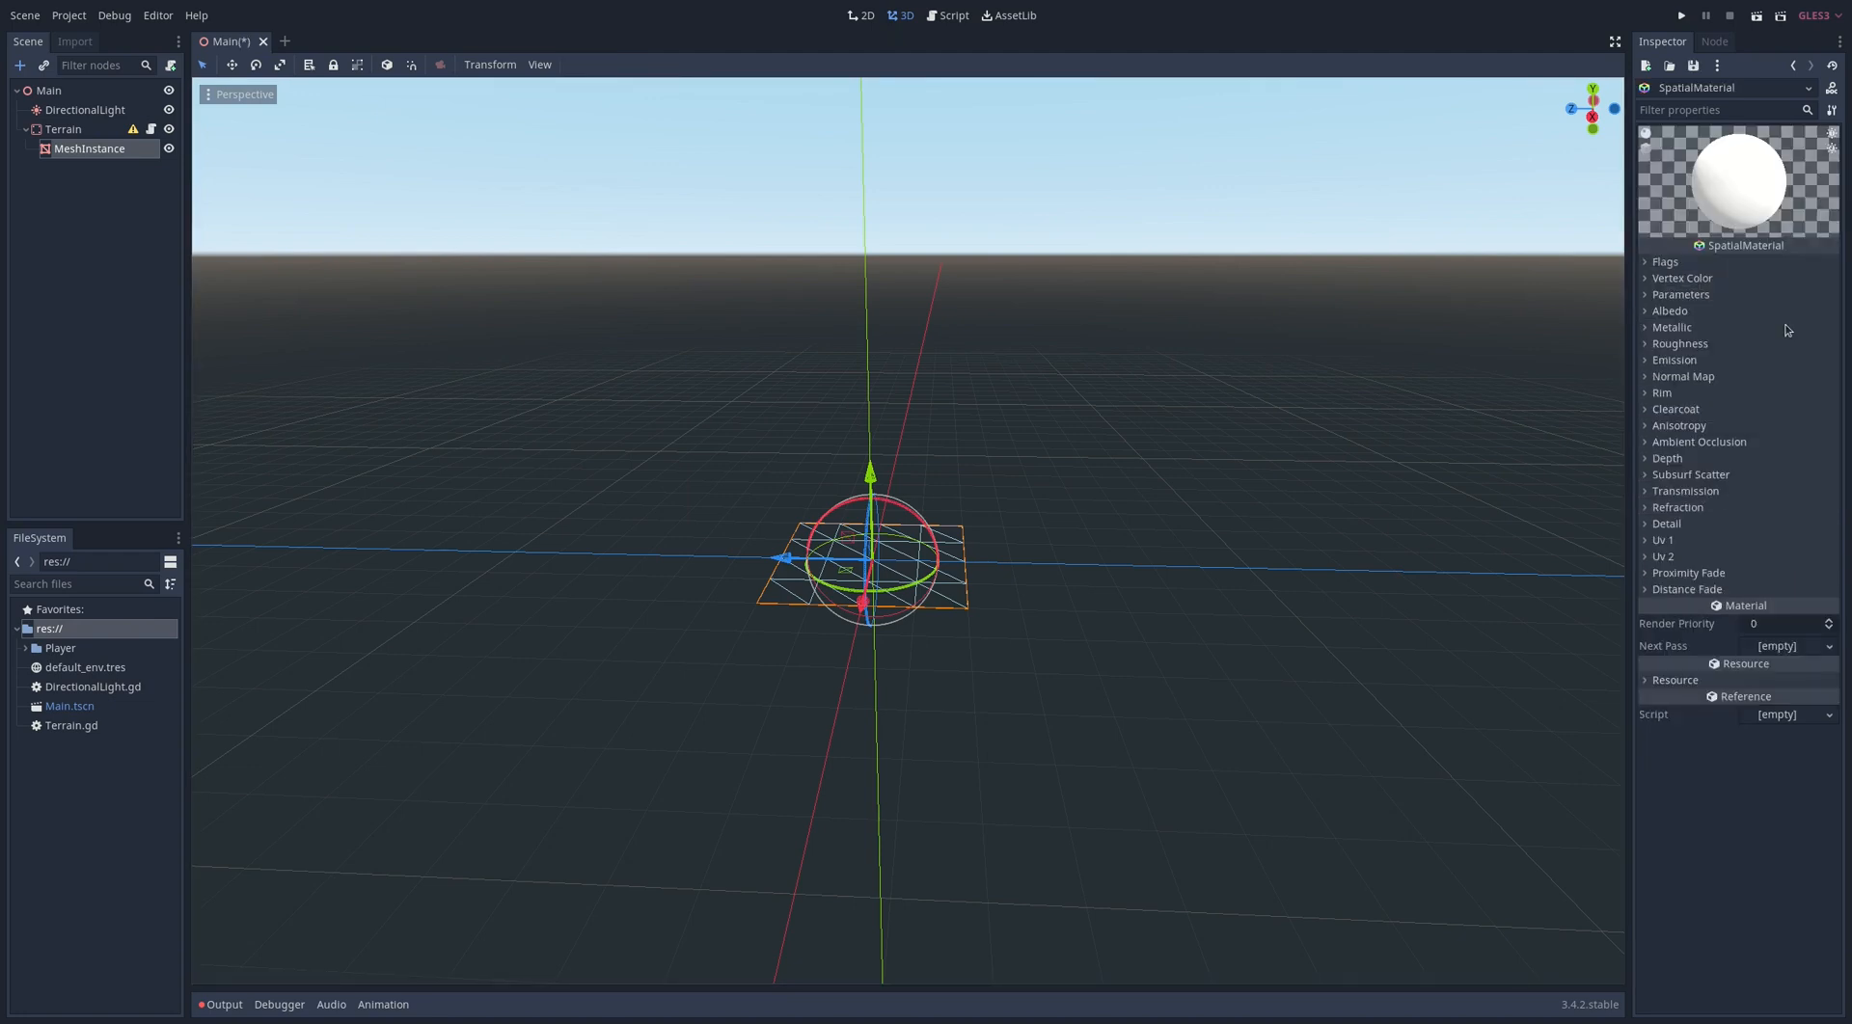
pyautogui.click(1668, 310)
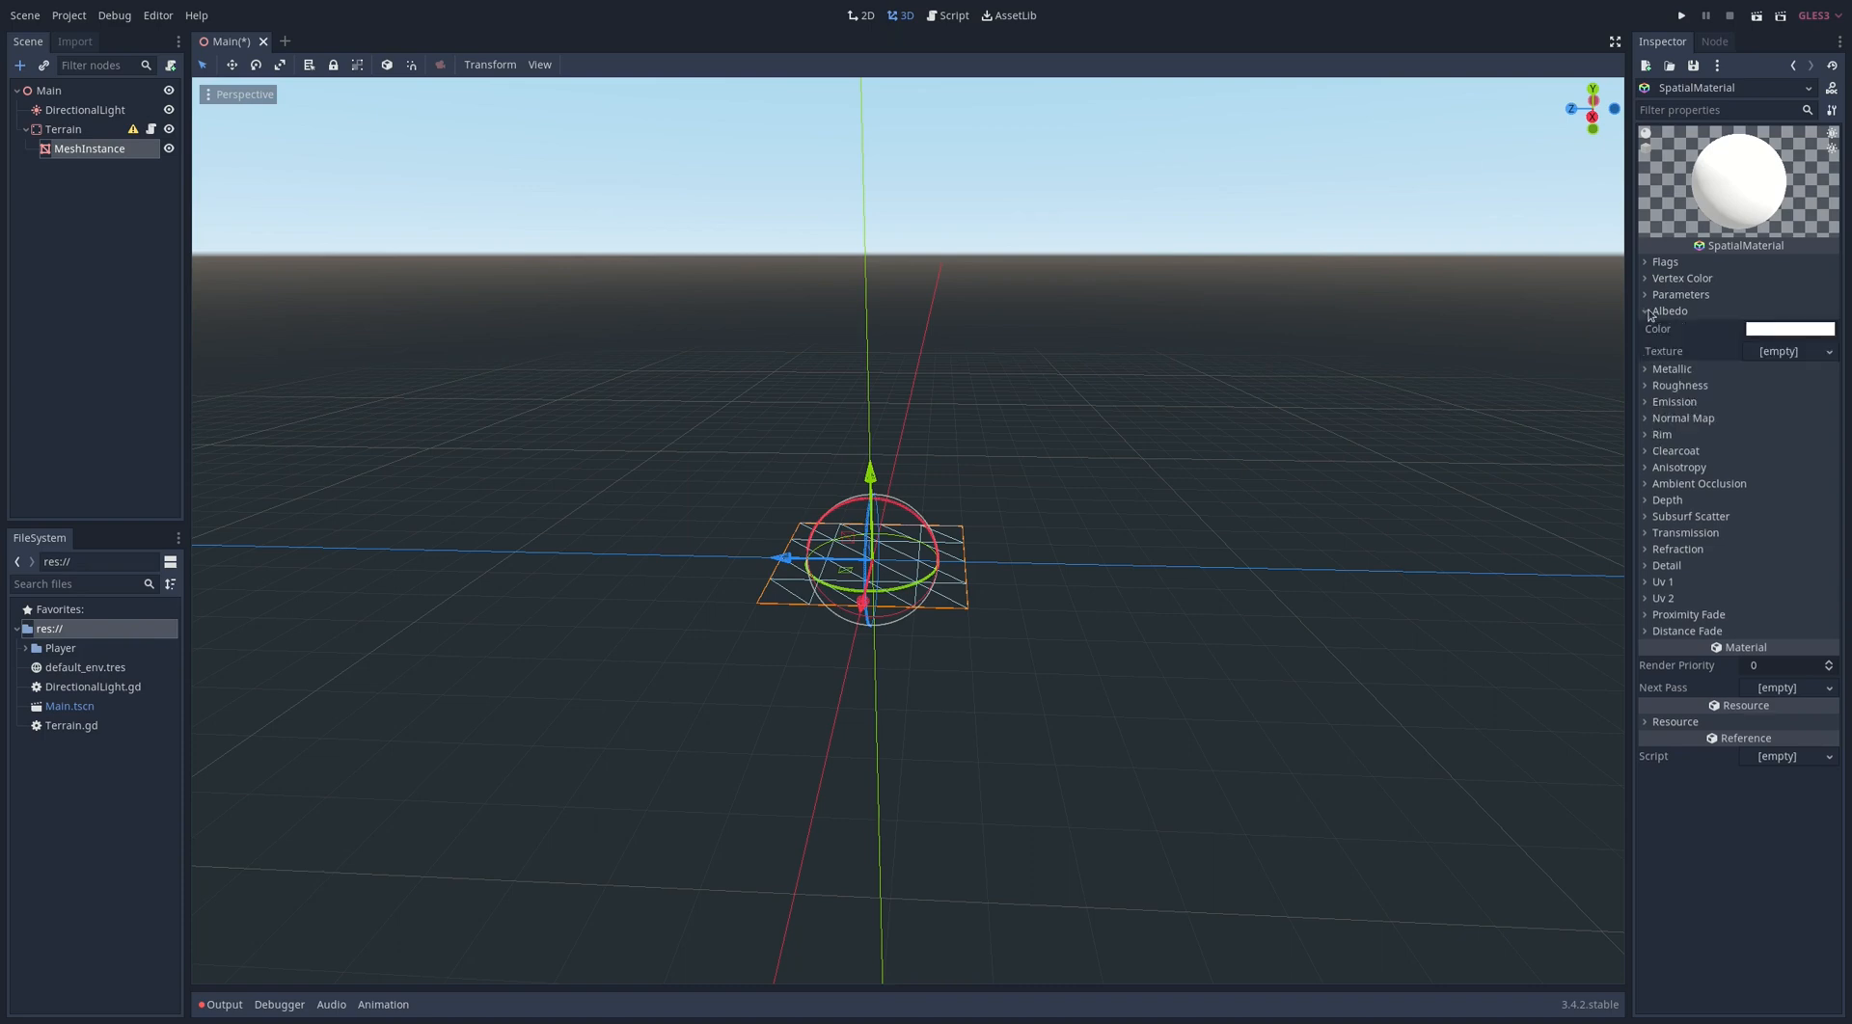
pyautogui.click(1790, 329)
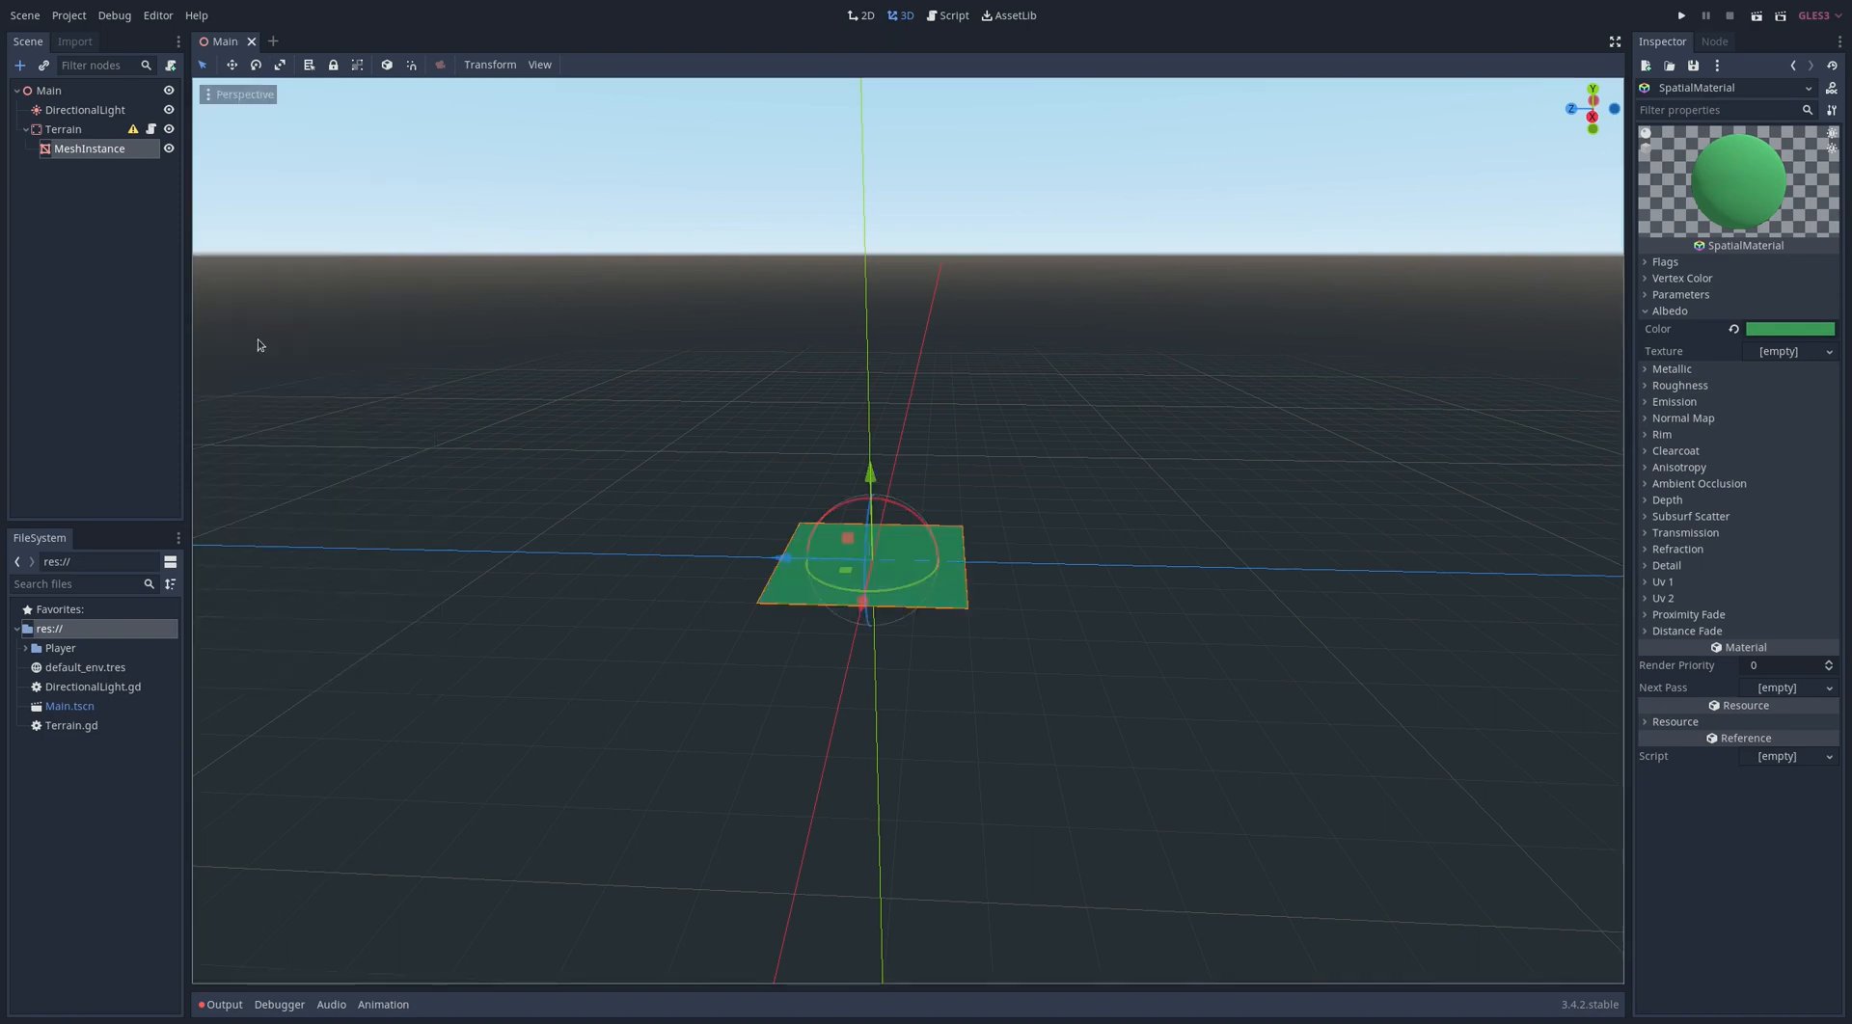
pyautogui.moveTo(183, 174)
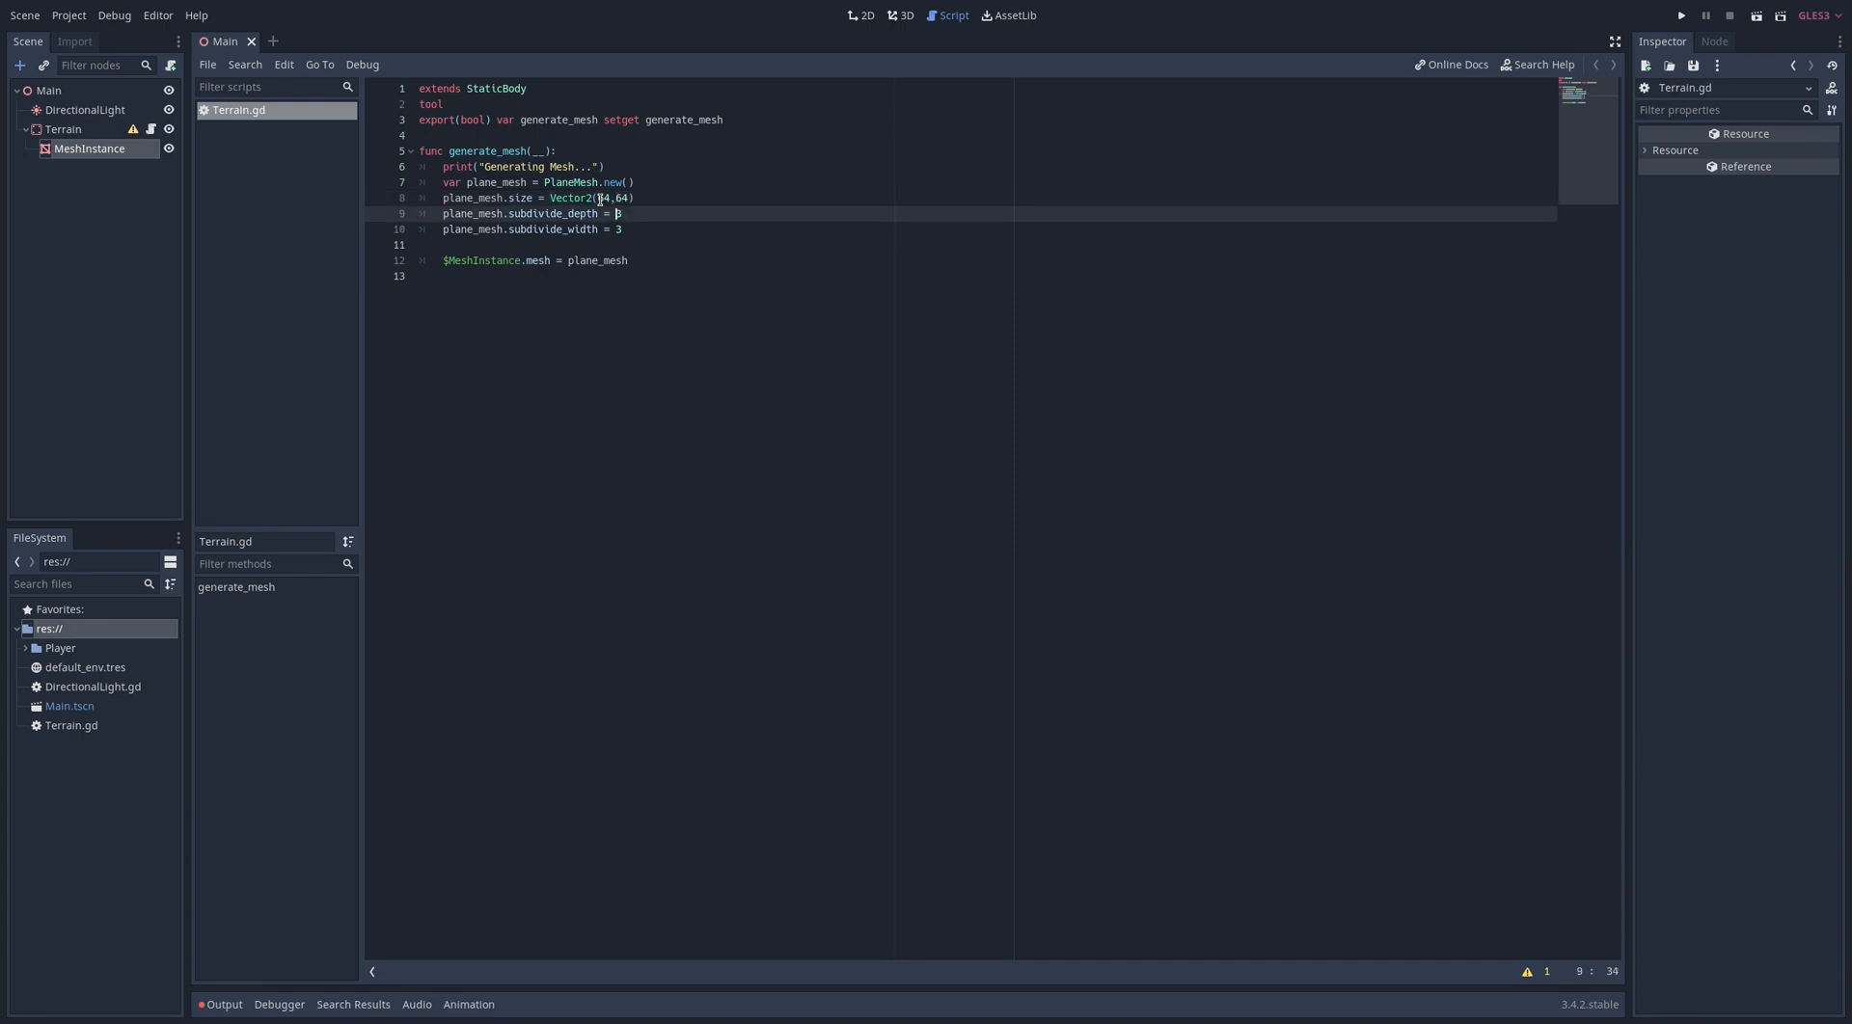
# Set plane_mesh size to Vector2(64,64) with subdivide_depth and subdivide_width of 63
pyautogui.write('63')
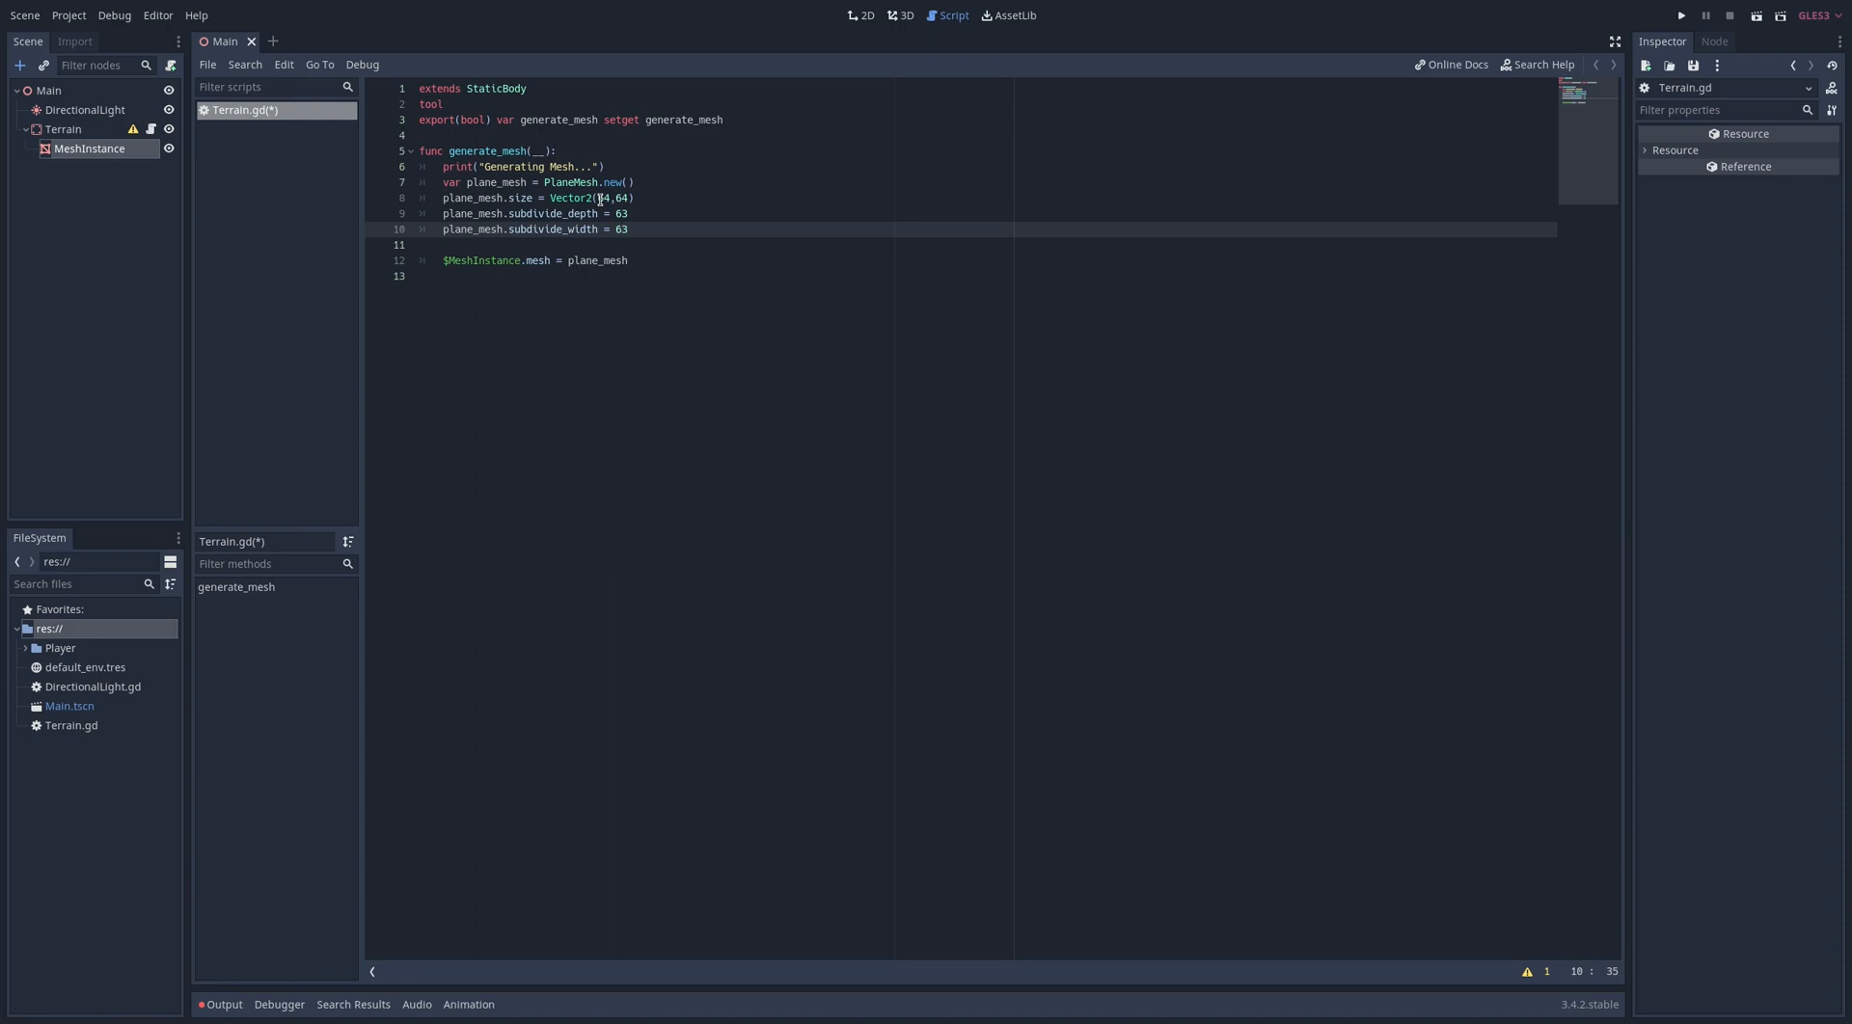
pyautogui.write('var')
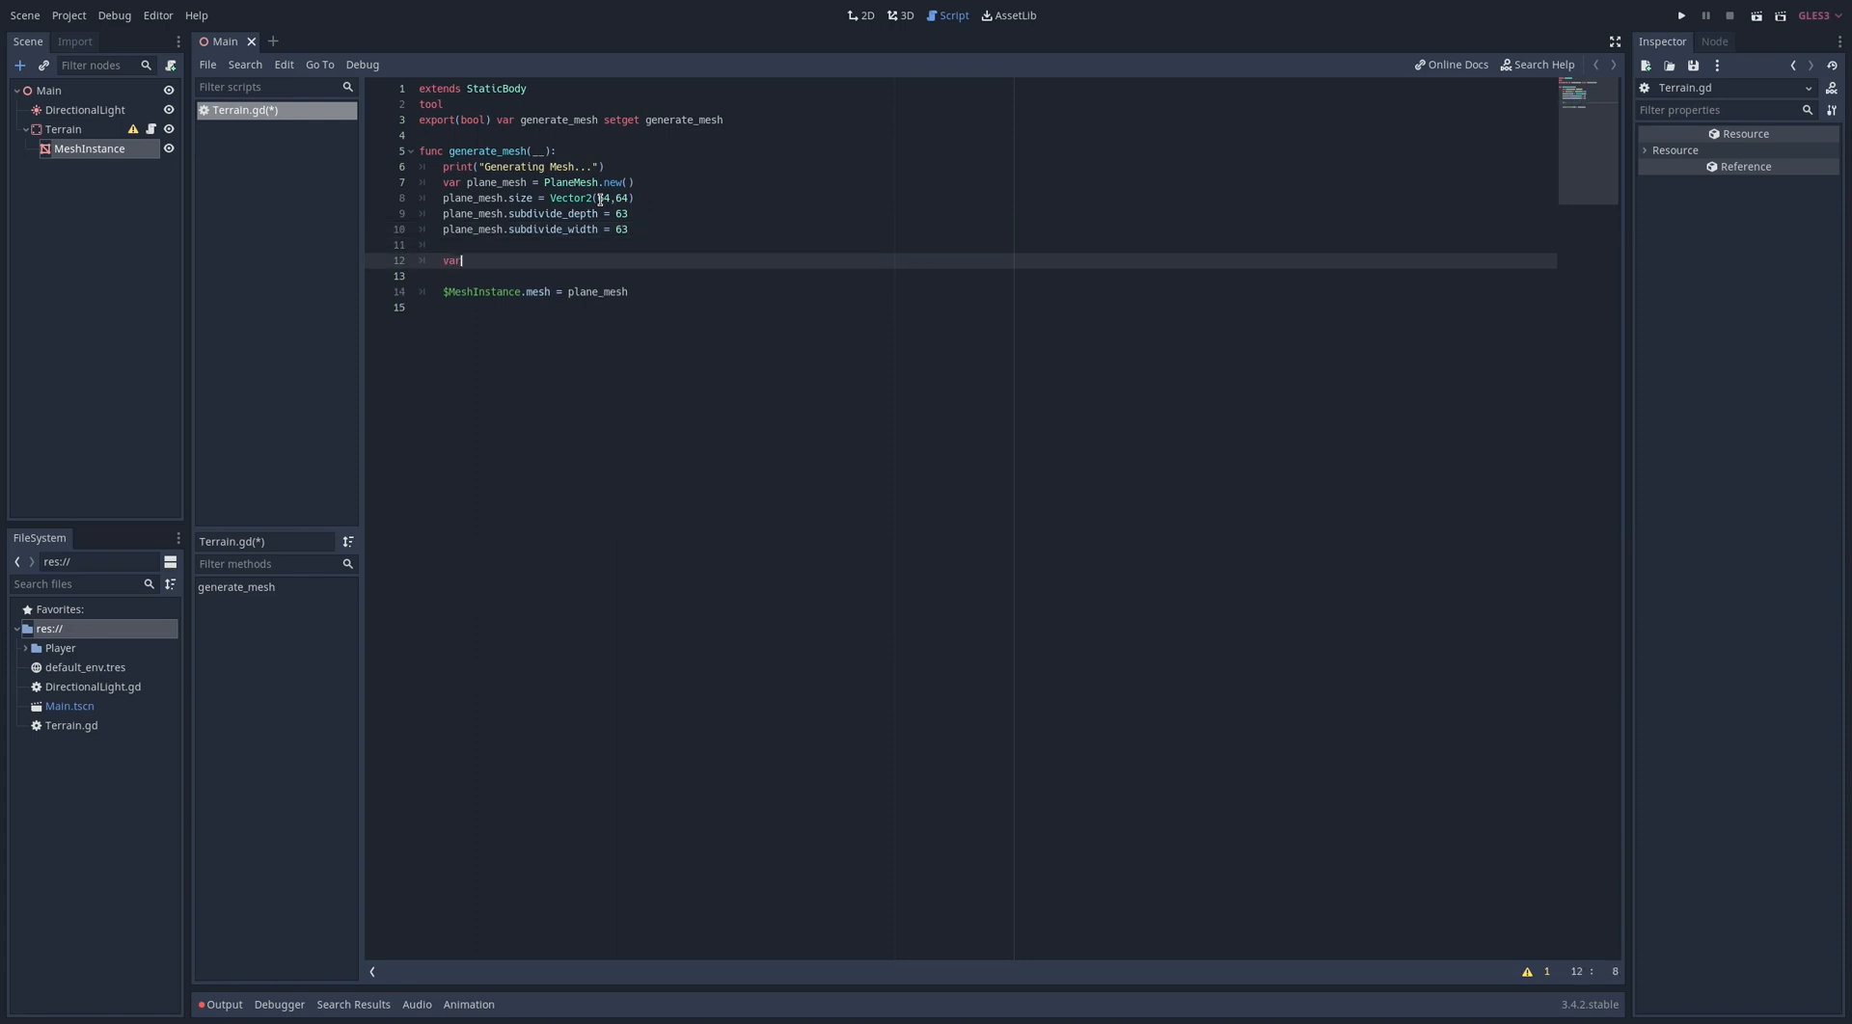
# Fetch the plane's vertex arrays through a SurfaceTool with commit_to_arrays()
pyautogui.write('surface_tool = SurfaceTool.new(')
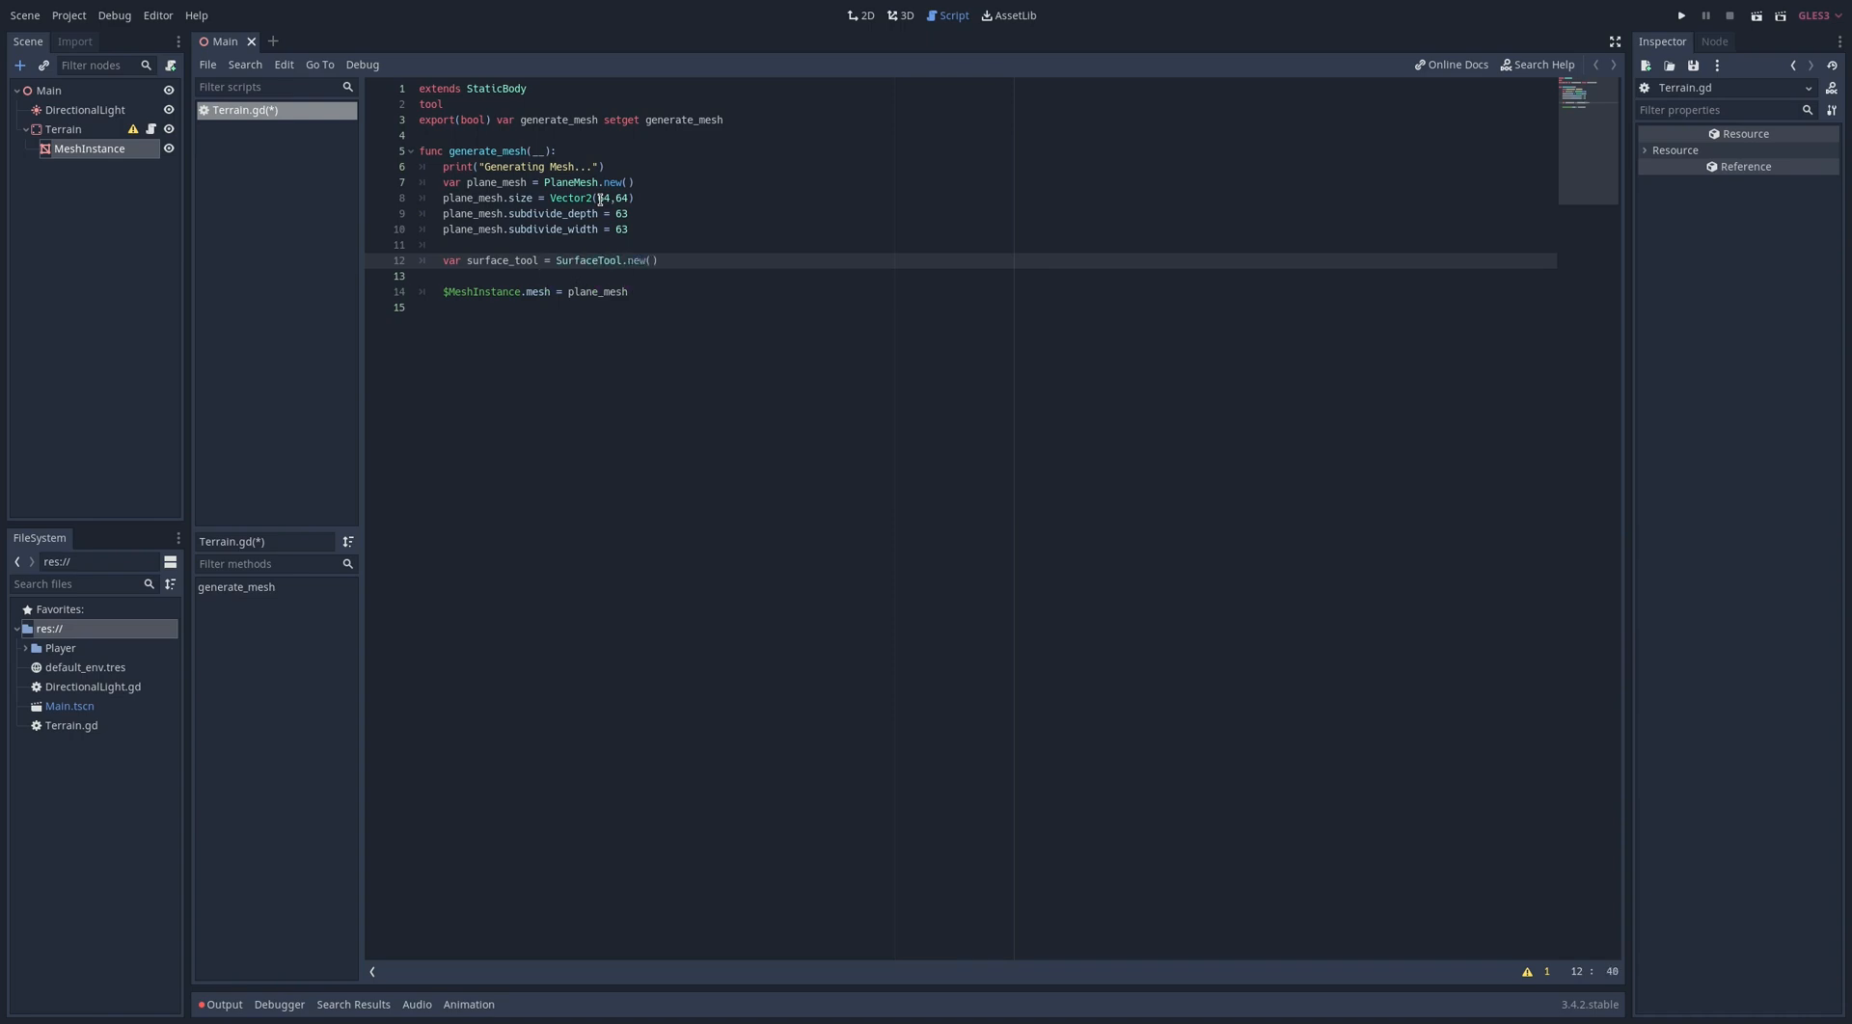
pyautogui.write('surface_tool.c')
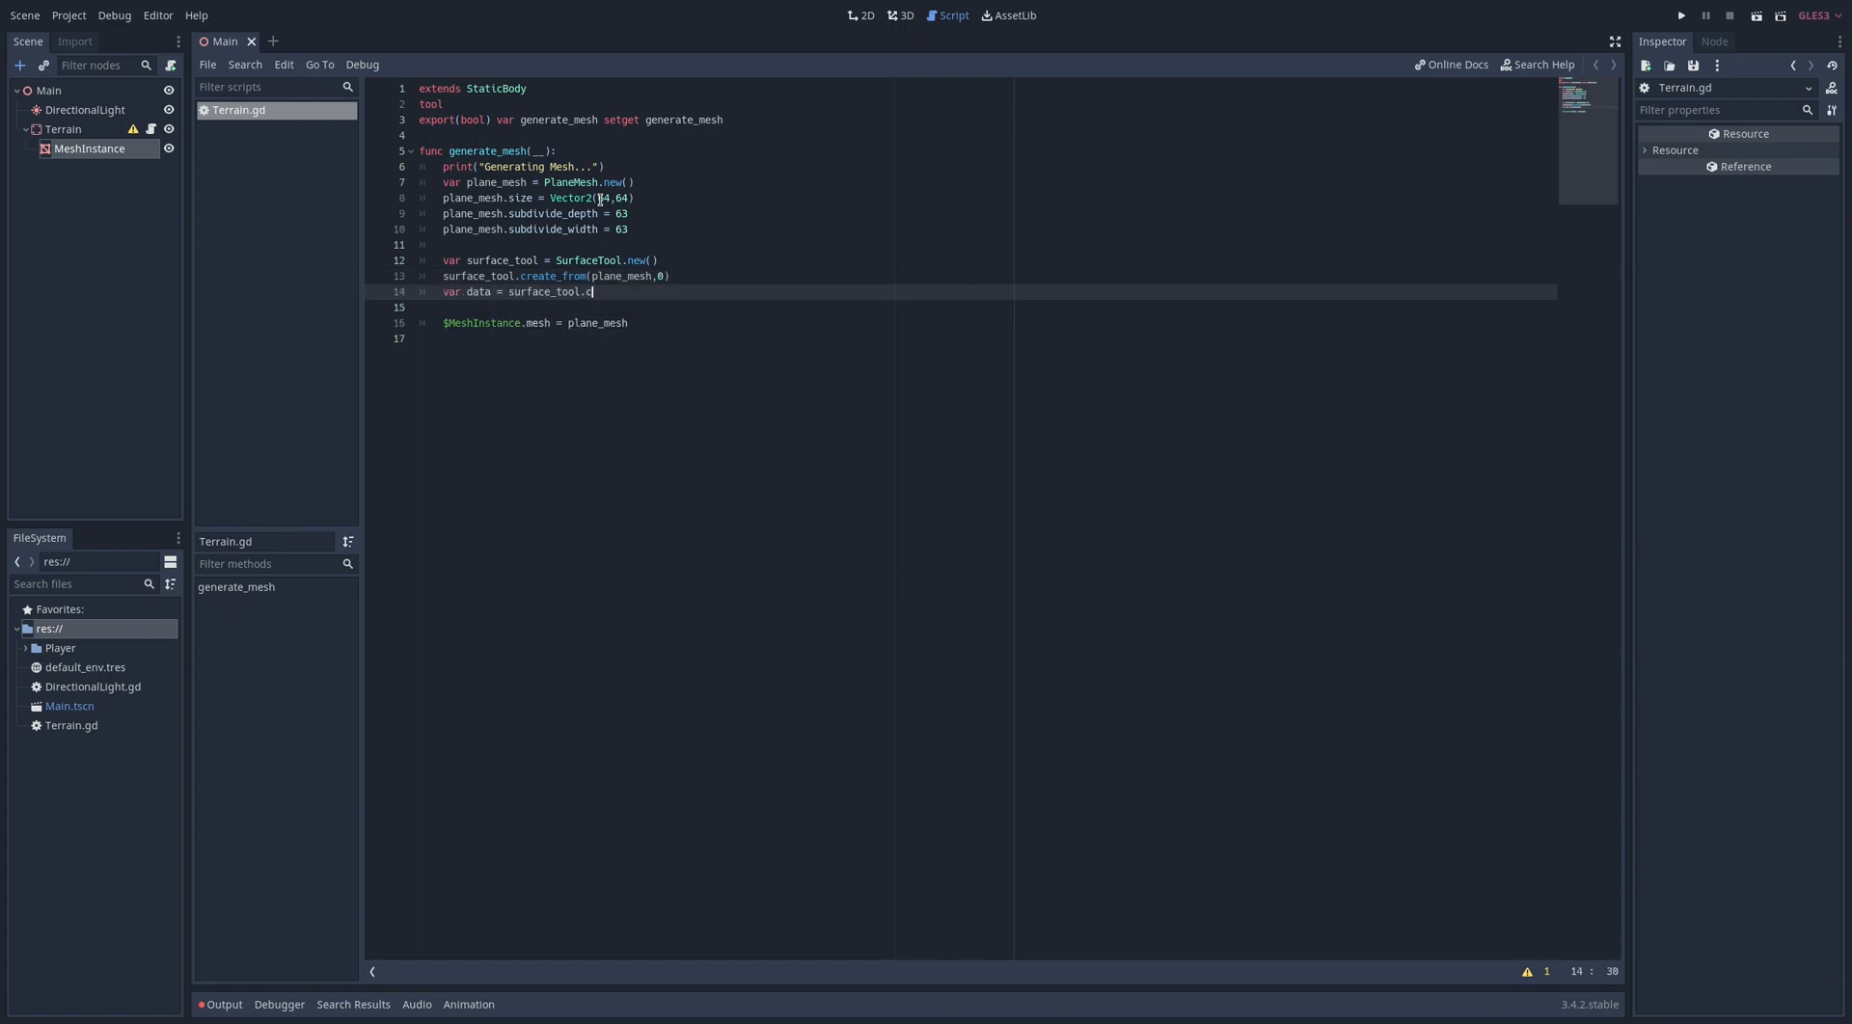
pyautogui.write('ommit_to_arrays()')
pyautogui.write('var vertices = data[Array')
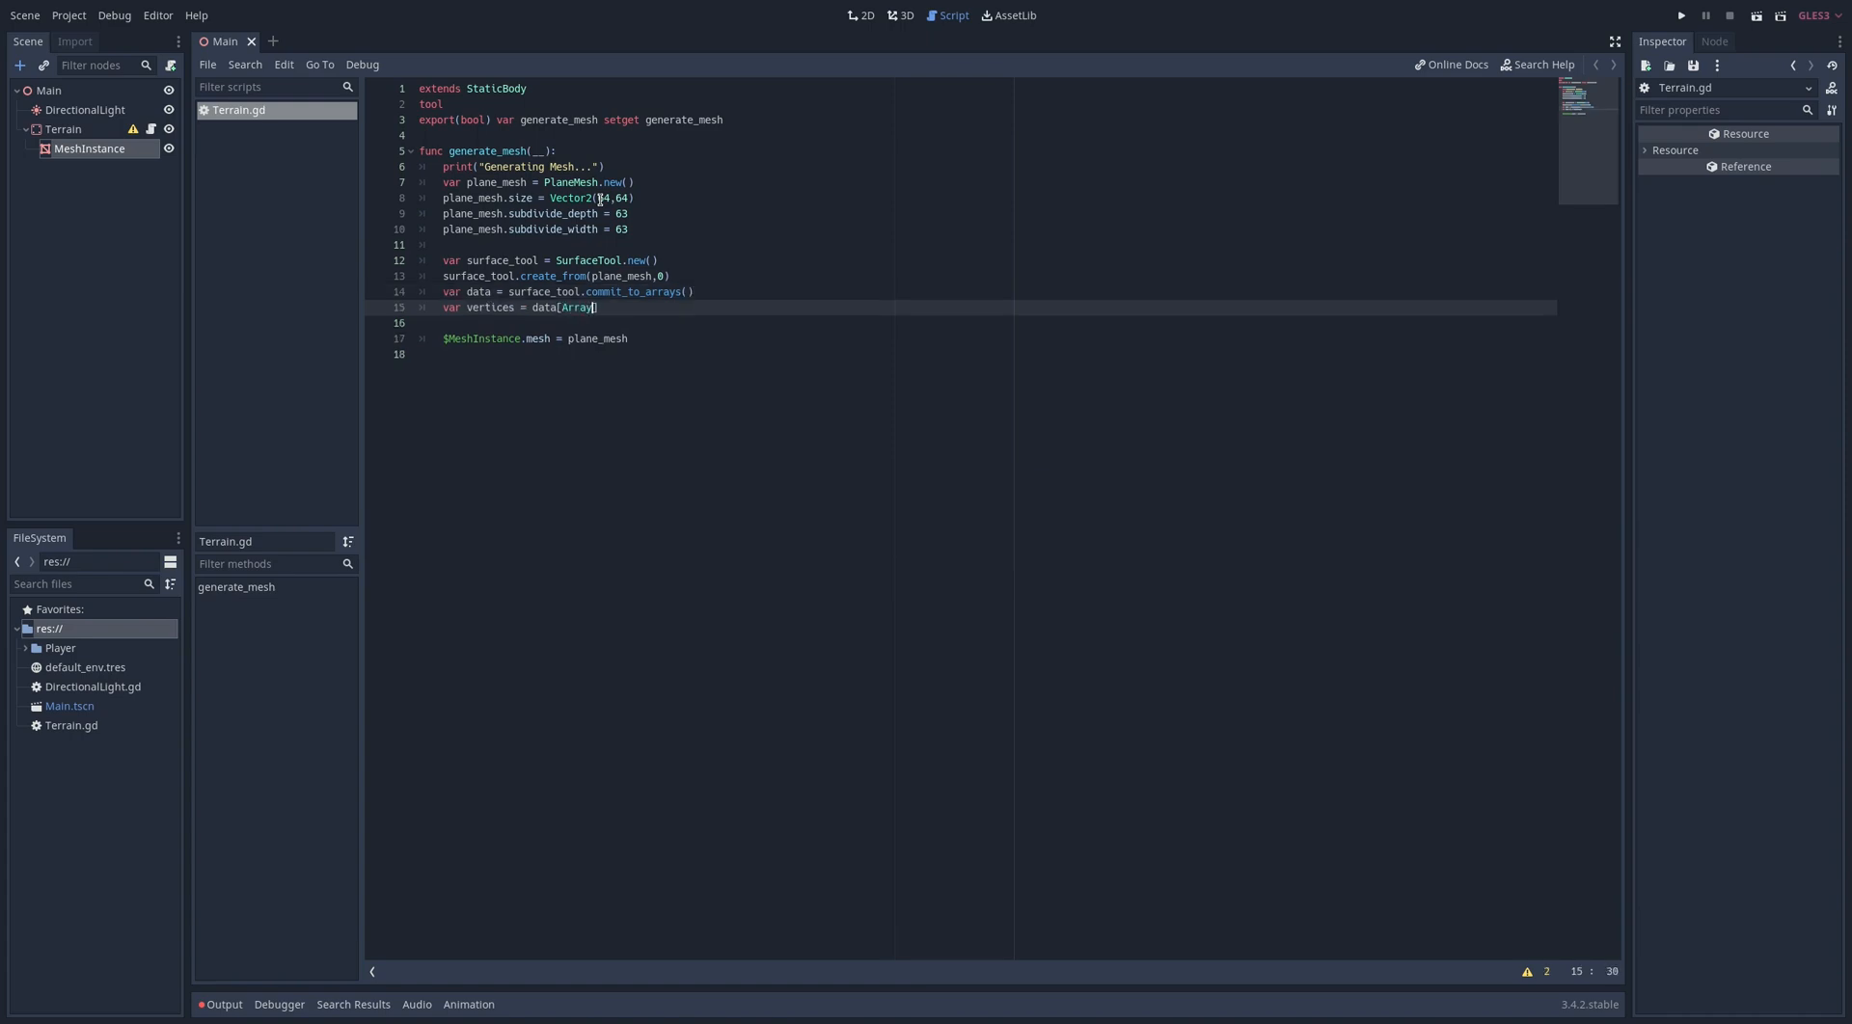
pyautogui.write('Mesh.ARRAY_VERTEX')
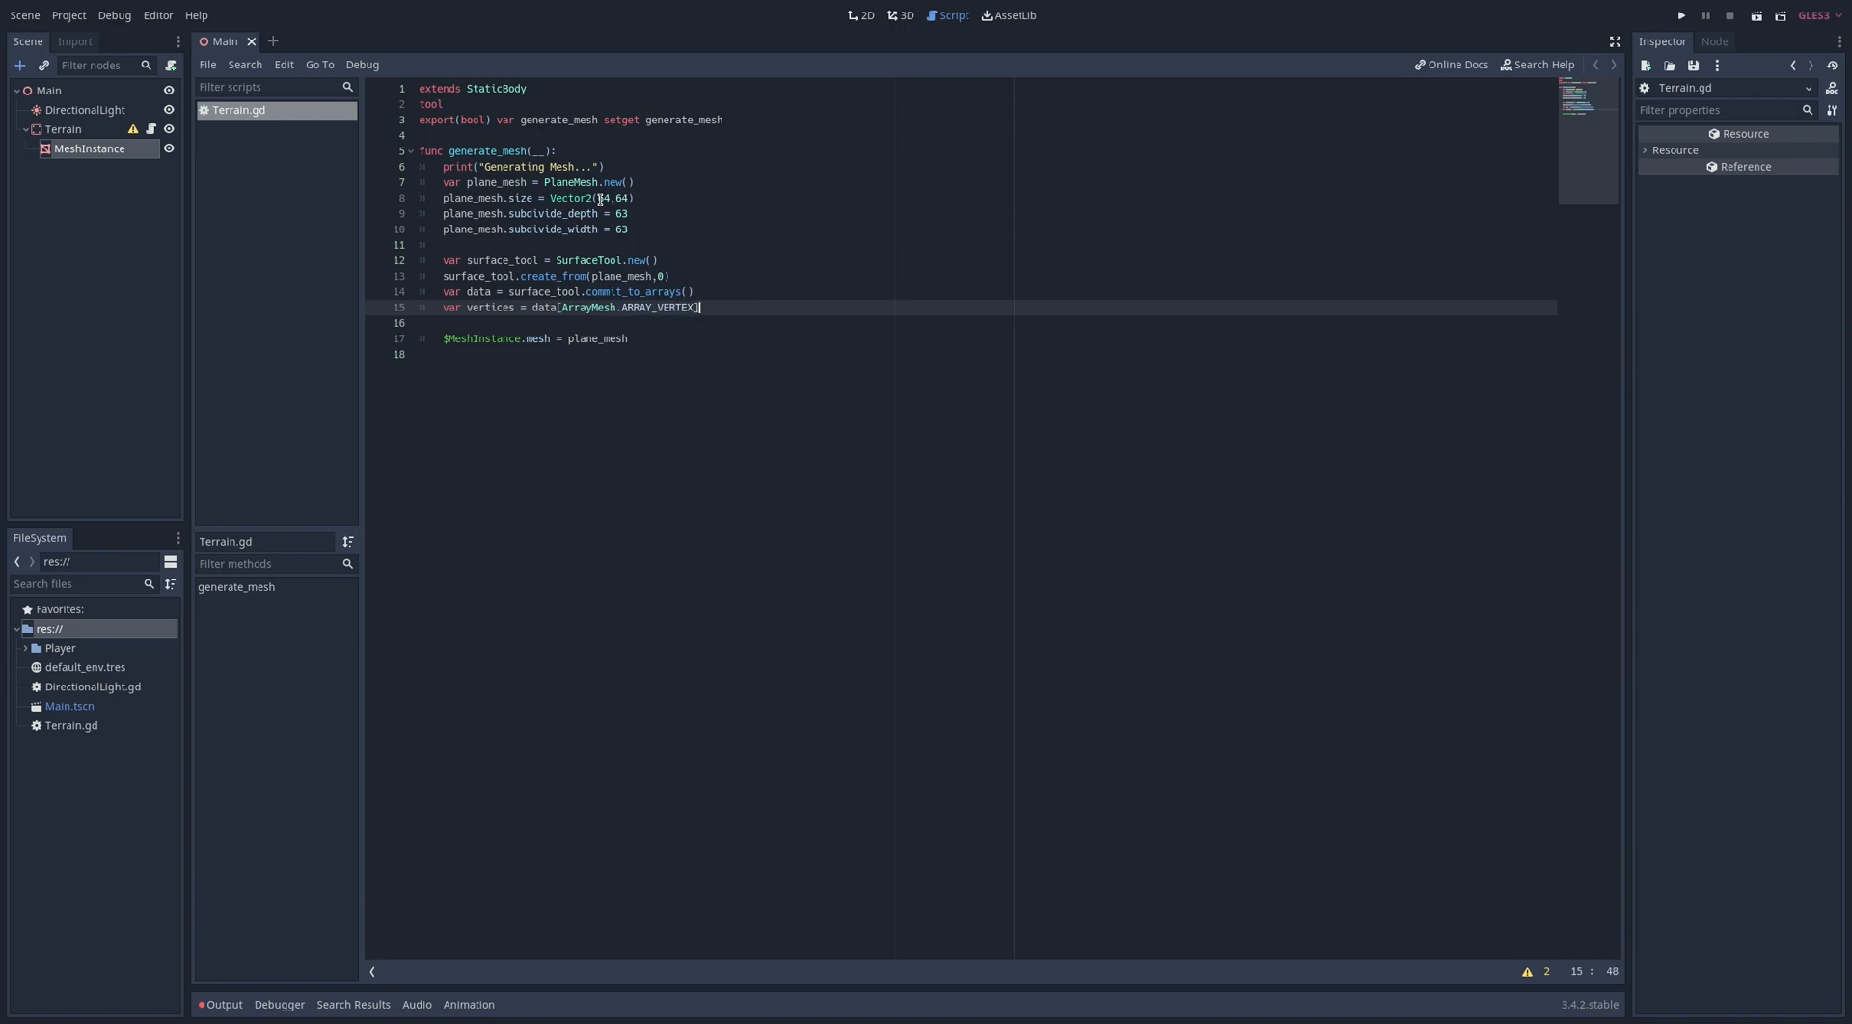
# Create an OpenSimplexNoise and set vertex heights from get_noise_2d(vertex.x, ...)
pyautogui.write('var')
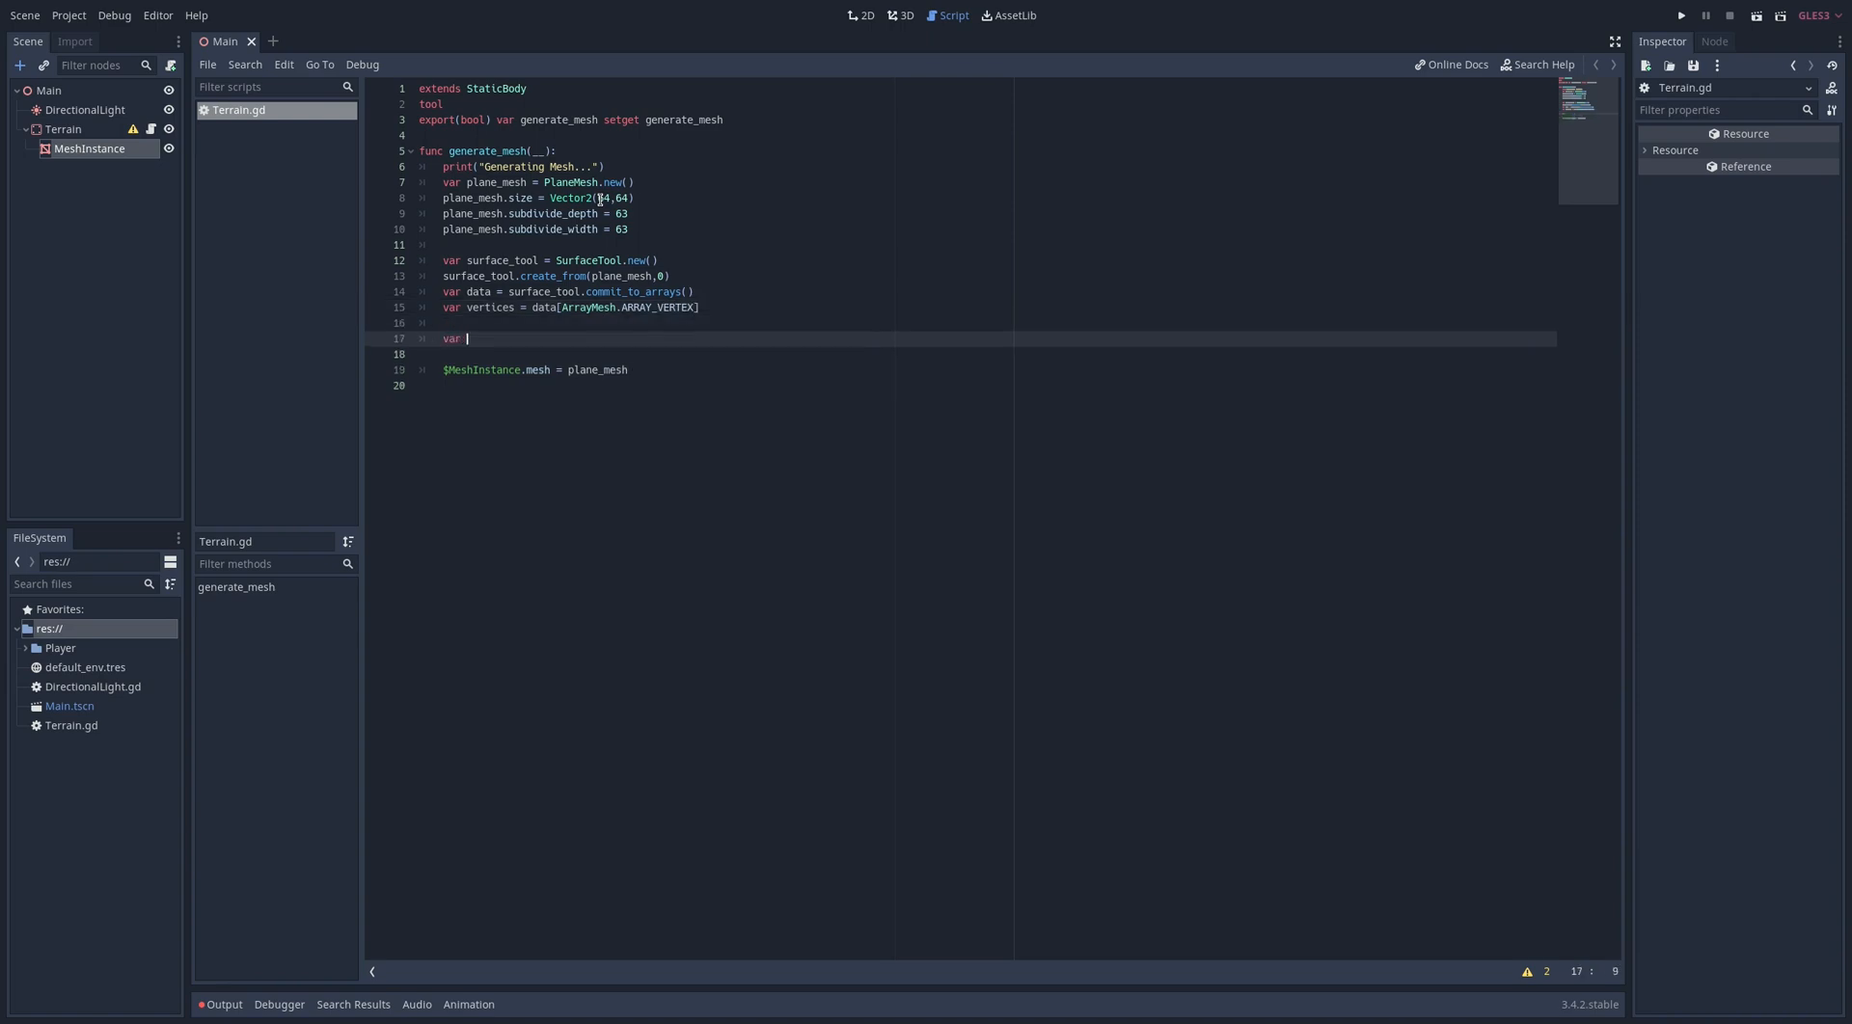
pyautogui.write('noise = Open')
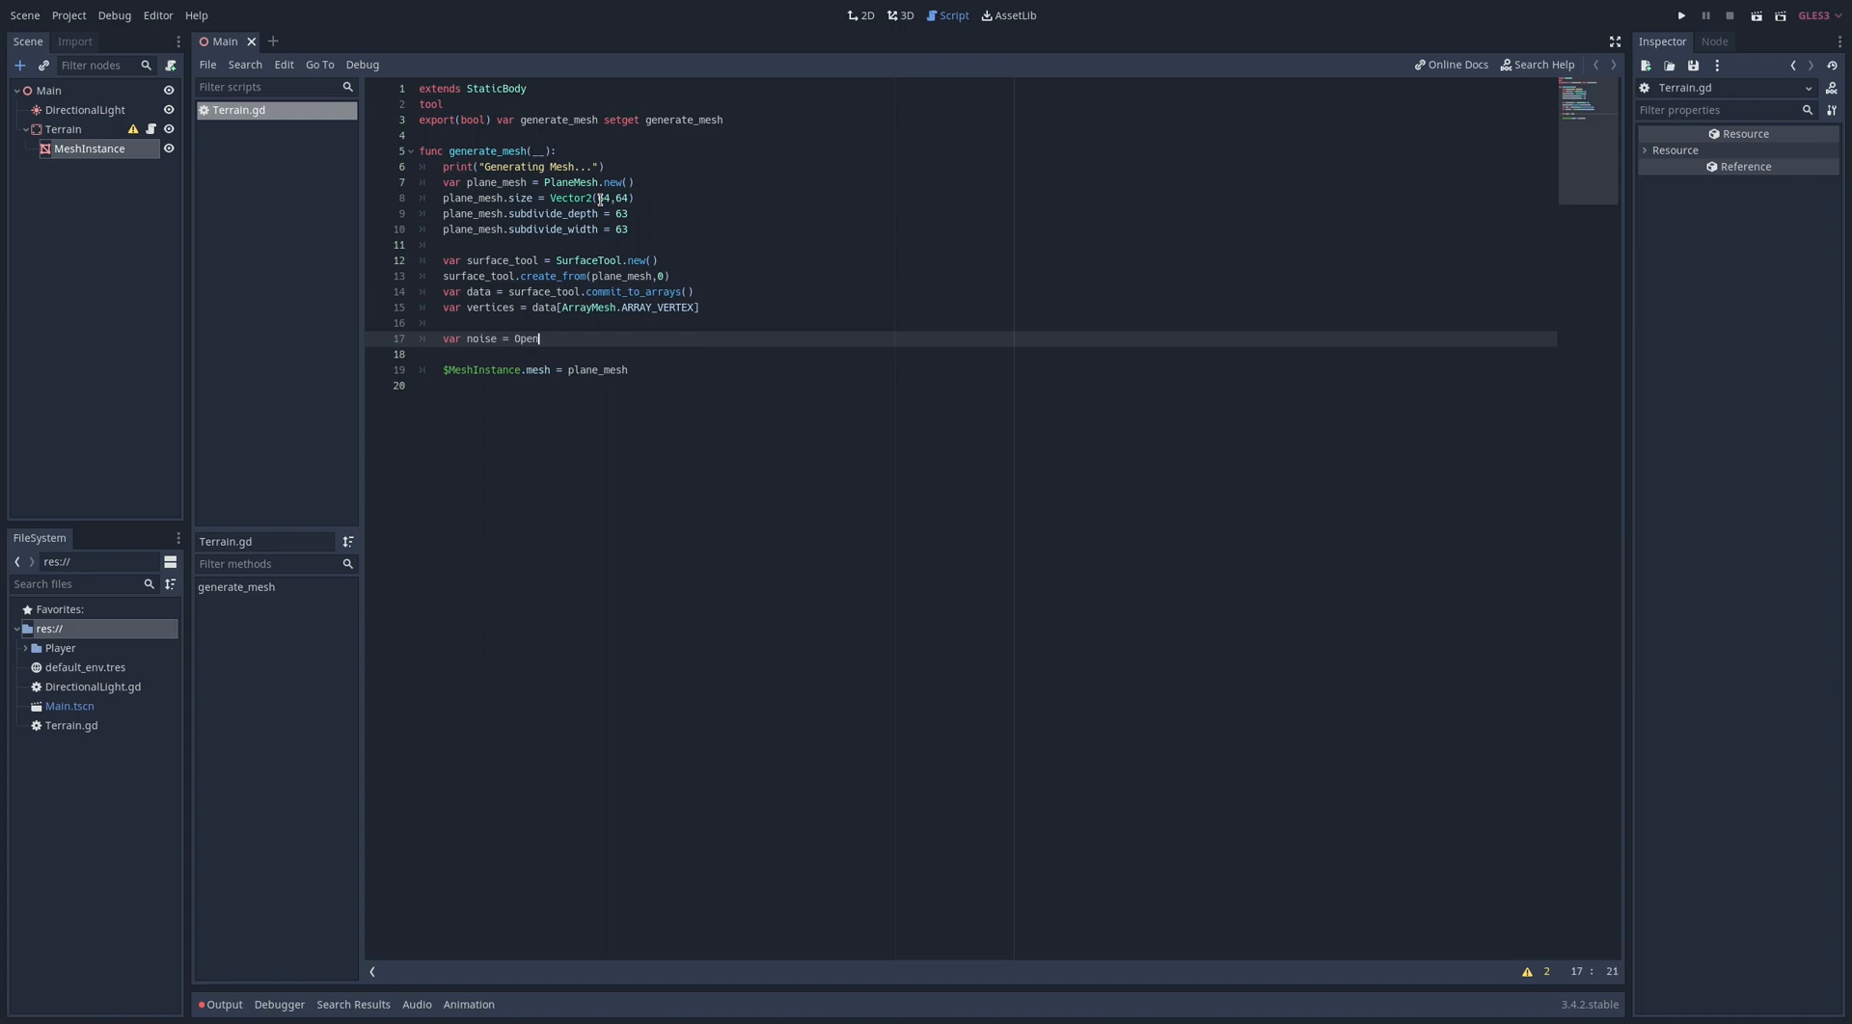
pyautogui.write('SimplexNoise.')
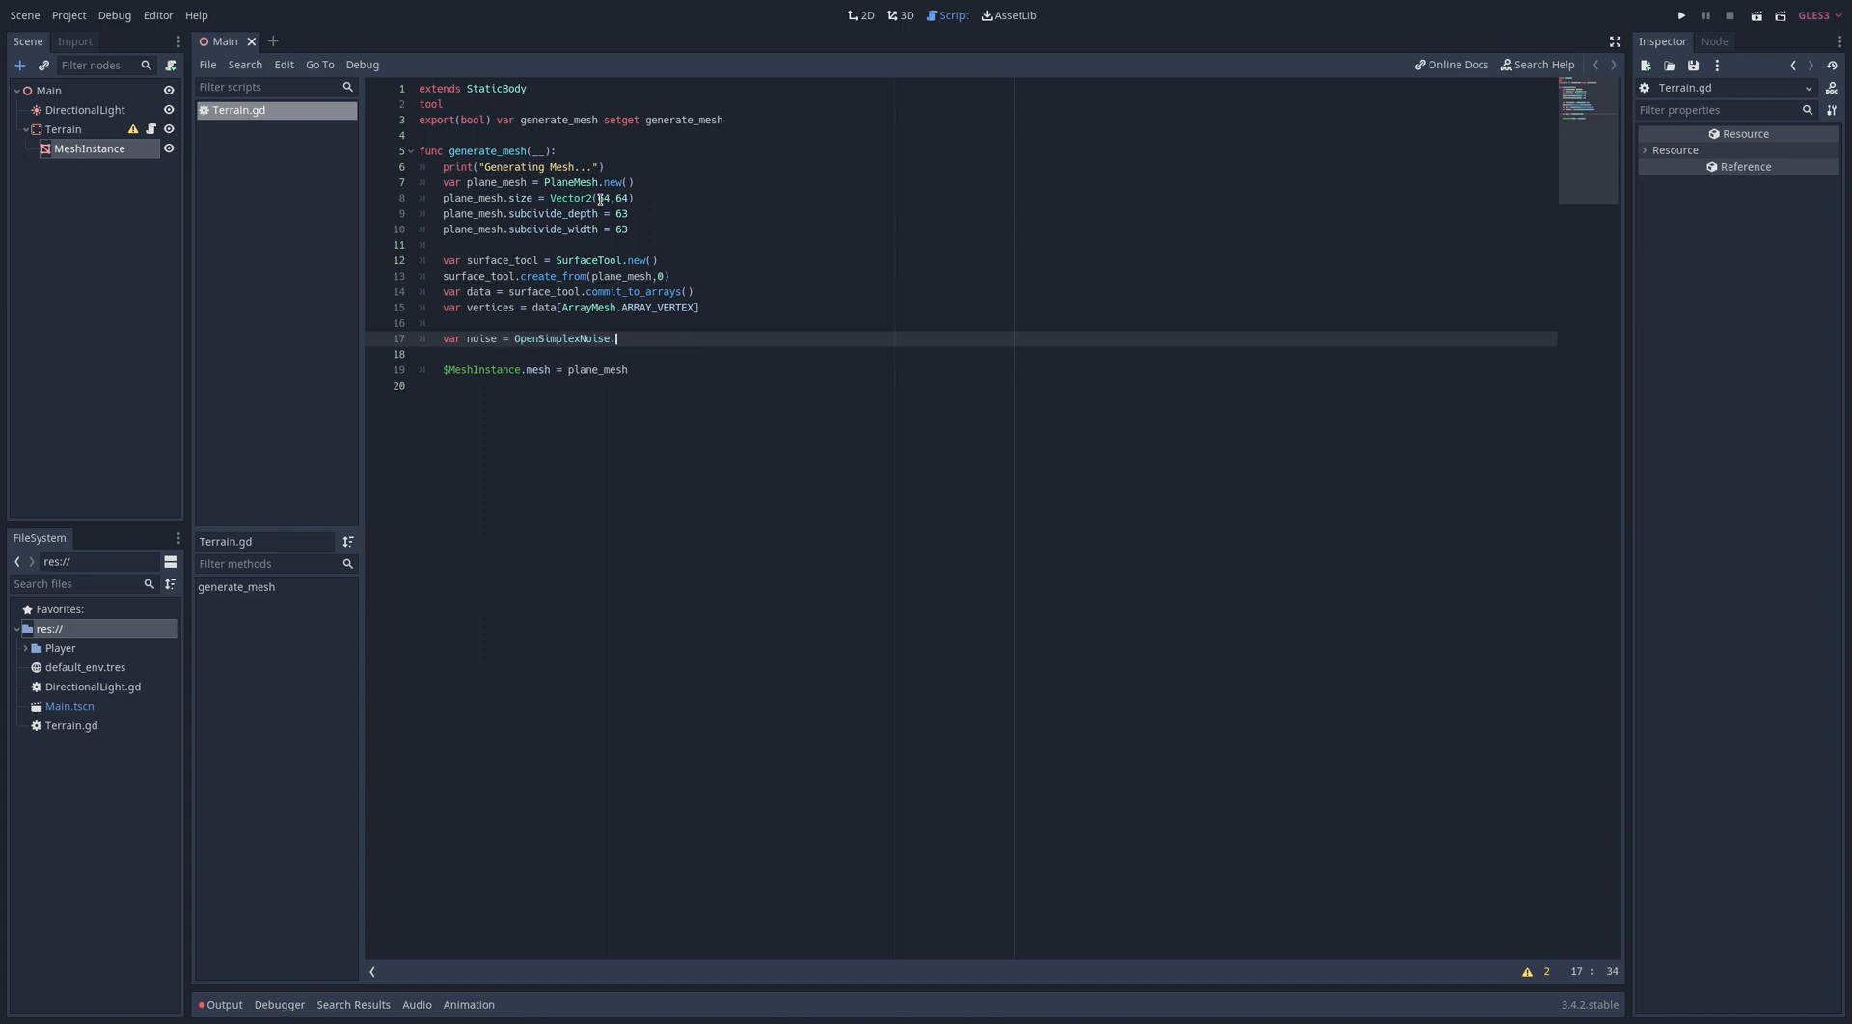
pyautogui.write('new(')
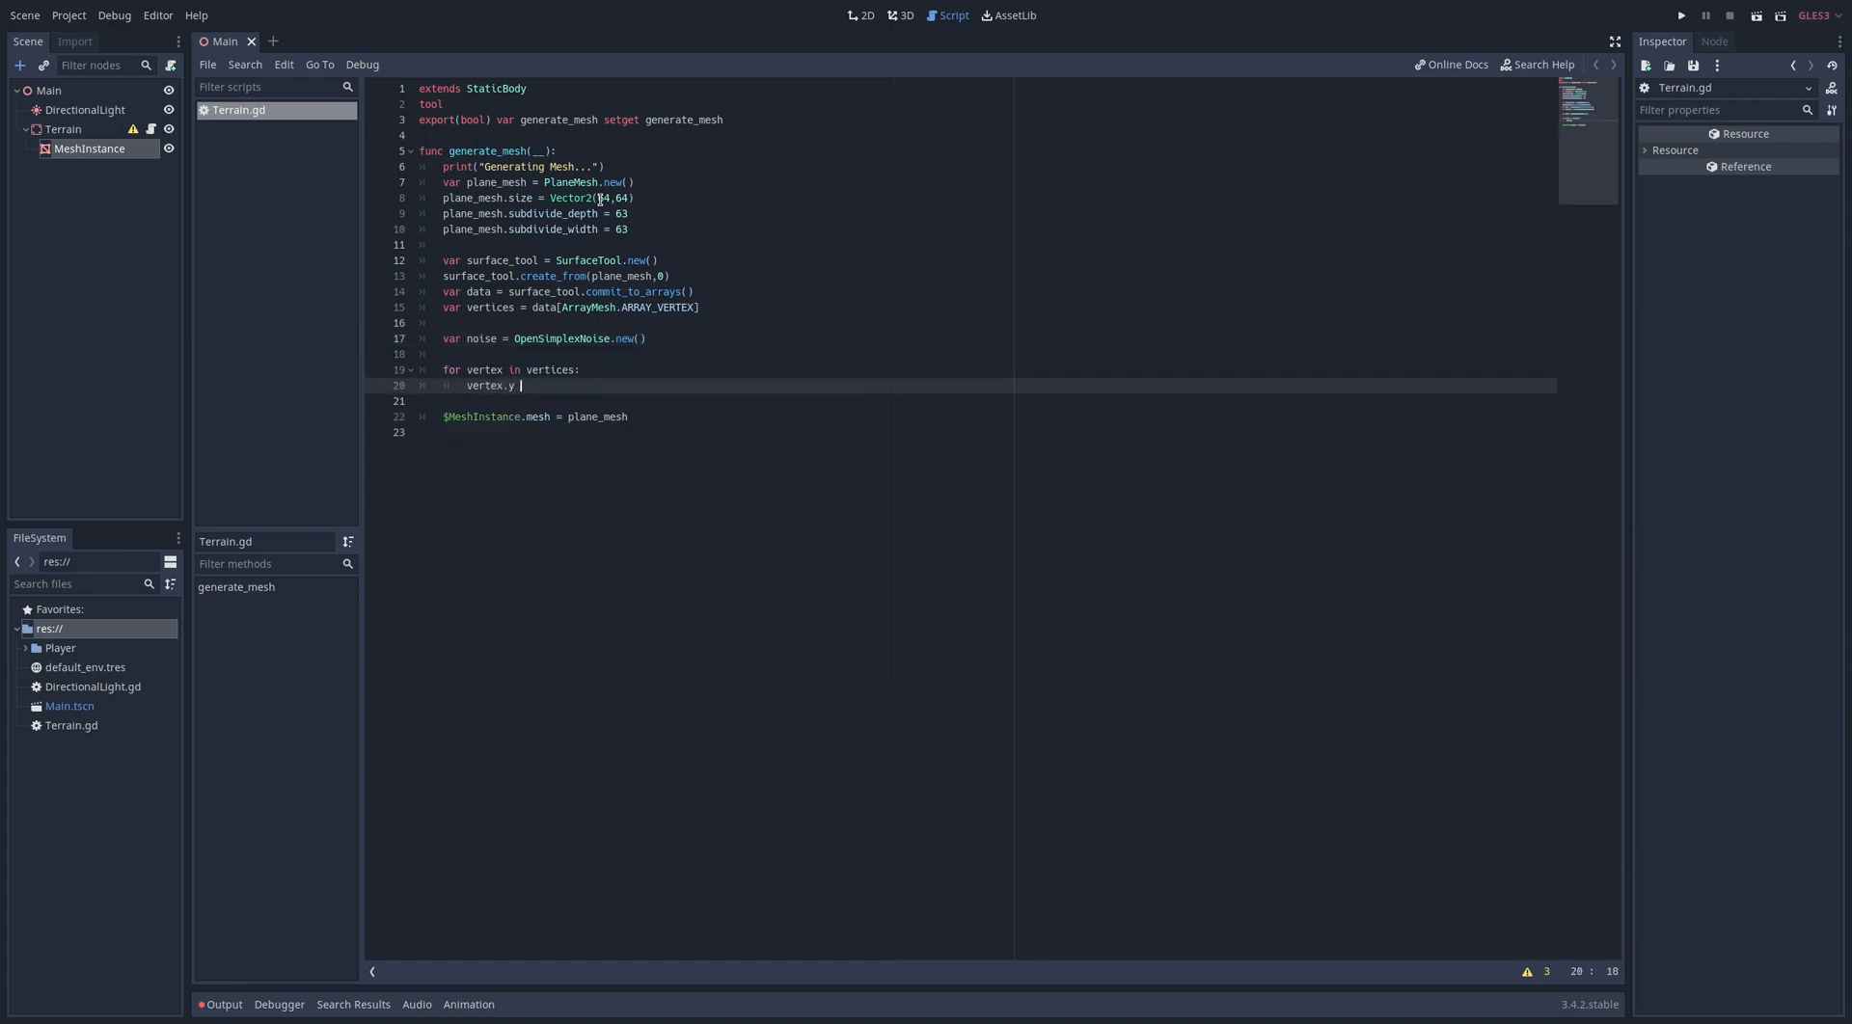
pyautogui.write('= noise.get')
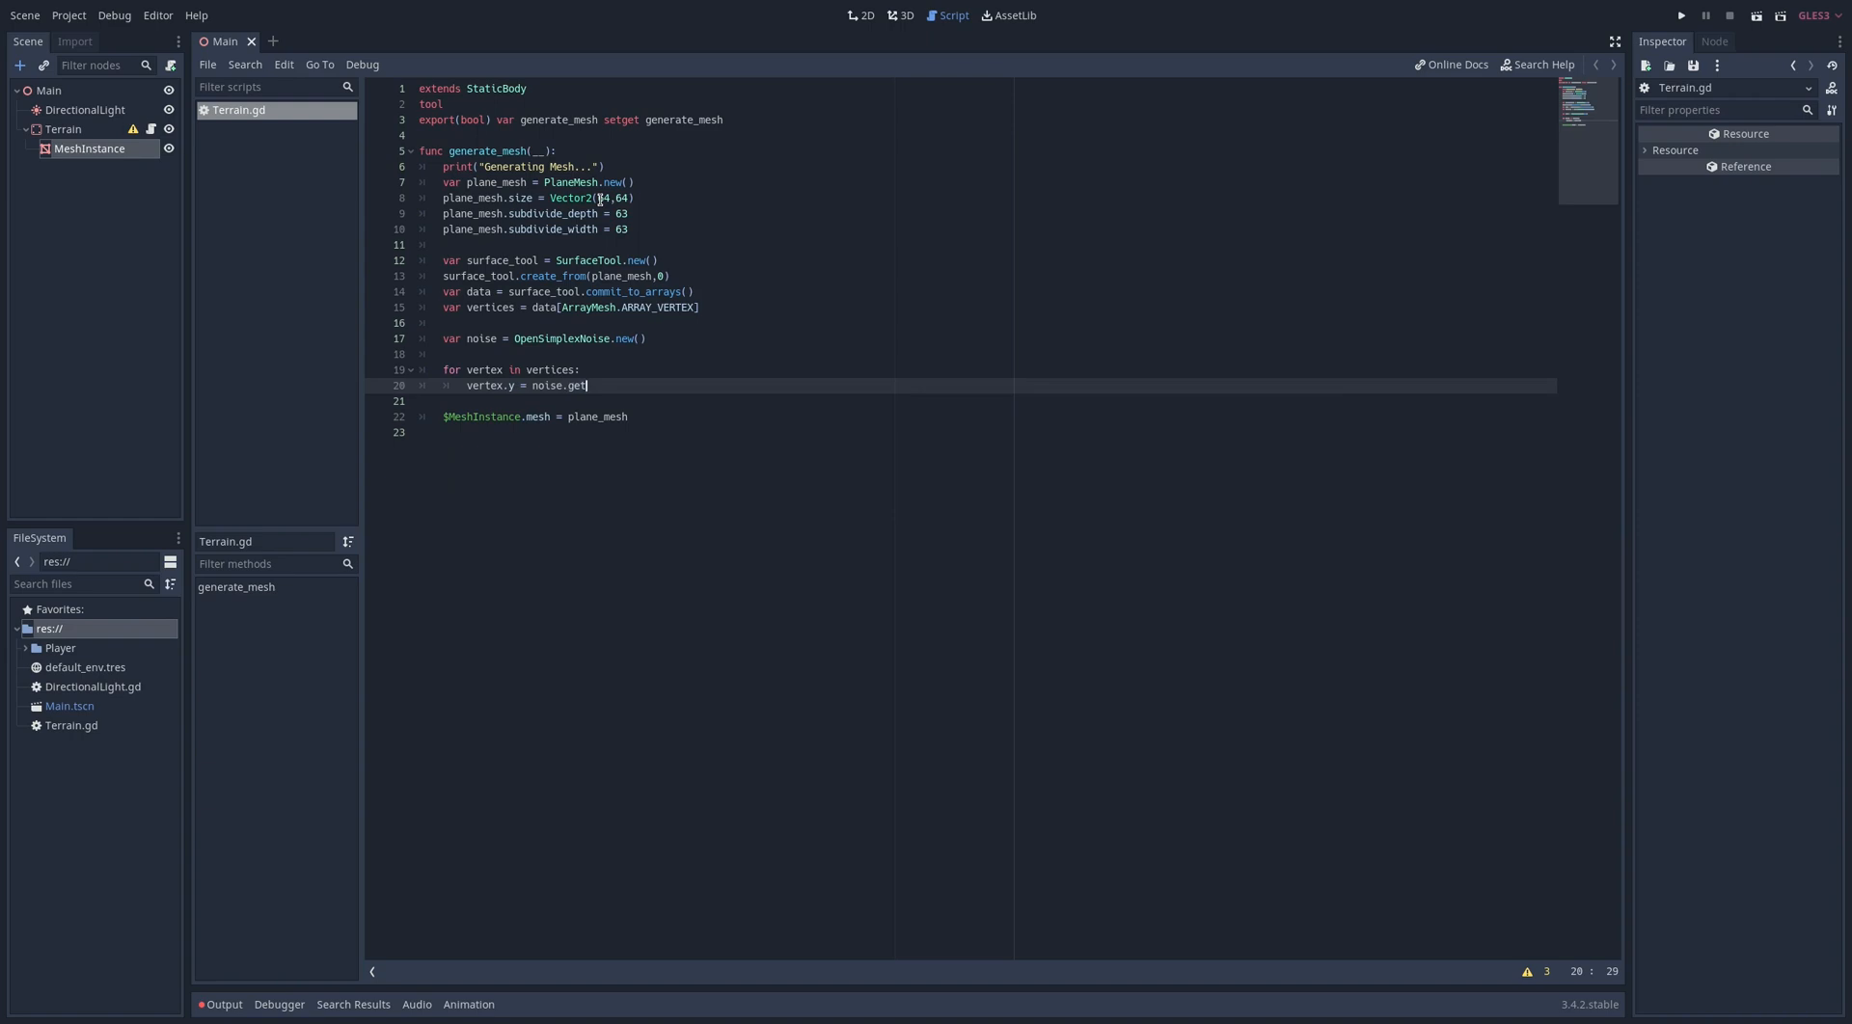
pyautogui.write('_noise_2d()')
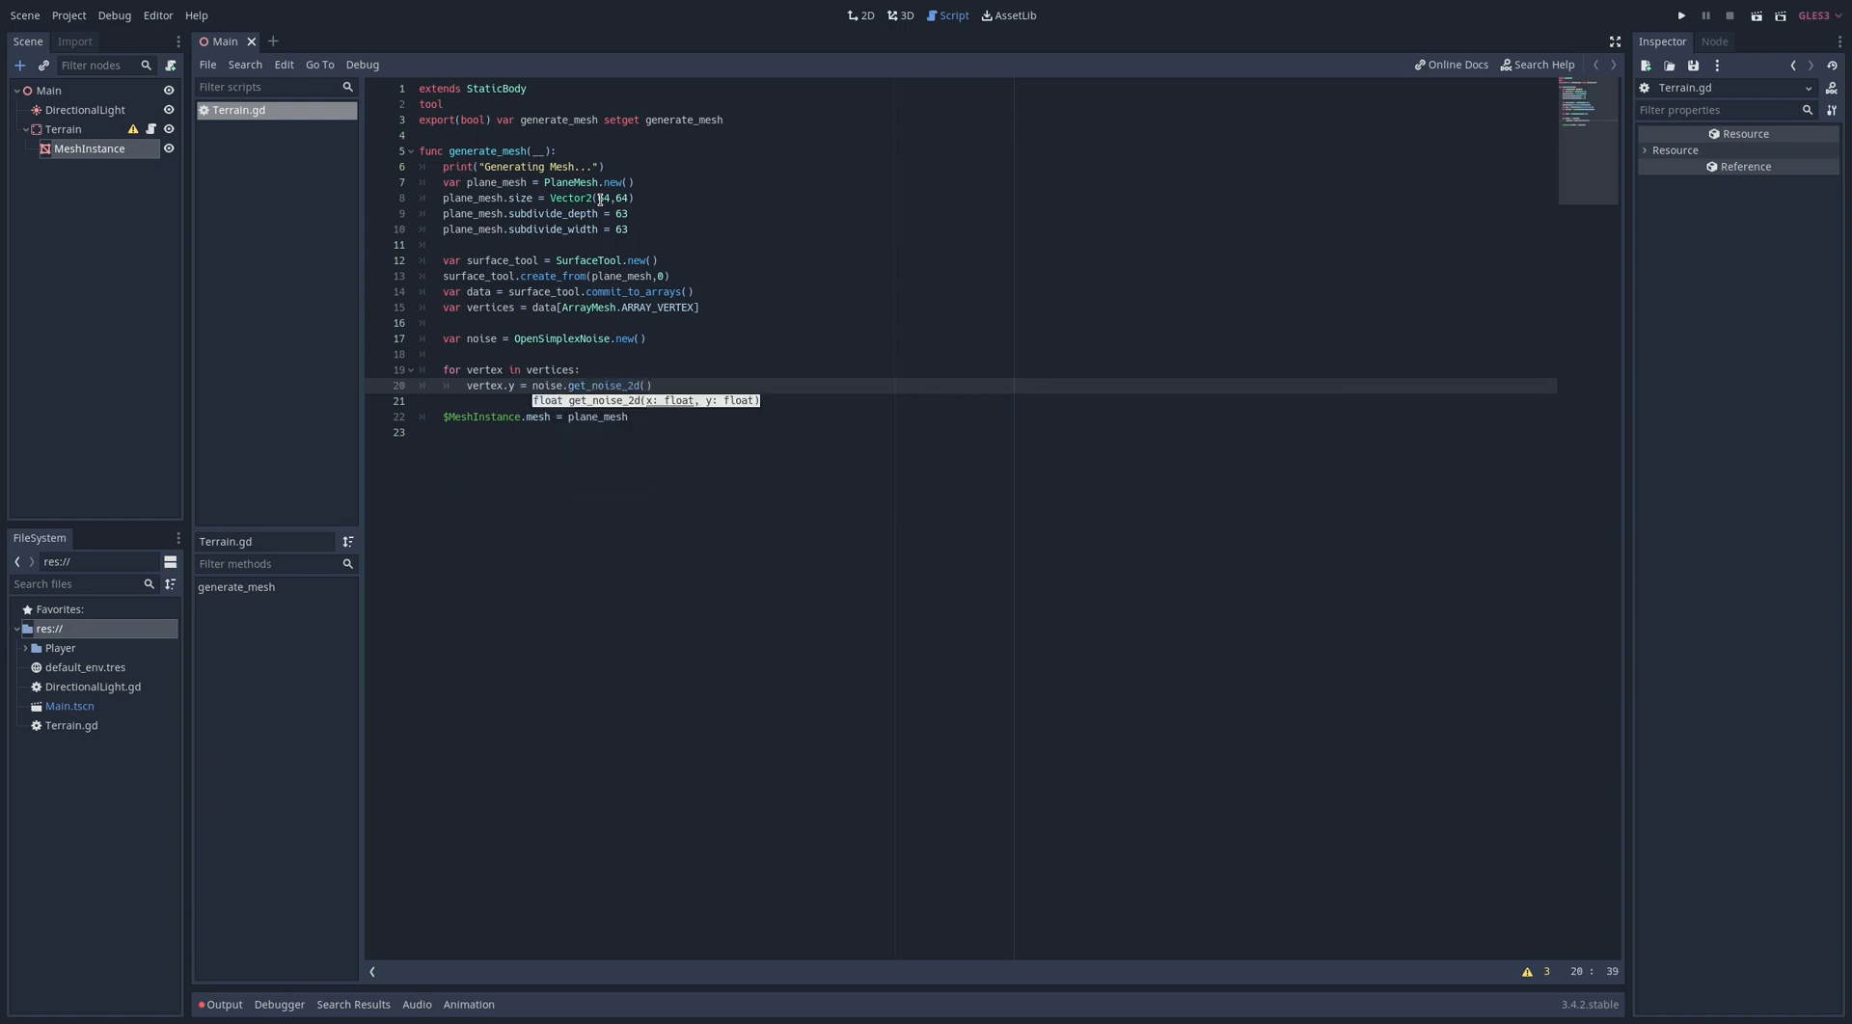
pyautogui.write('vertex.x,')
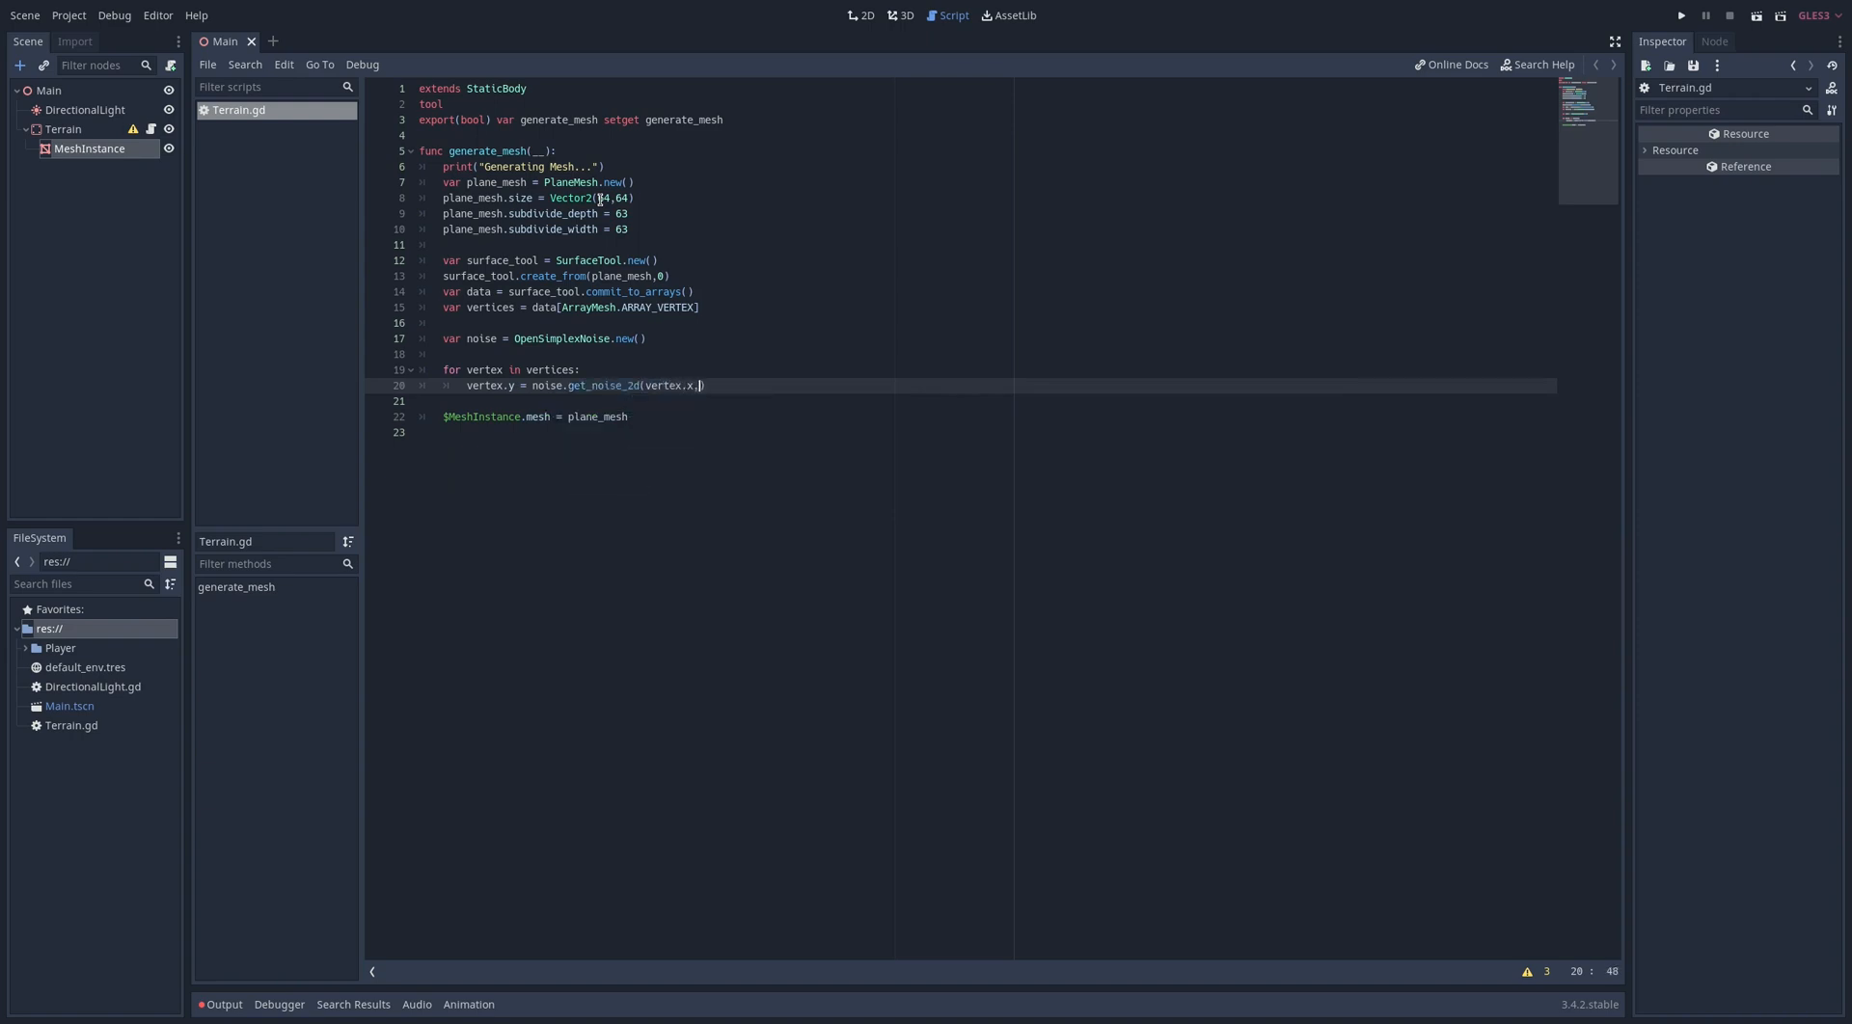
# Build a new ArrayMesh from the arrays and assign it to $MeshInstance.mesh
pyautogui.write('var array_mesh = AR')
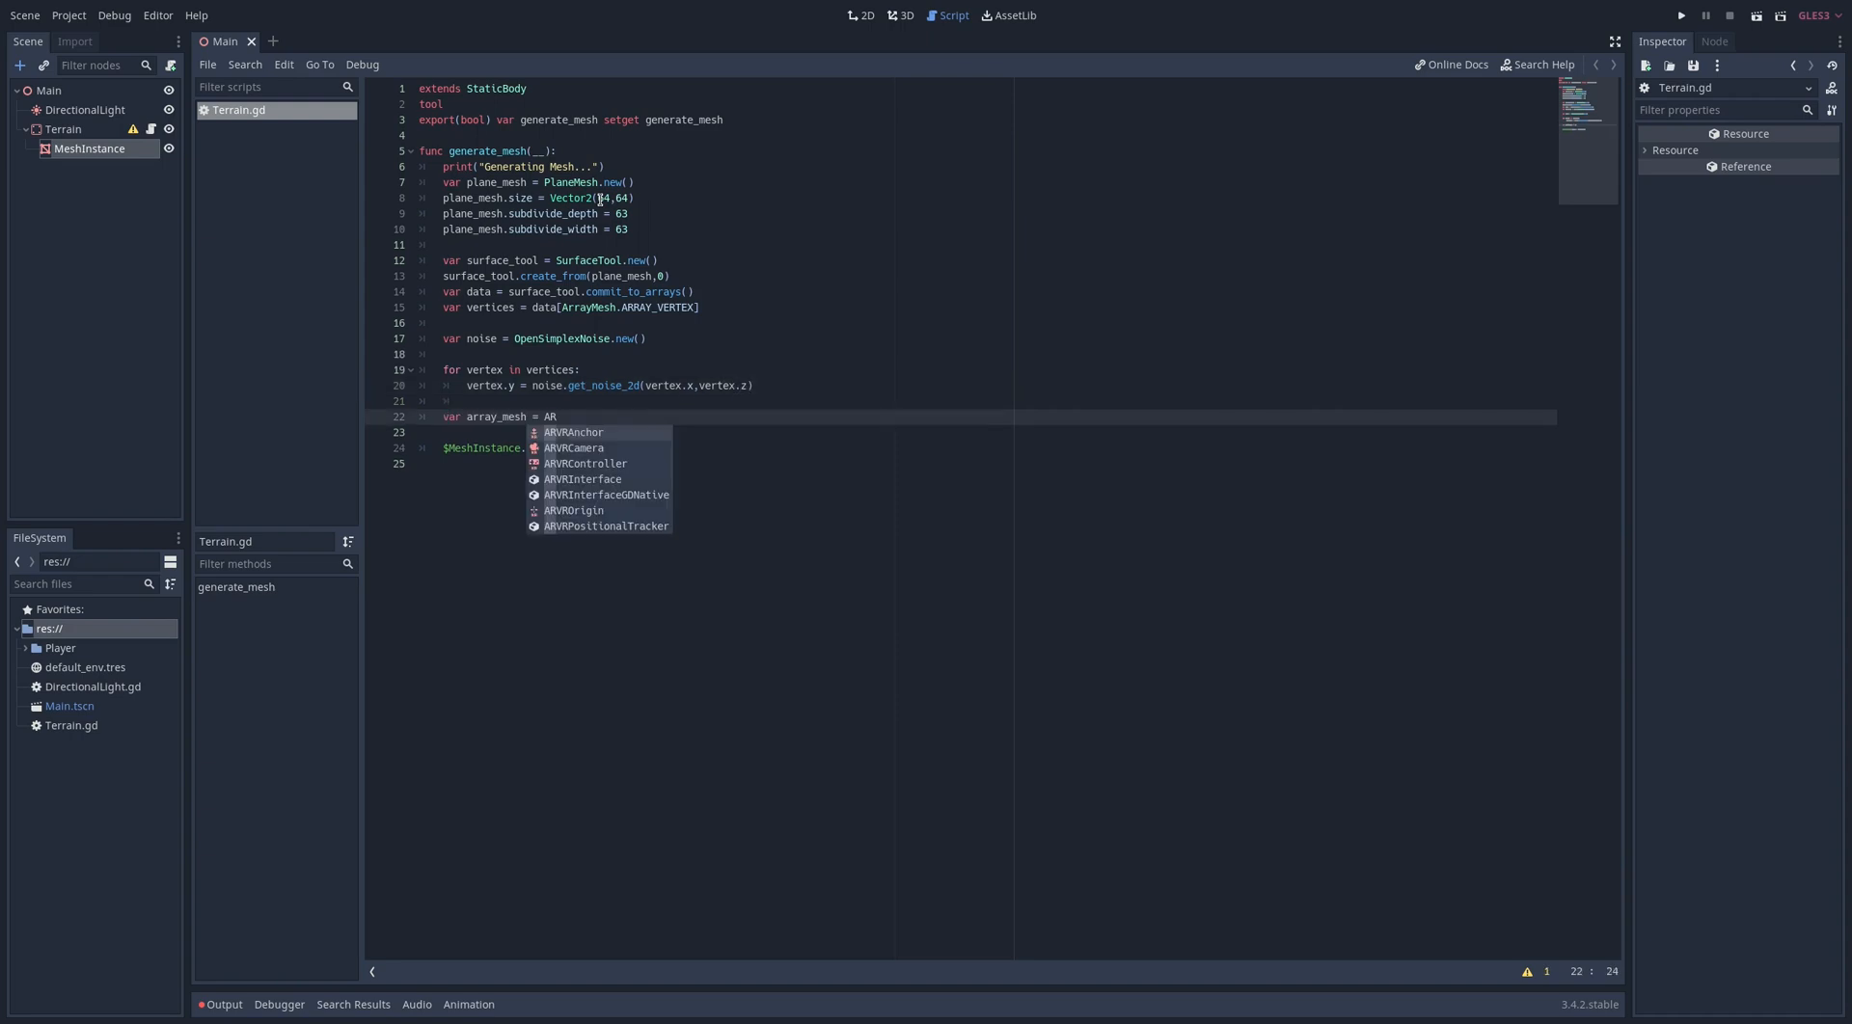
pyautogui.write('ArrayMesh.new(')
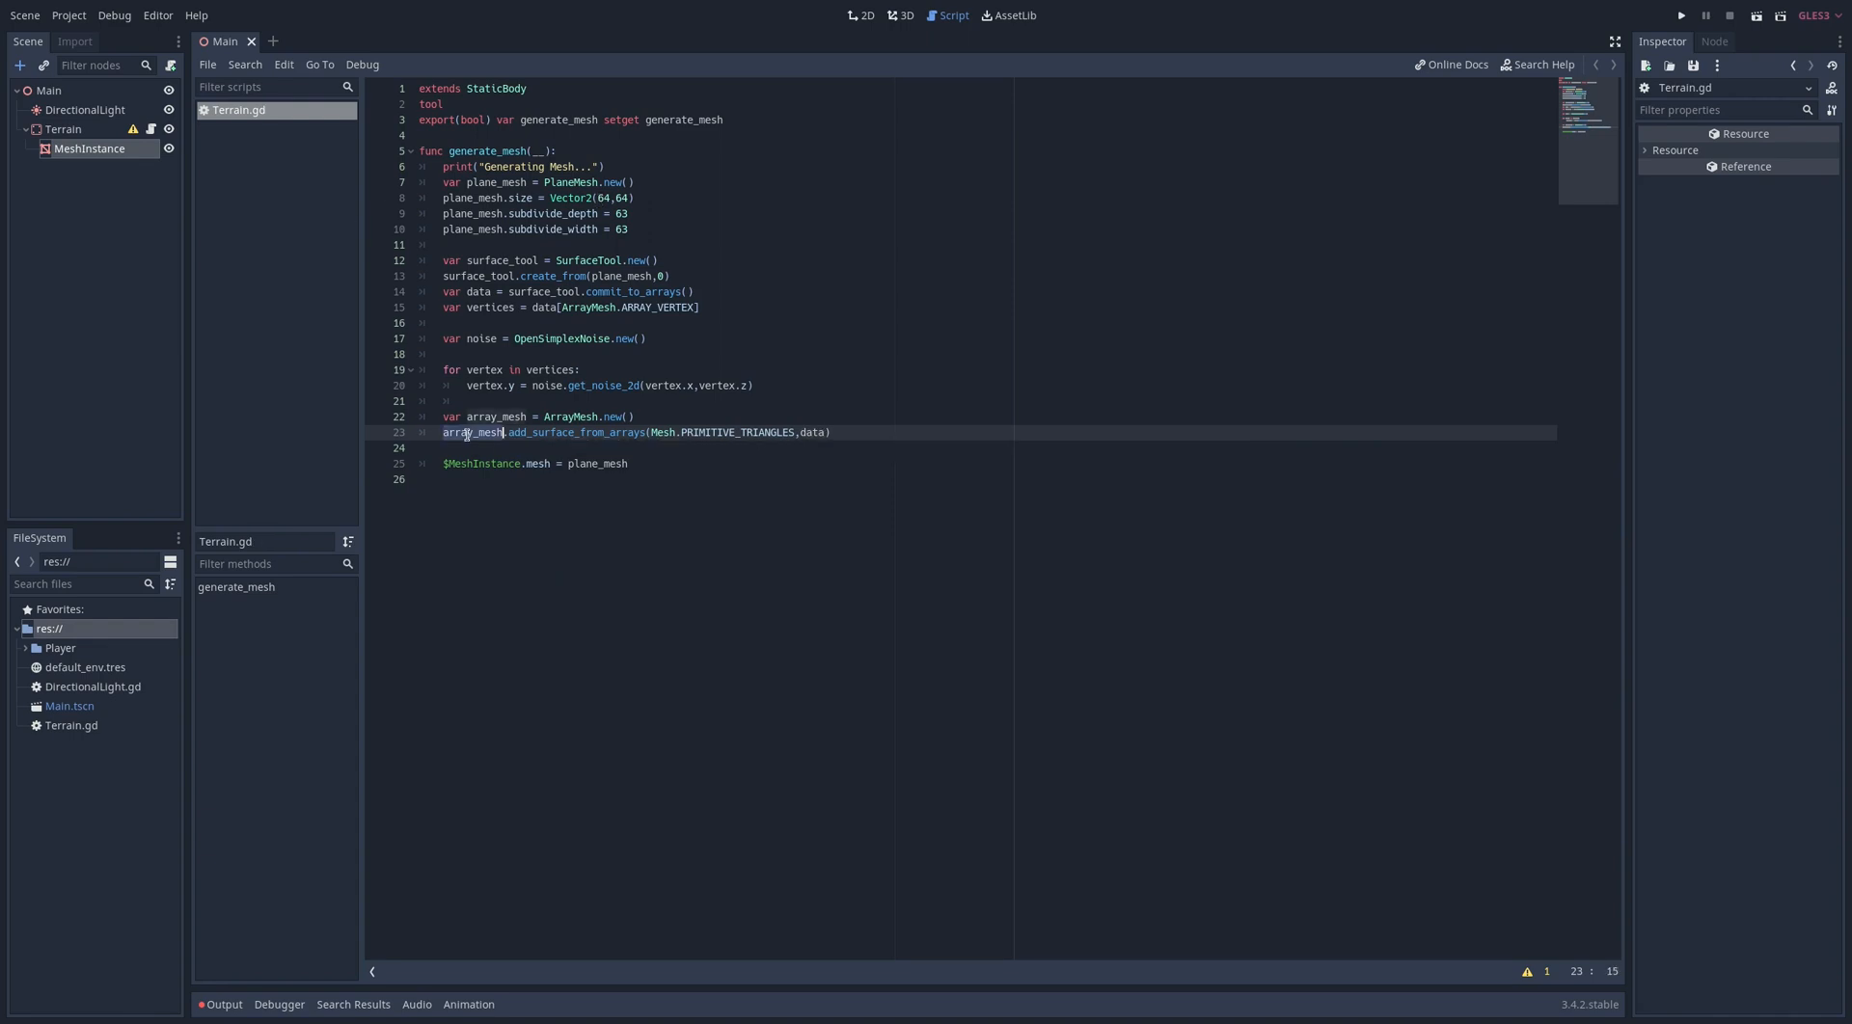
pyautogui.write('array_mesh')
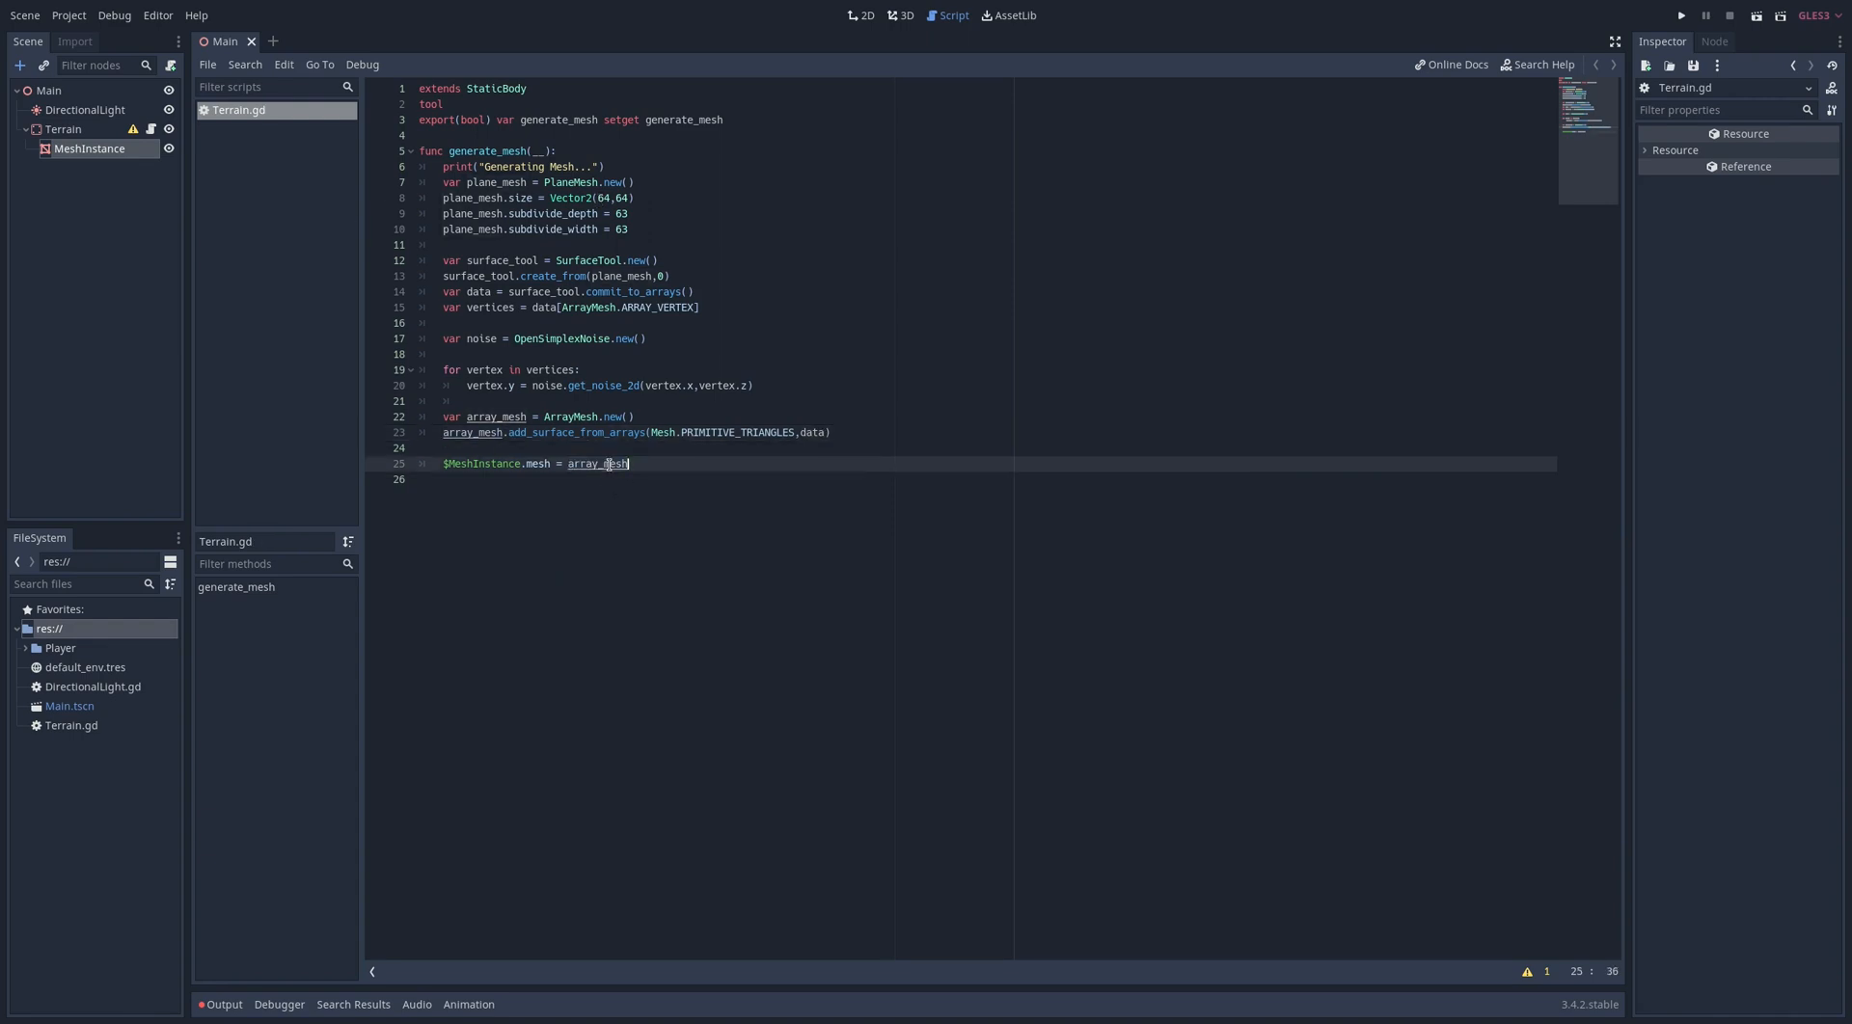
# Toggle Generate Mesh on Terrain in the 3D view, confirming the plane stays flat
pyautogui.click(904, 15)
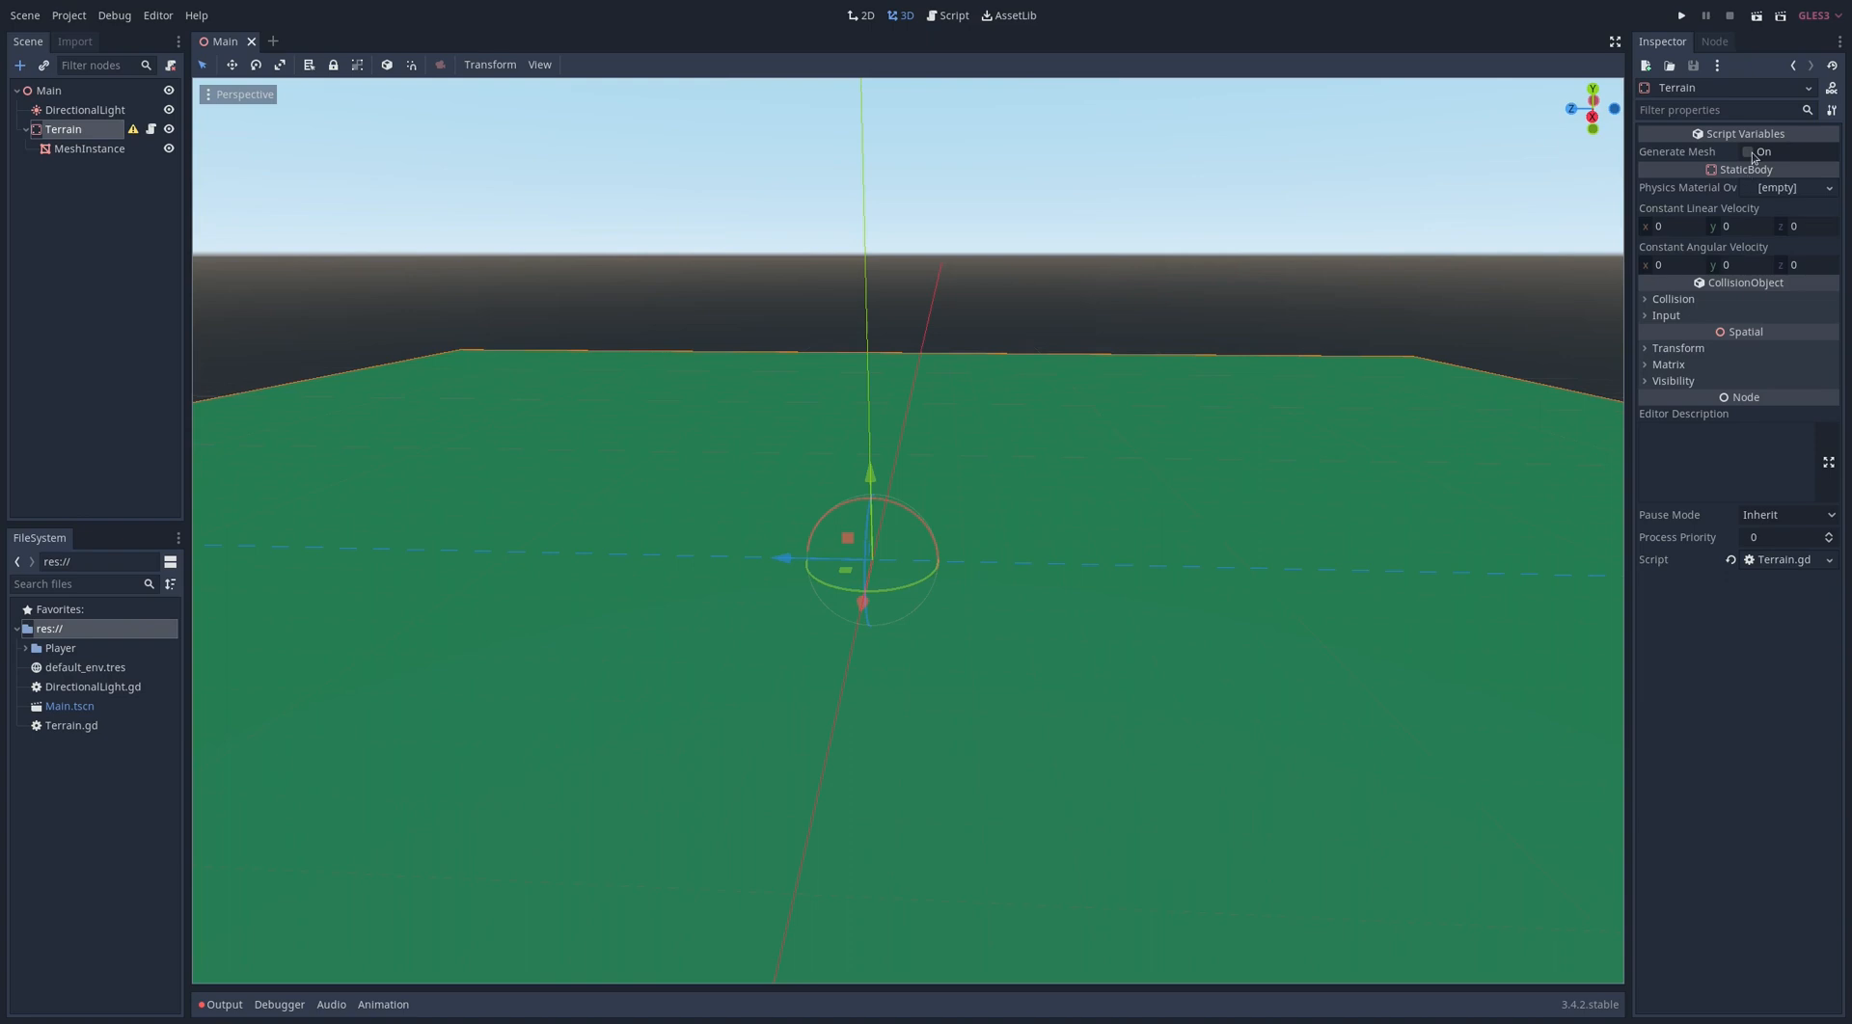
pyautogui.click(1751, 152)
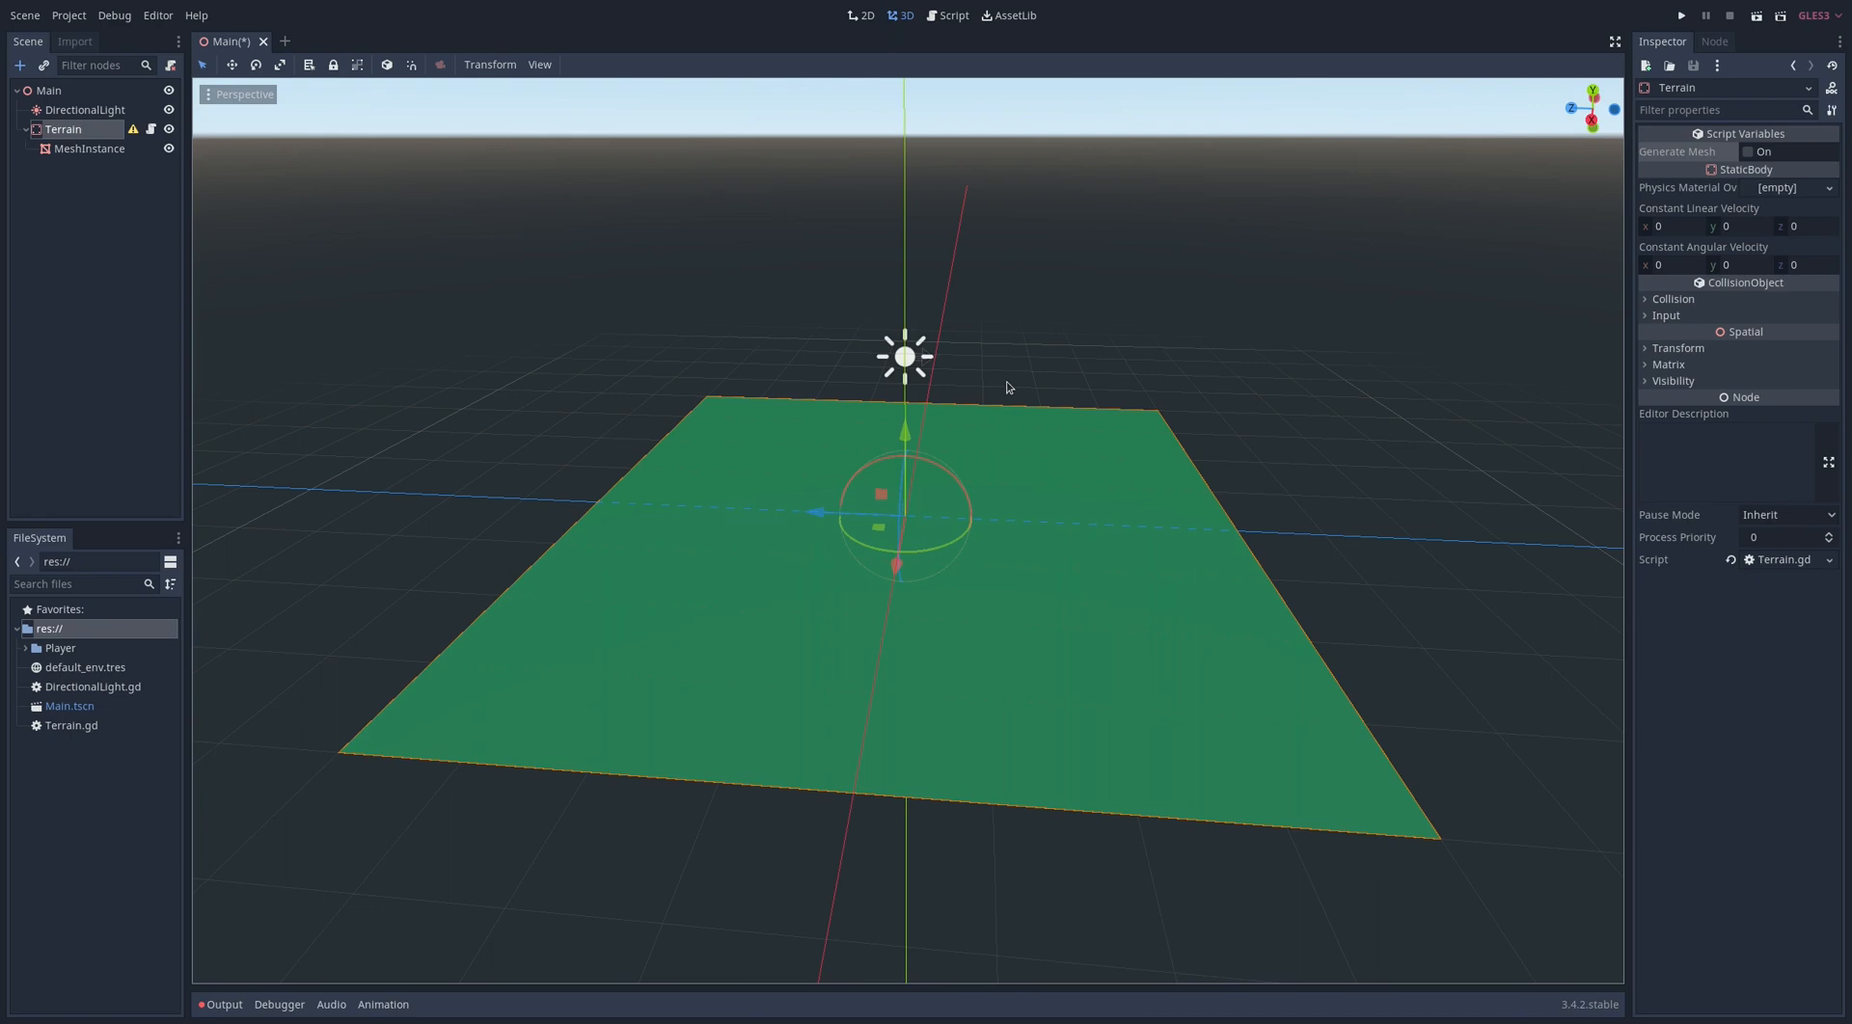
pyautogui.click(948, 15)
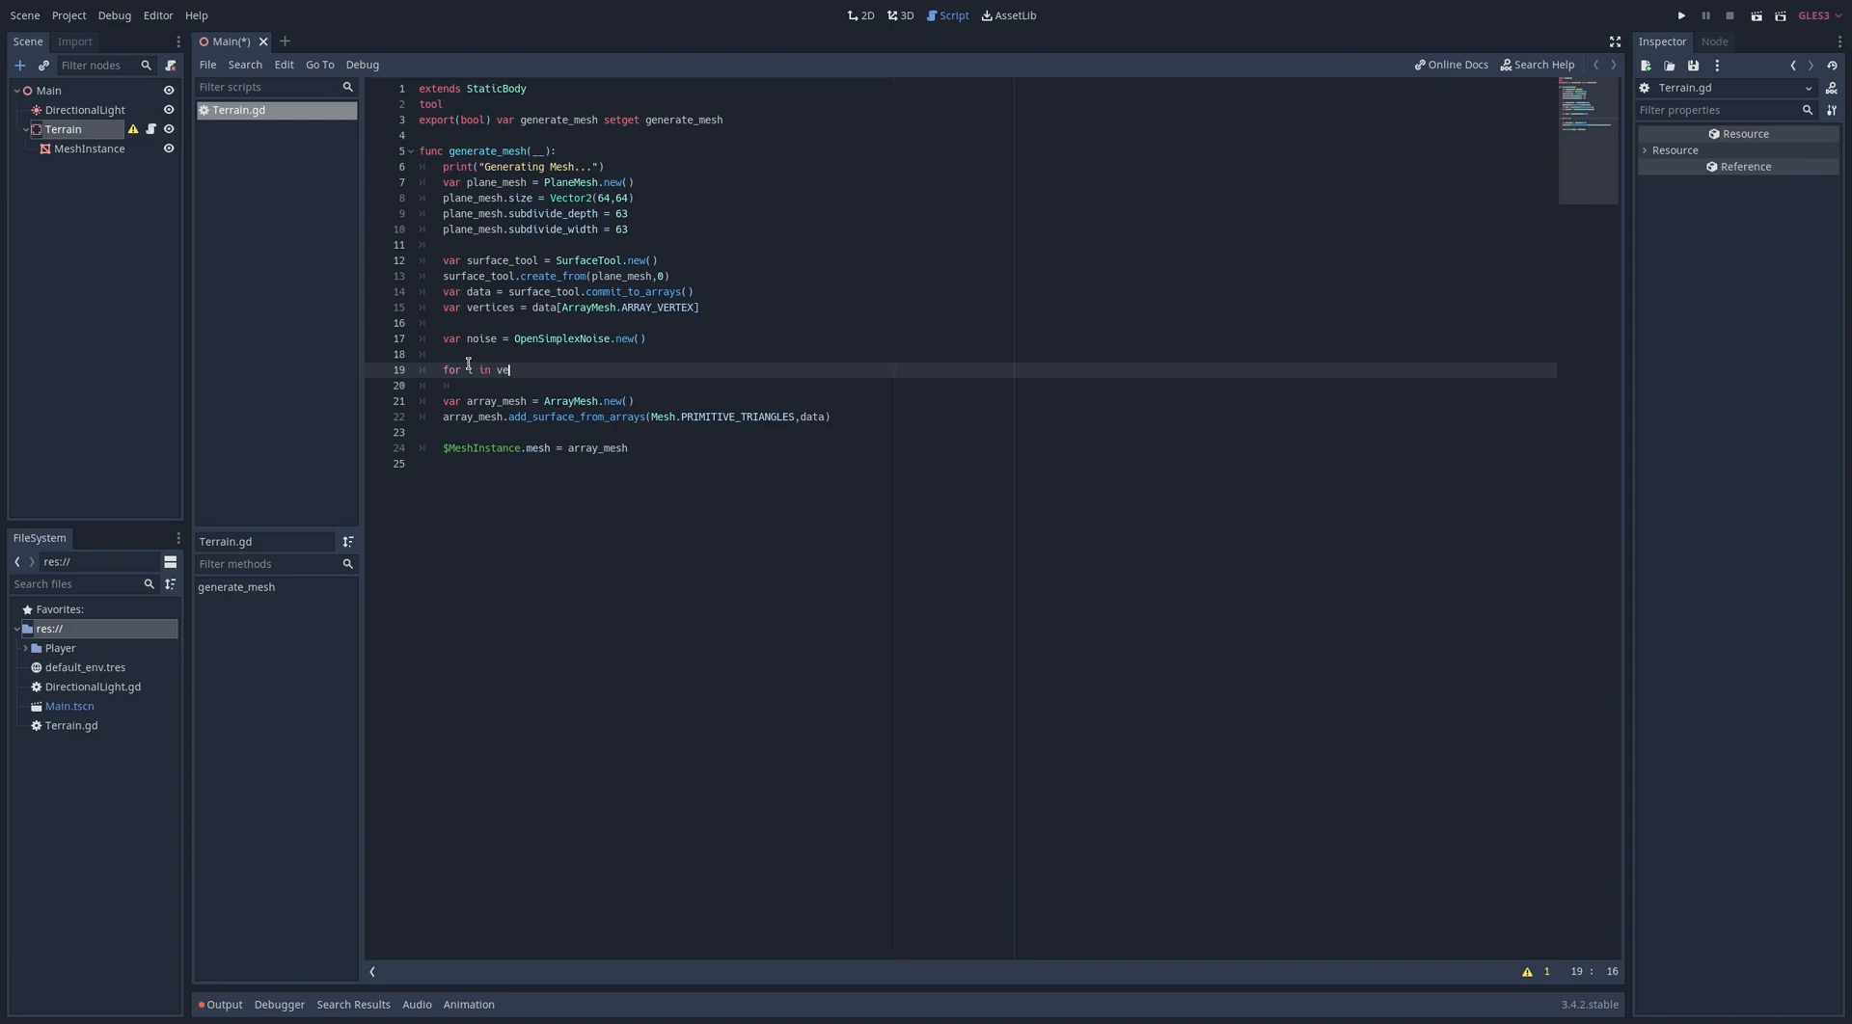
# Loop over vertices.size(), setting vertices[i].y from noise and storing vertices in data
pyautogui.write('rtices.size():')
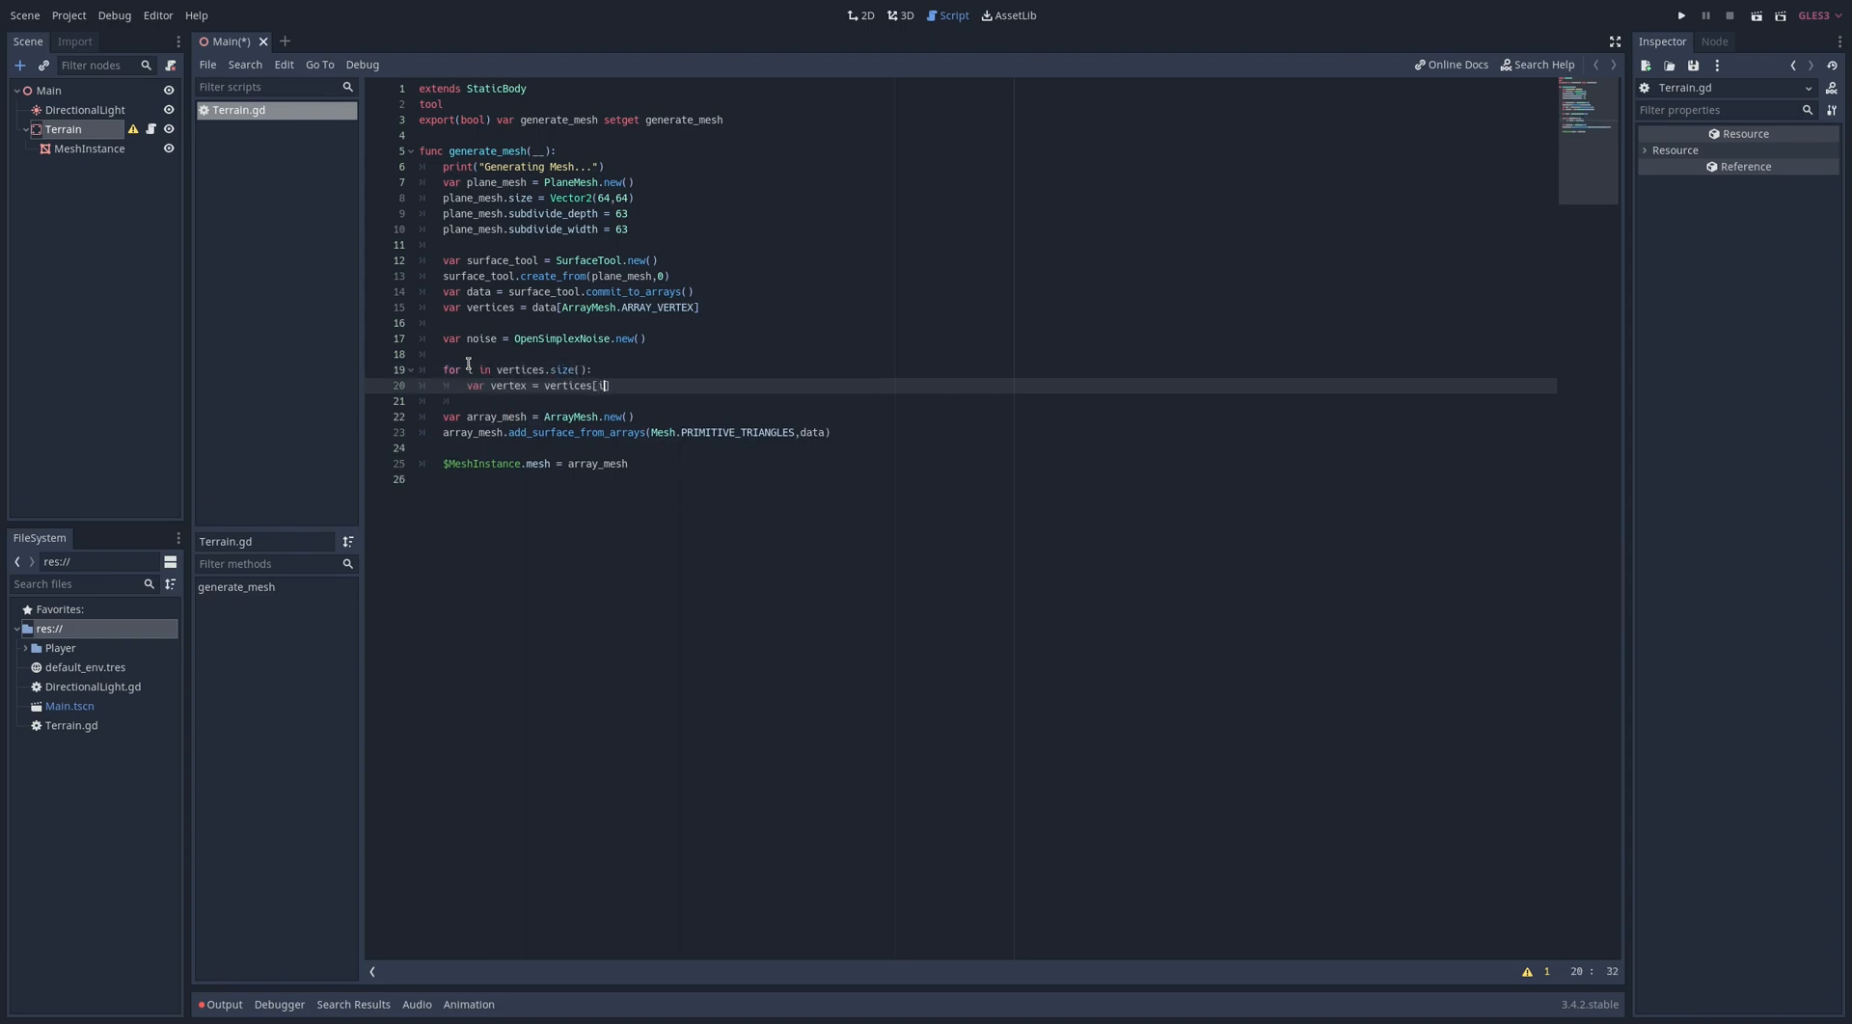
pyautogui.write('vertices[i].y = noise.get_noise_2d(vertex.x,vertex.z')
pyautogui.write('data[ArrayMesh.ARRAY_VERTEX')
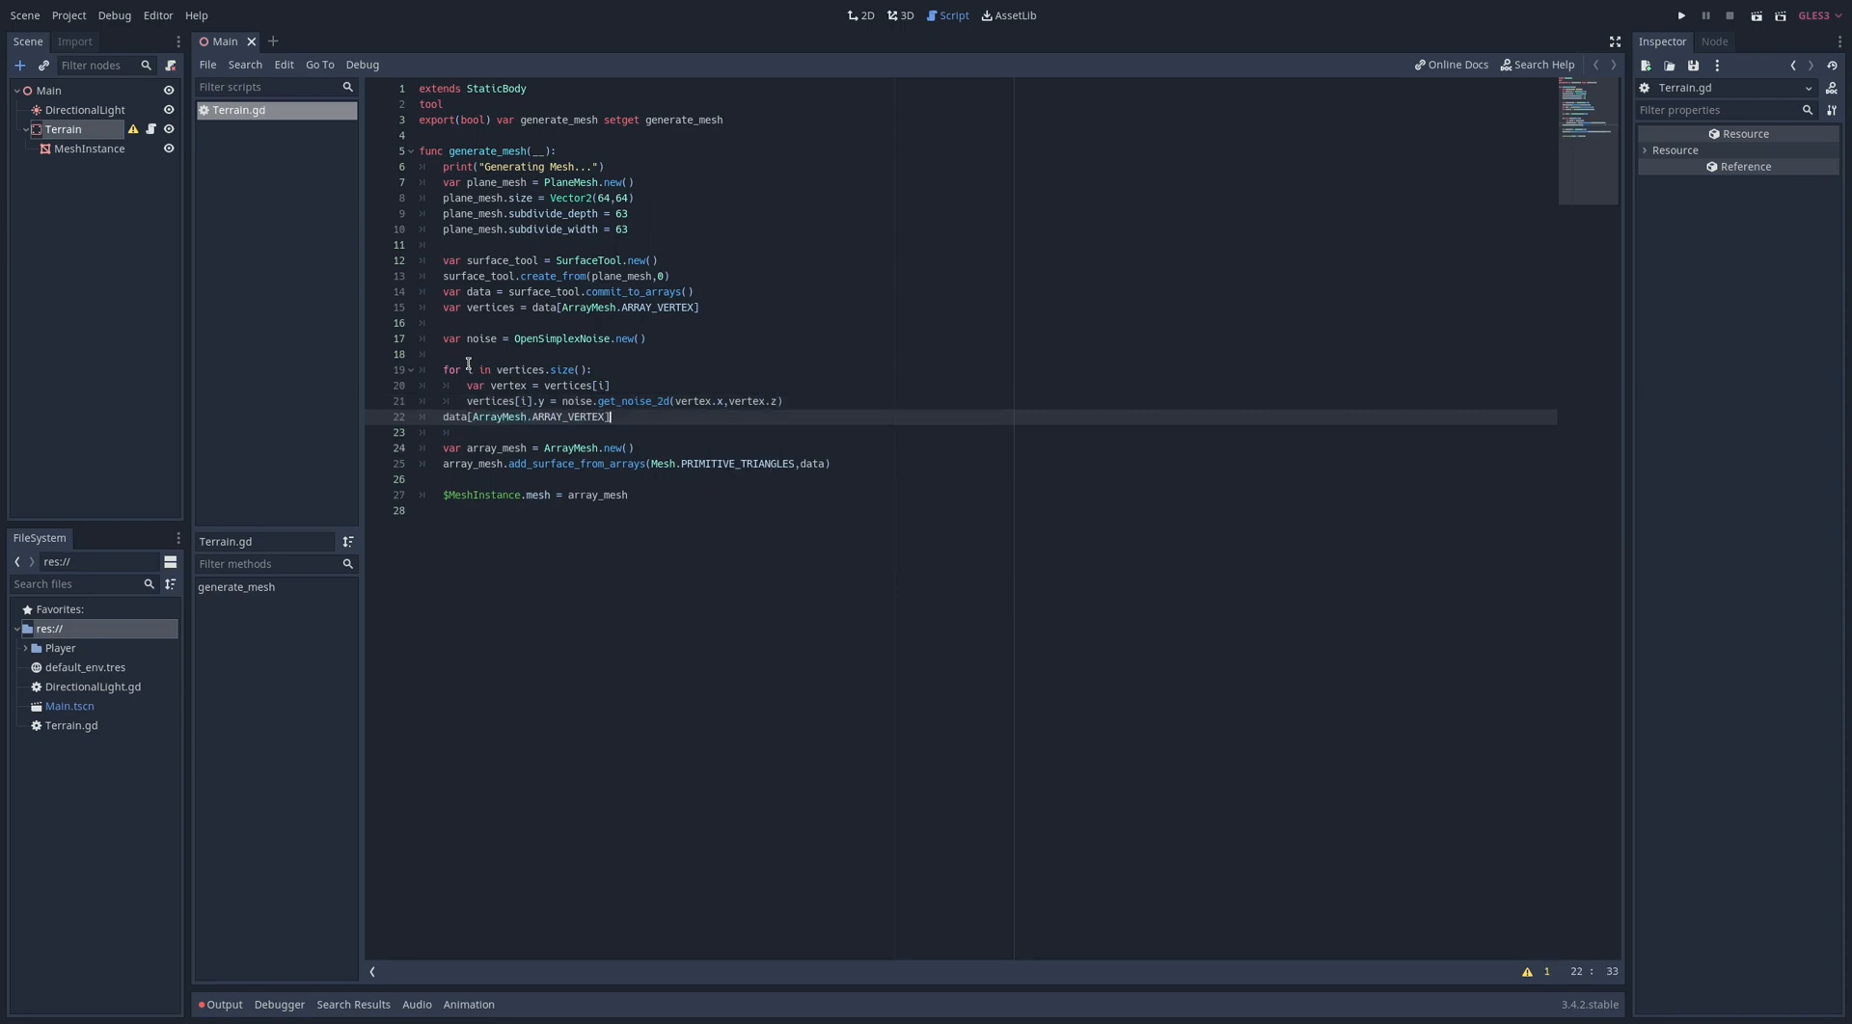
pyautogui.write('= vertices')
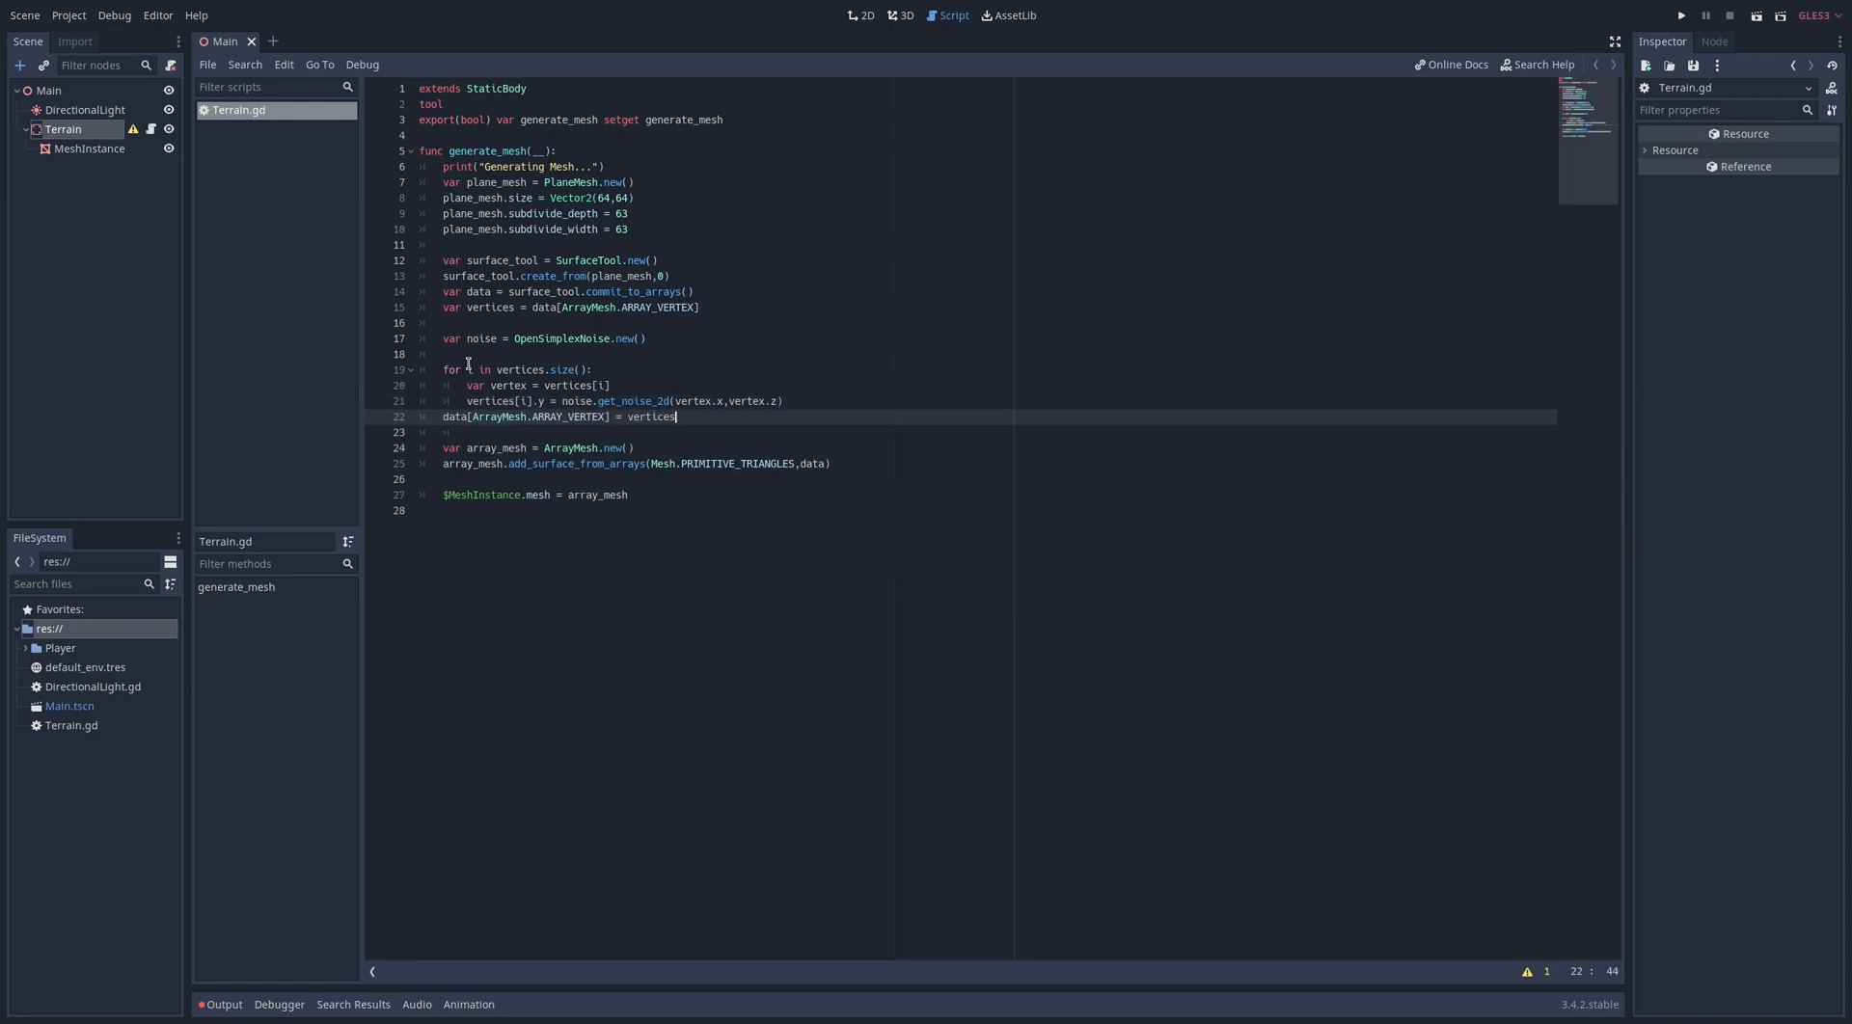
# Regenerate the terrain in the 3D view and return to the script
pyautogui.click(905, 15)
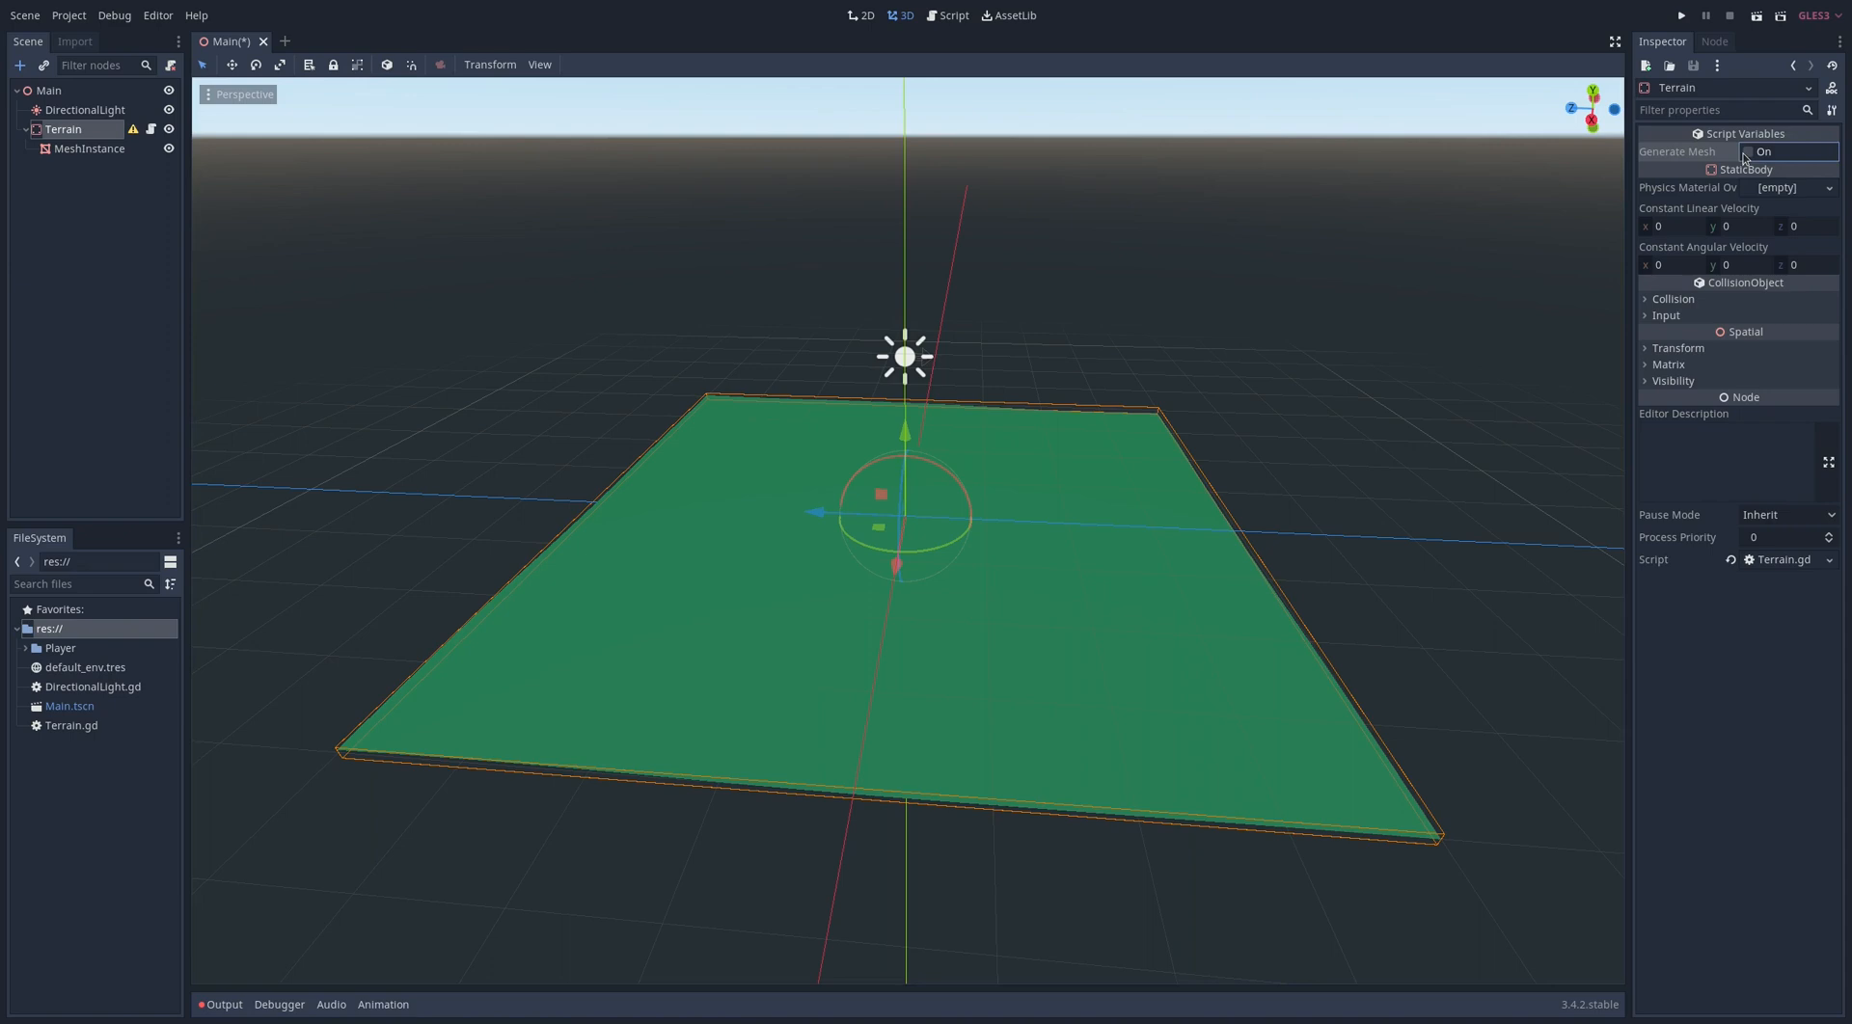
pyautogui.click(949, 15)
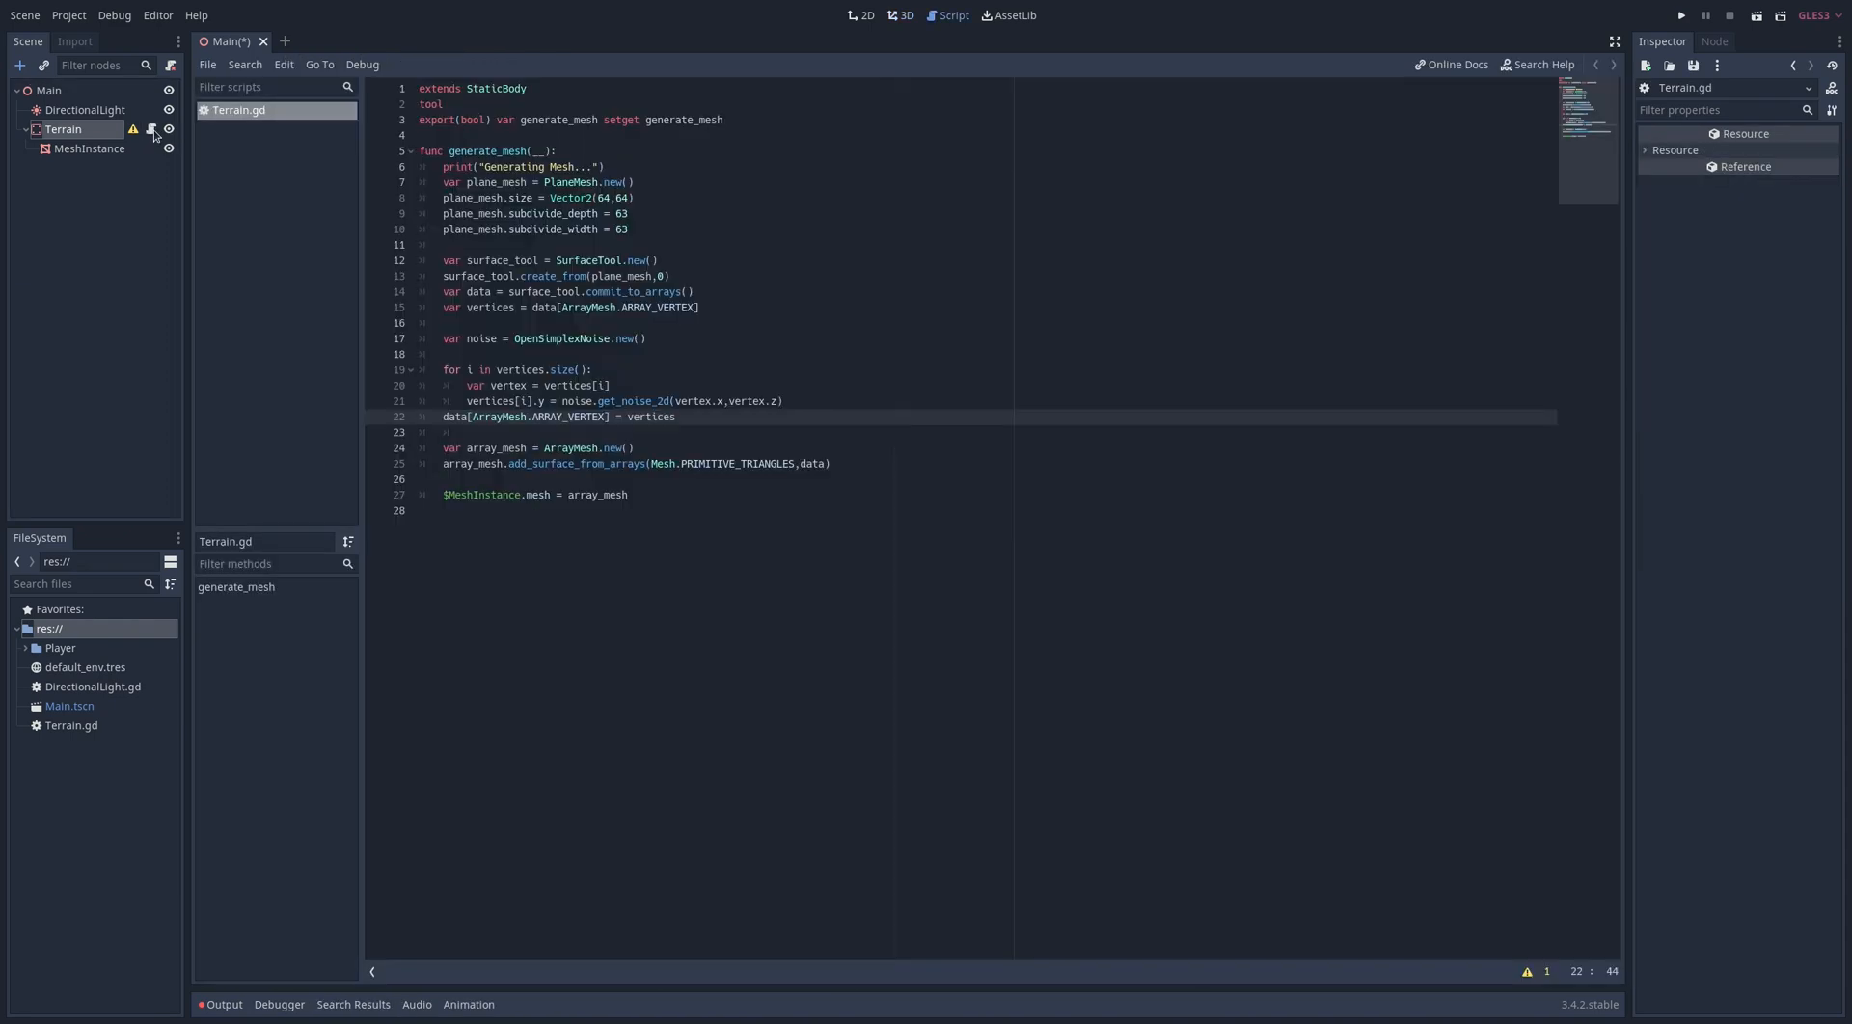
pyautogui.click(800, 400)
pyautogui.write(' * 16')
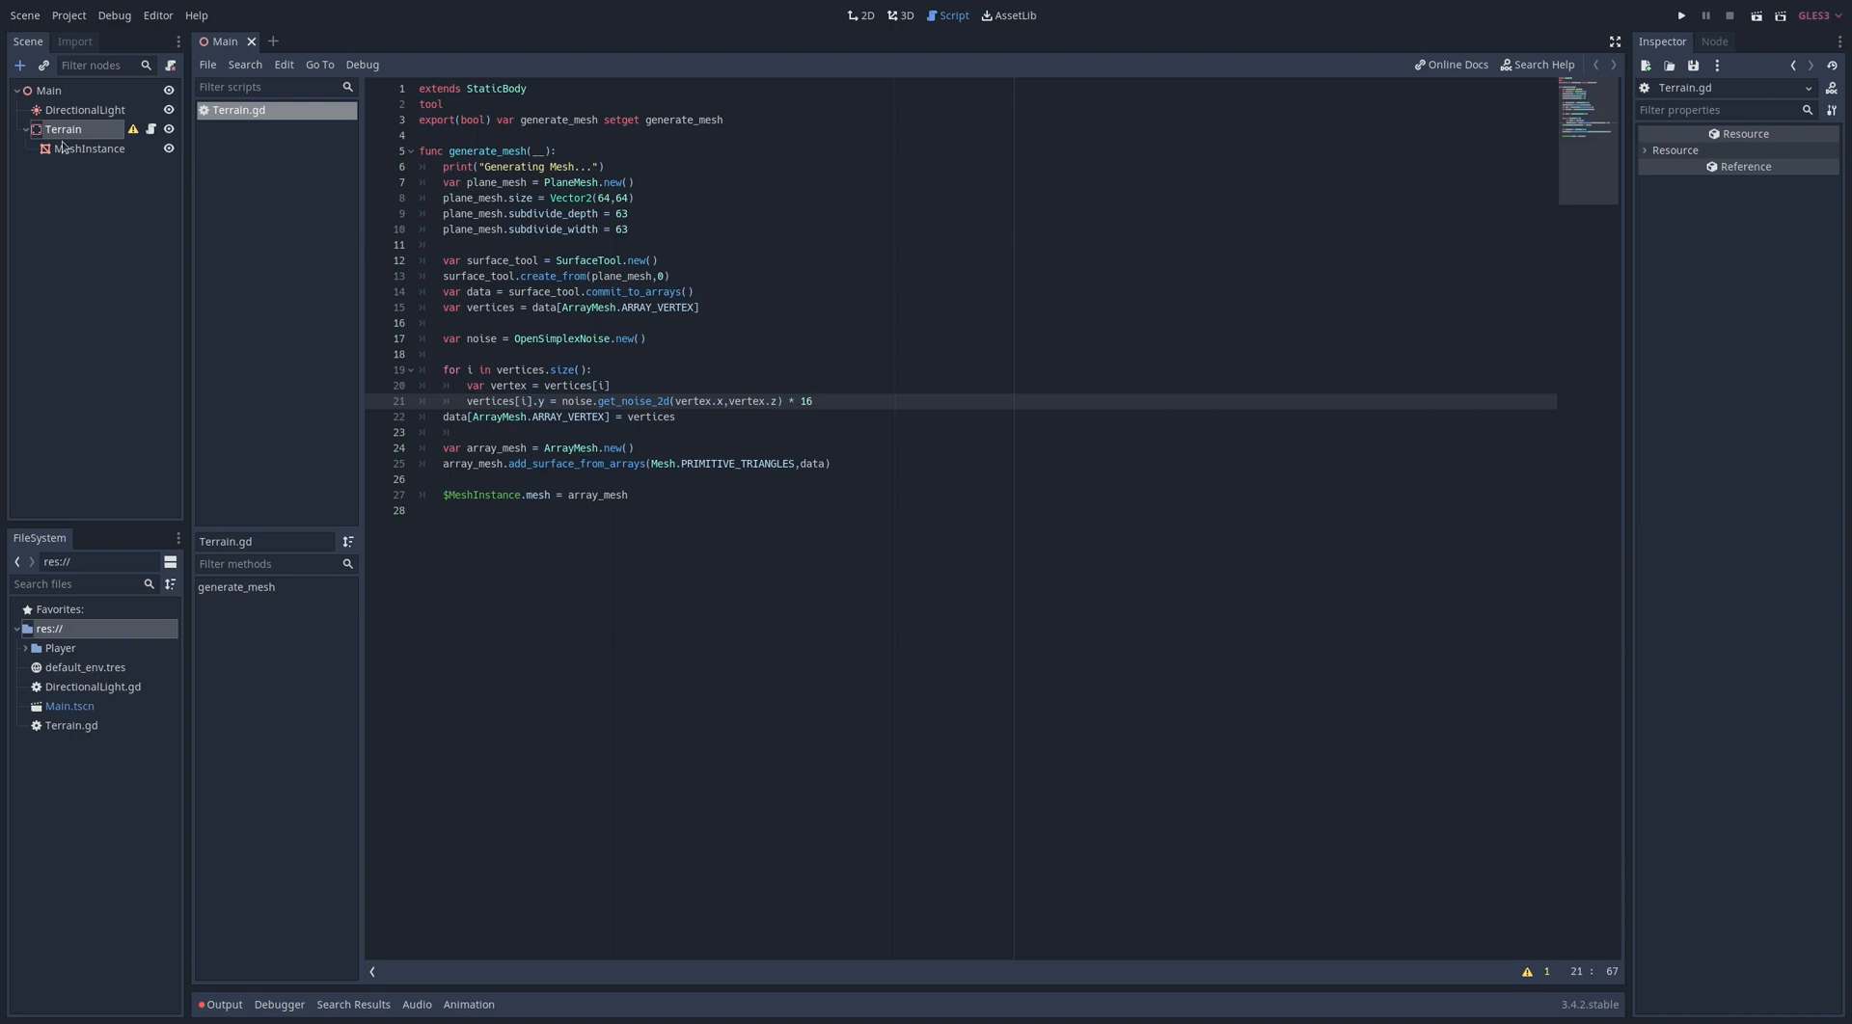
# Toggle Generate Mesh on the Terrain node in the 3D view to show rolling hills
pyautogui.click(904, 16)
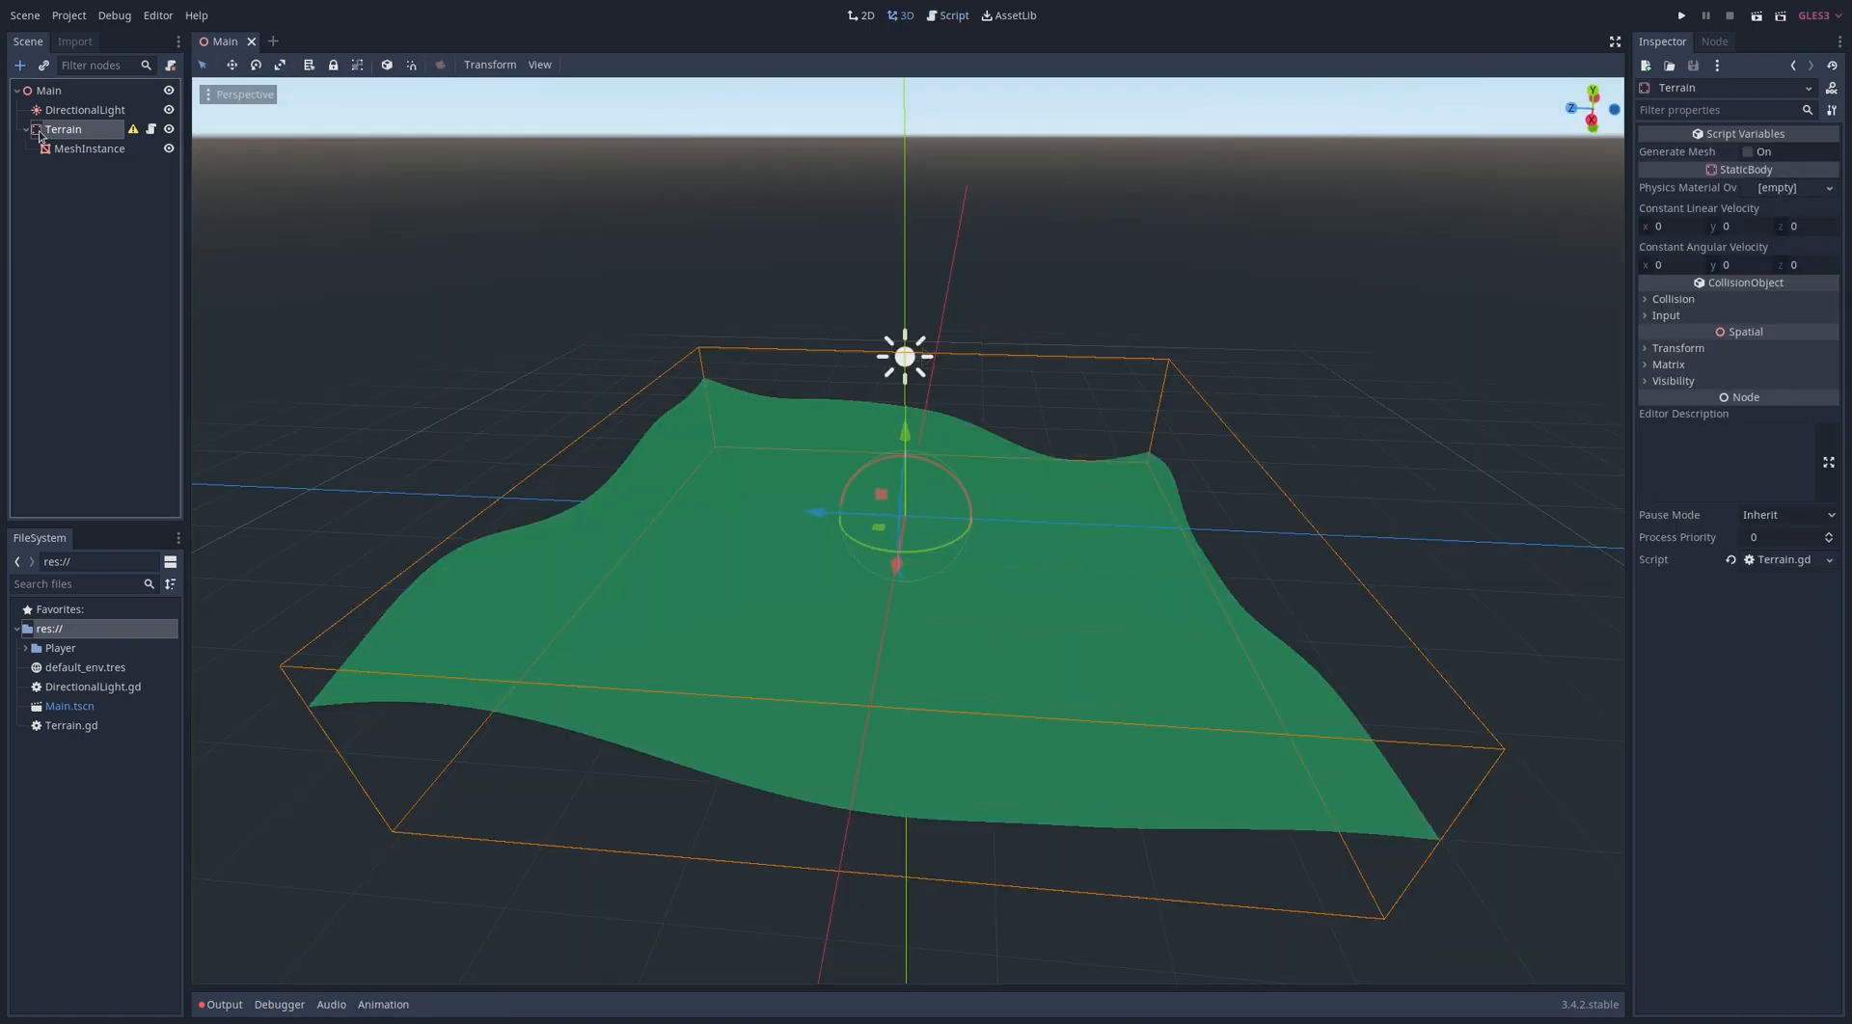
pyautogui.click(84, 109)
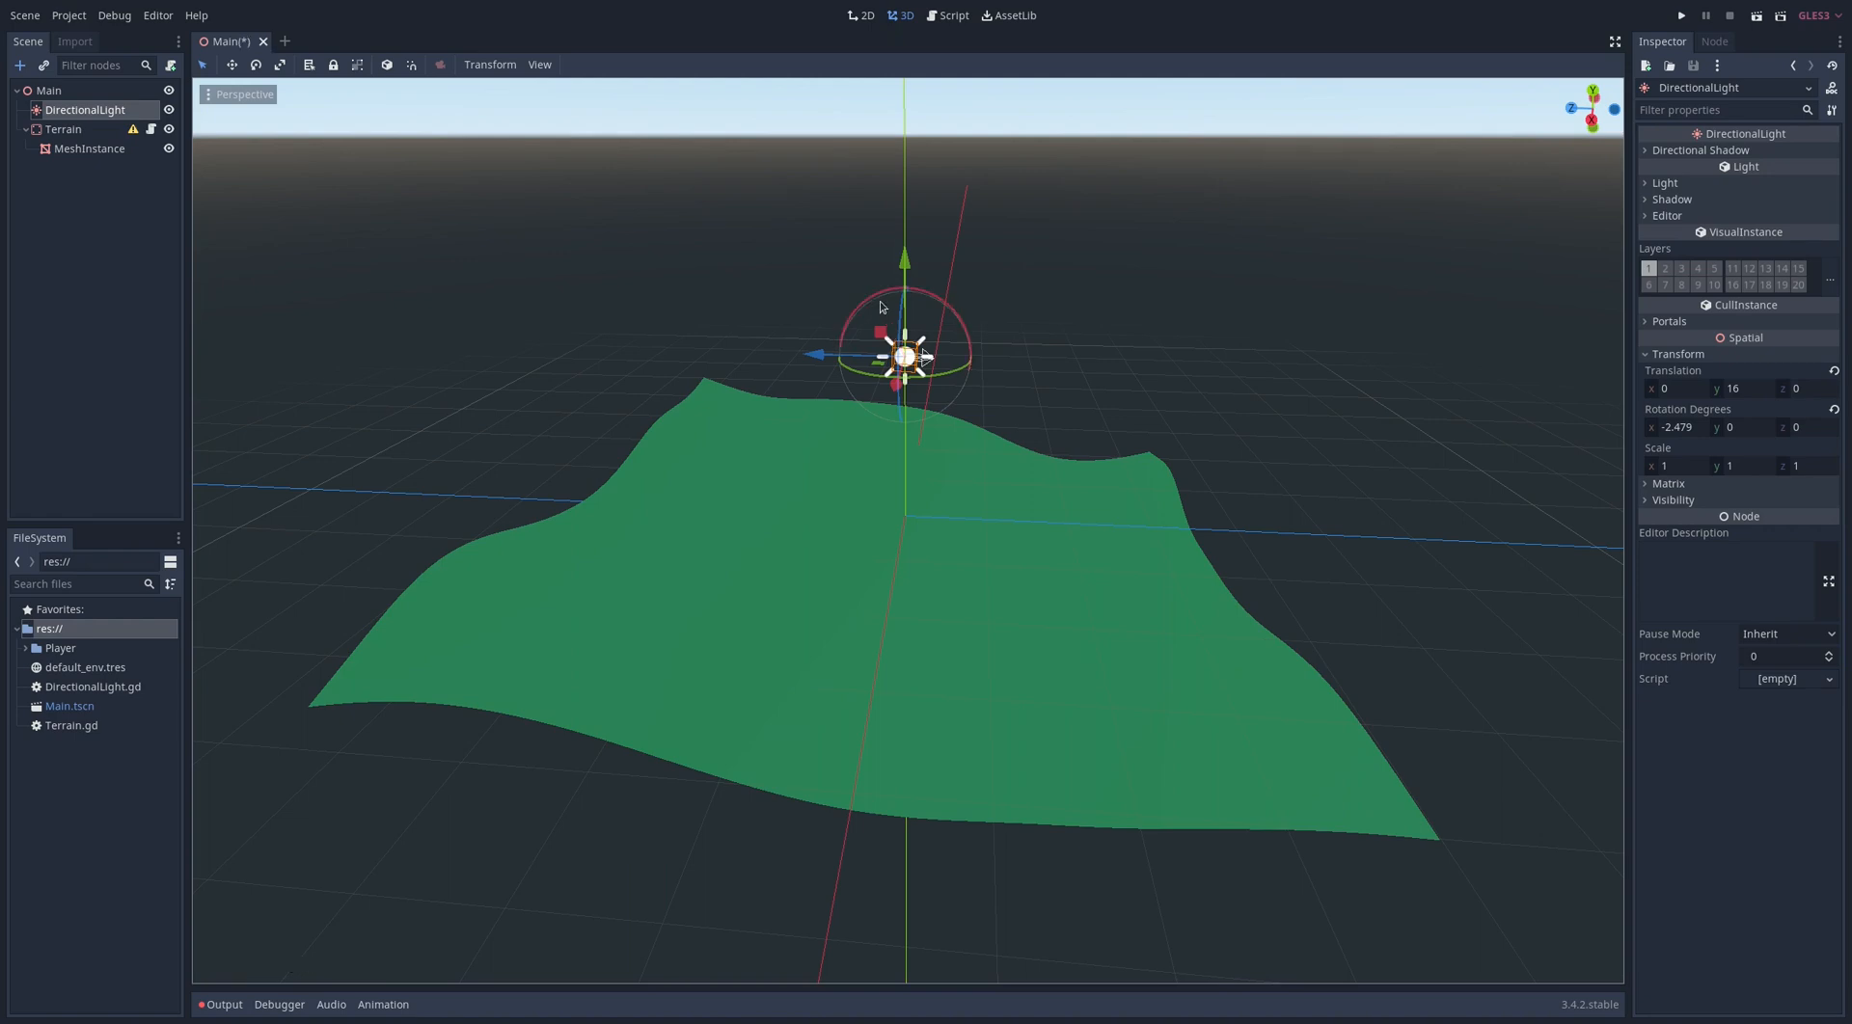
pyautogui.moveTo(878, 309)
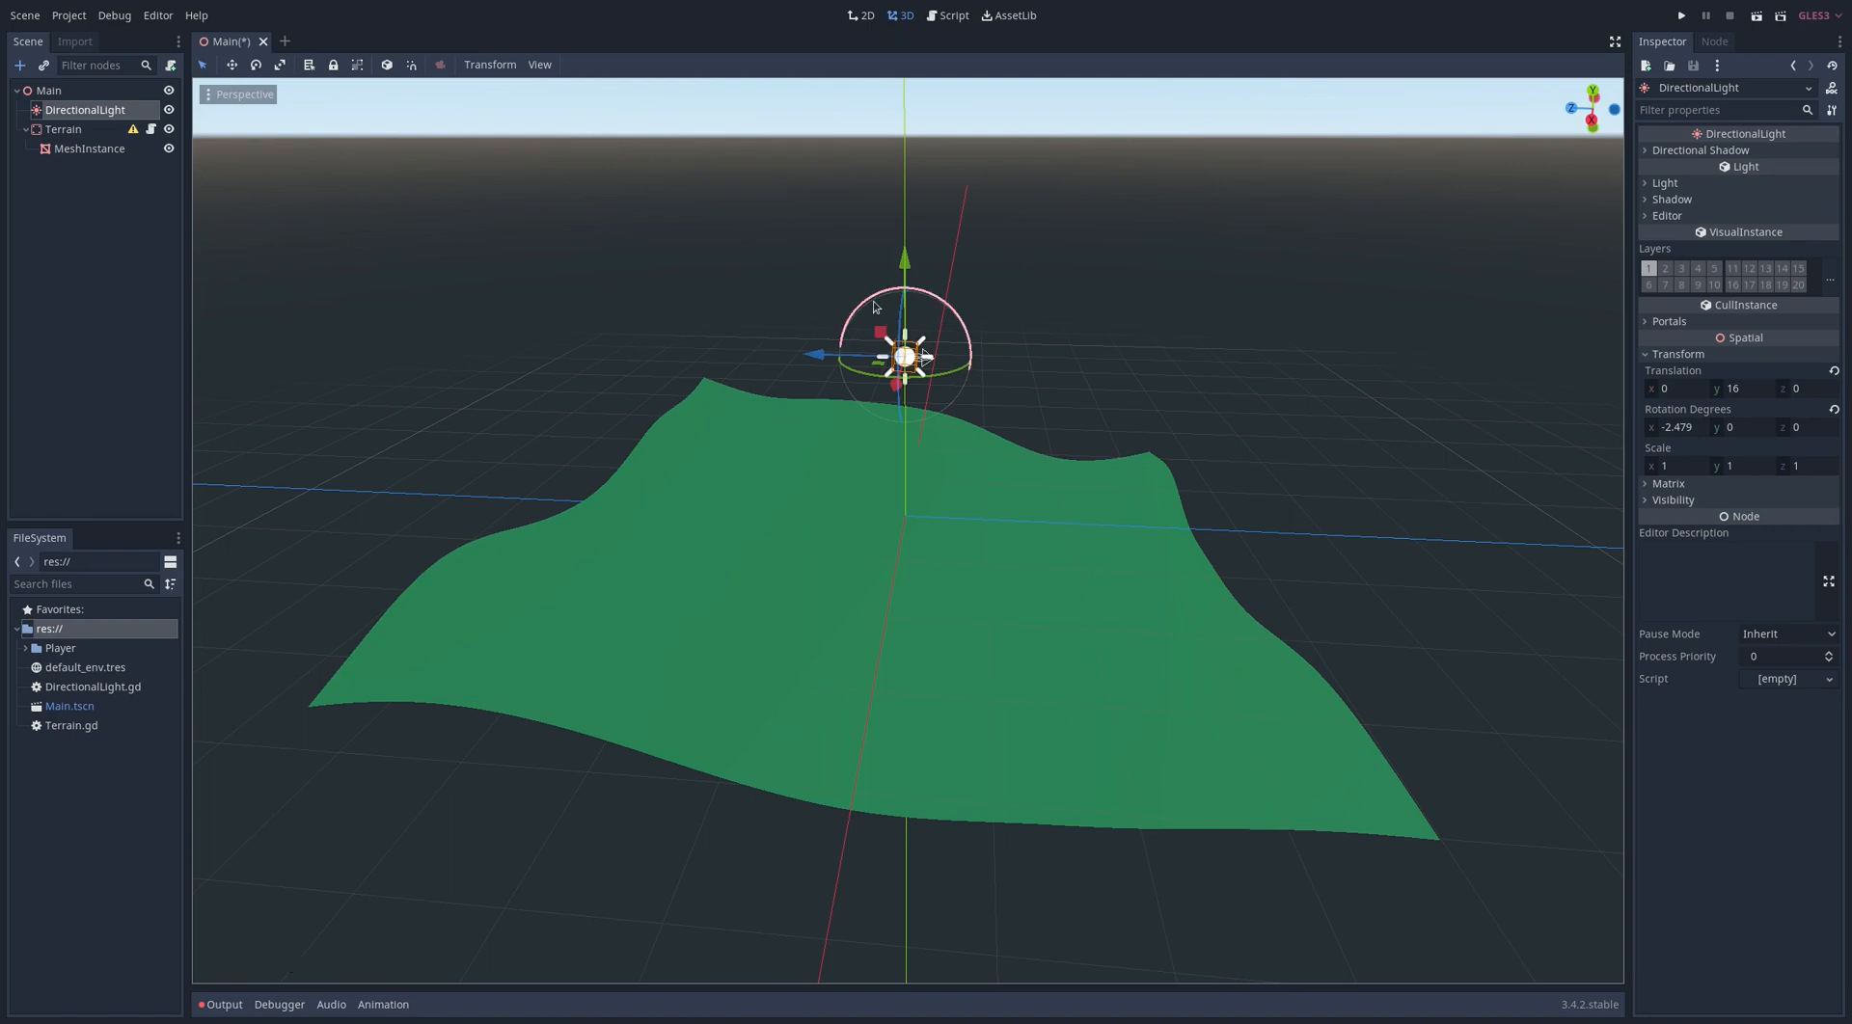
pyautogui.click(946, 15)
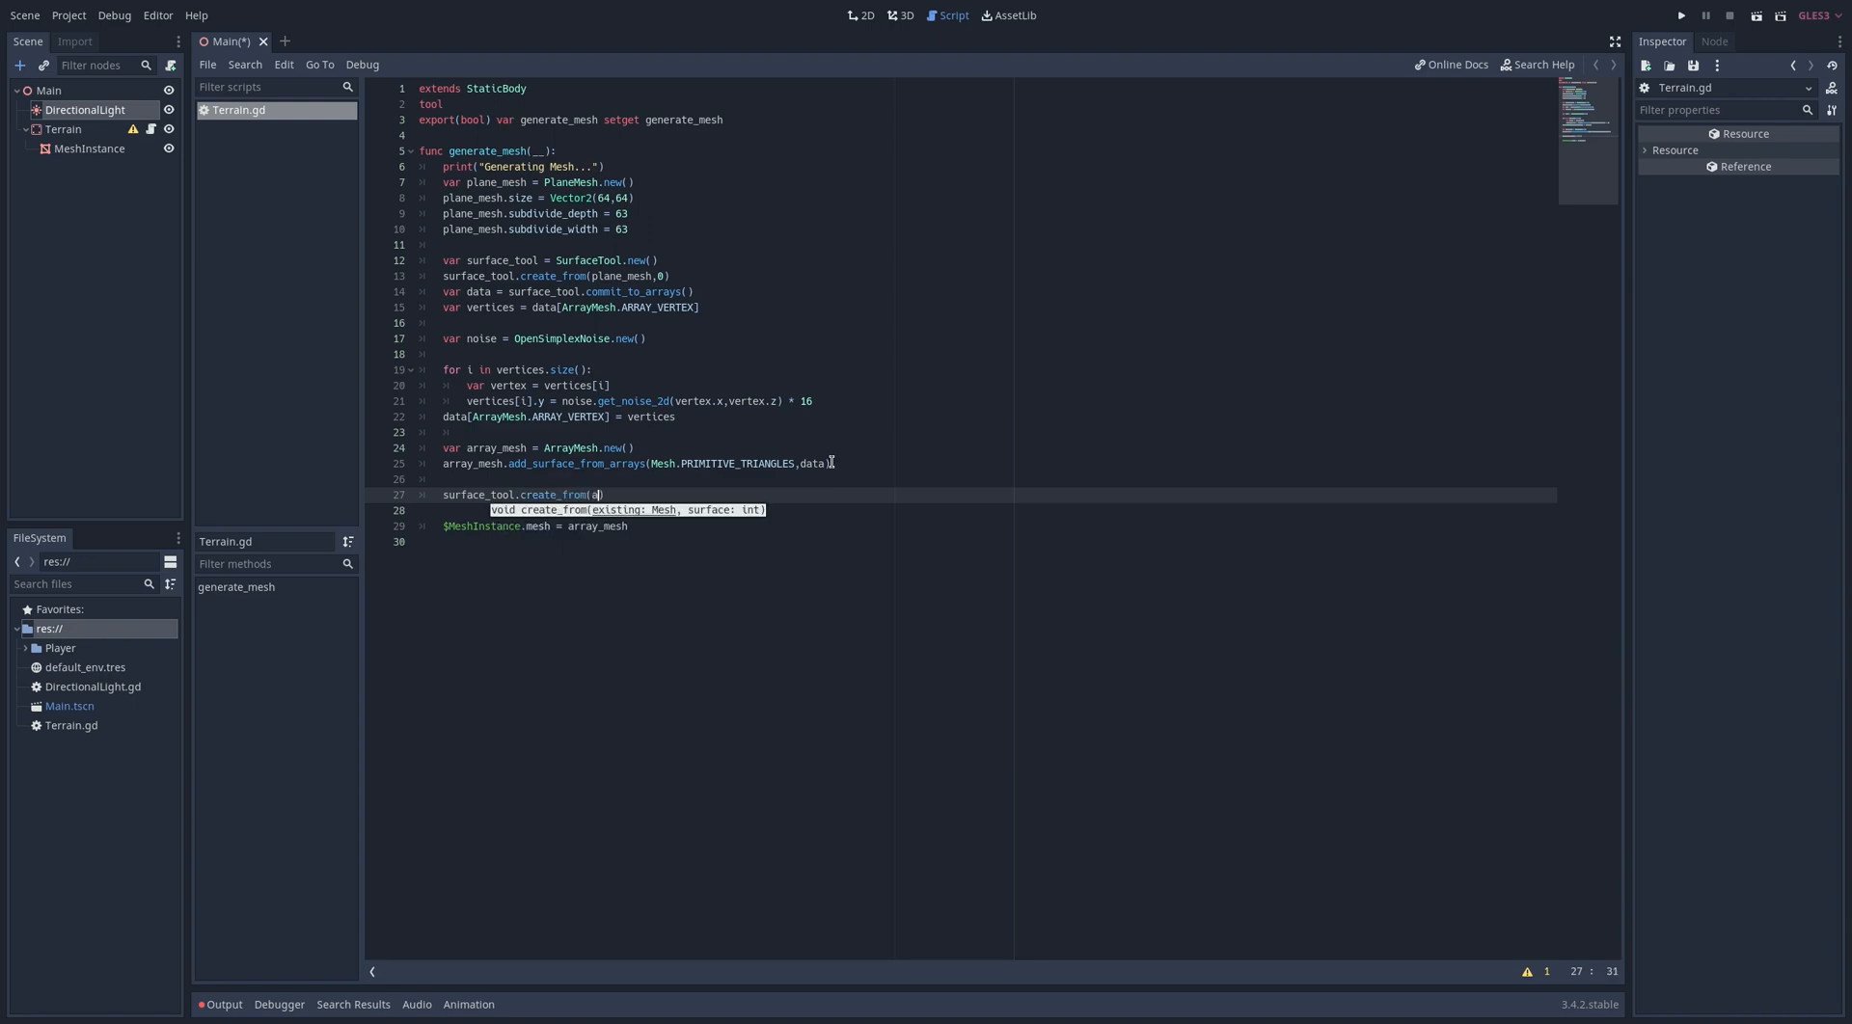
# Recreate the mesh via surface_tool.create_from(array_mesh,0), generate_normals() and commit(), then view it in 3D
pyautogui.write('rray_mesh,0')
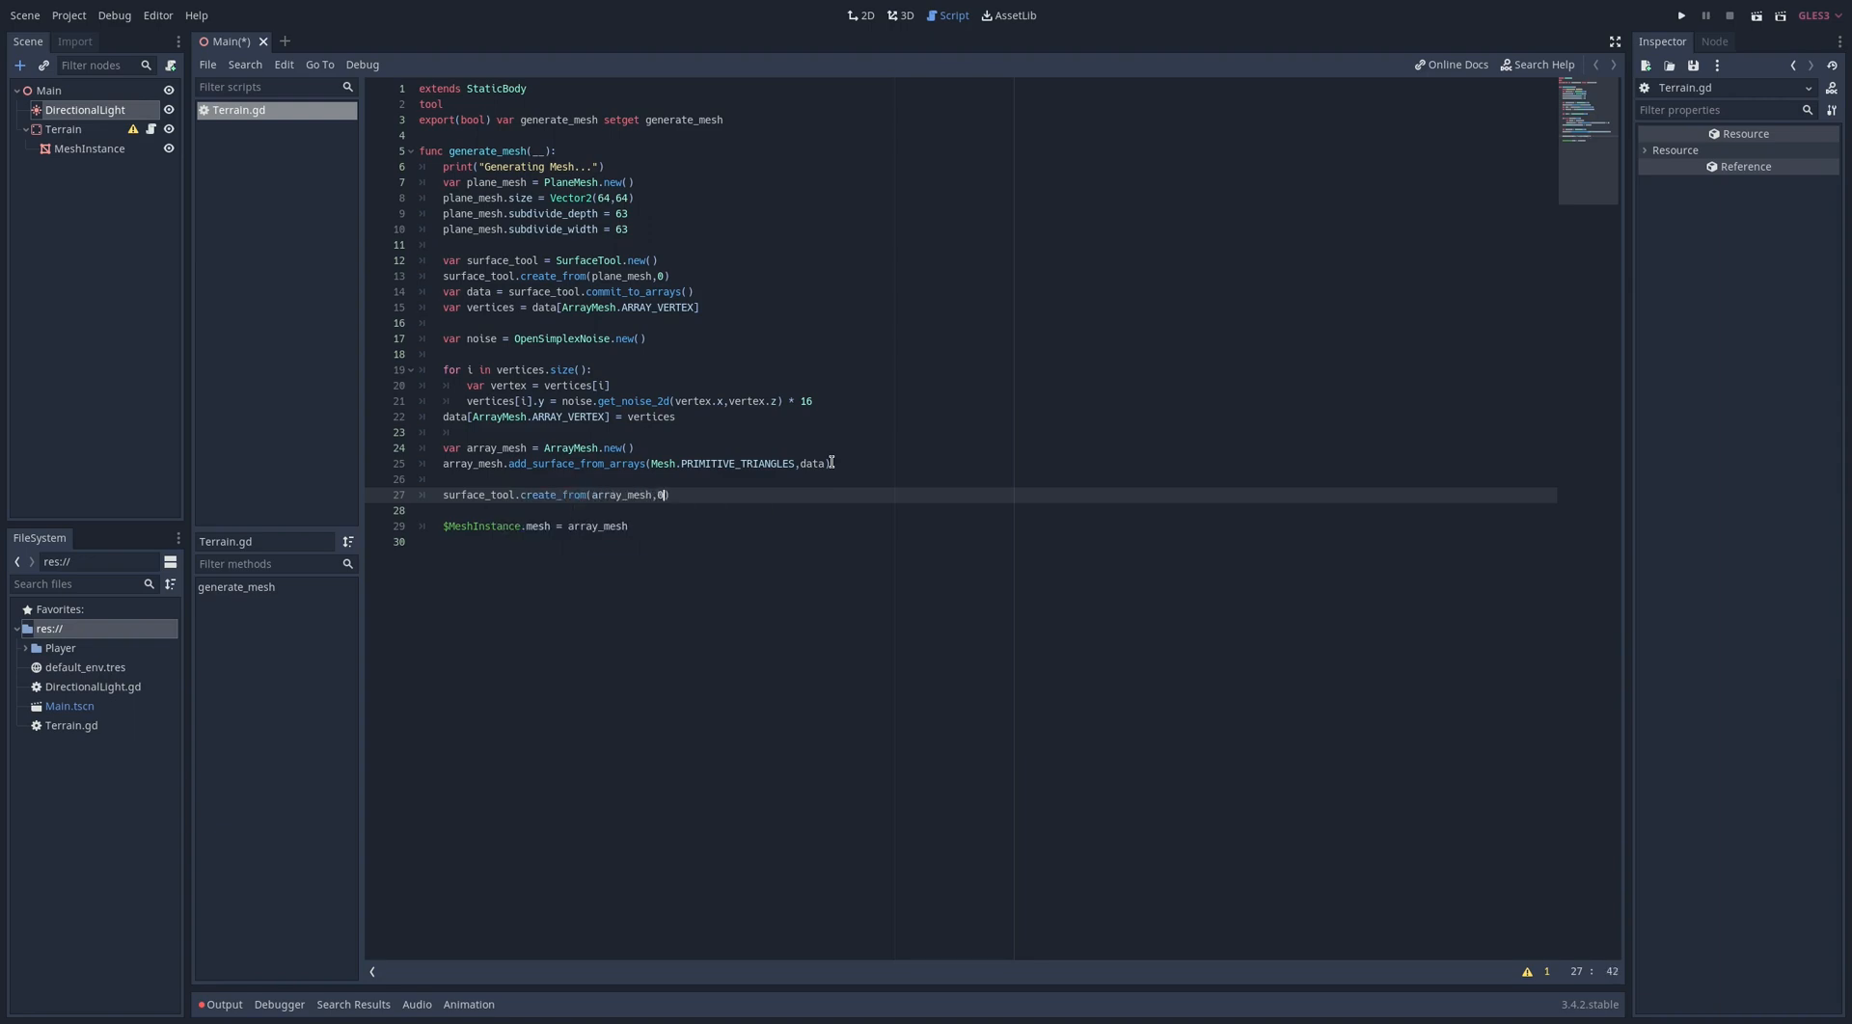
pyautogui.write('surface_tool.generate_normals(')
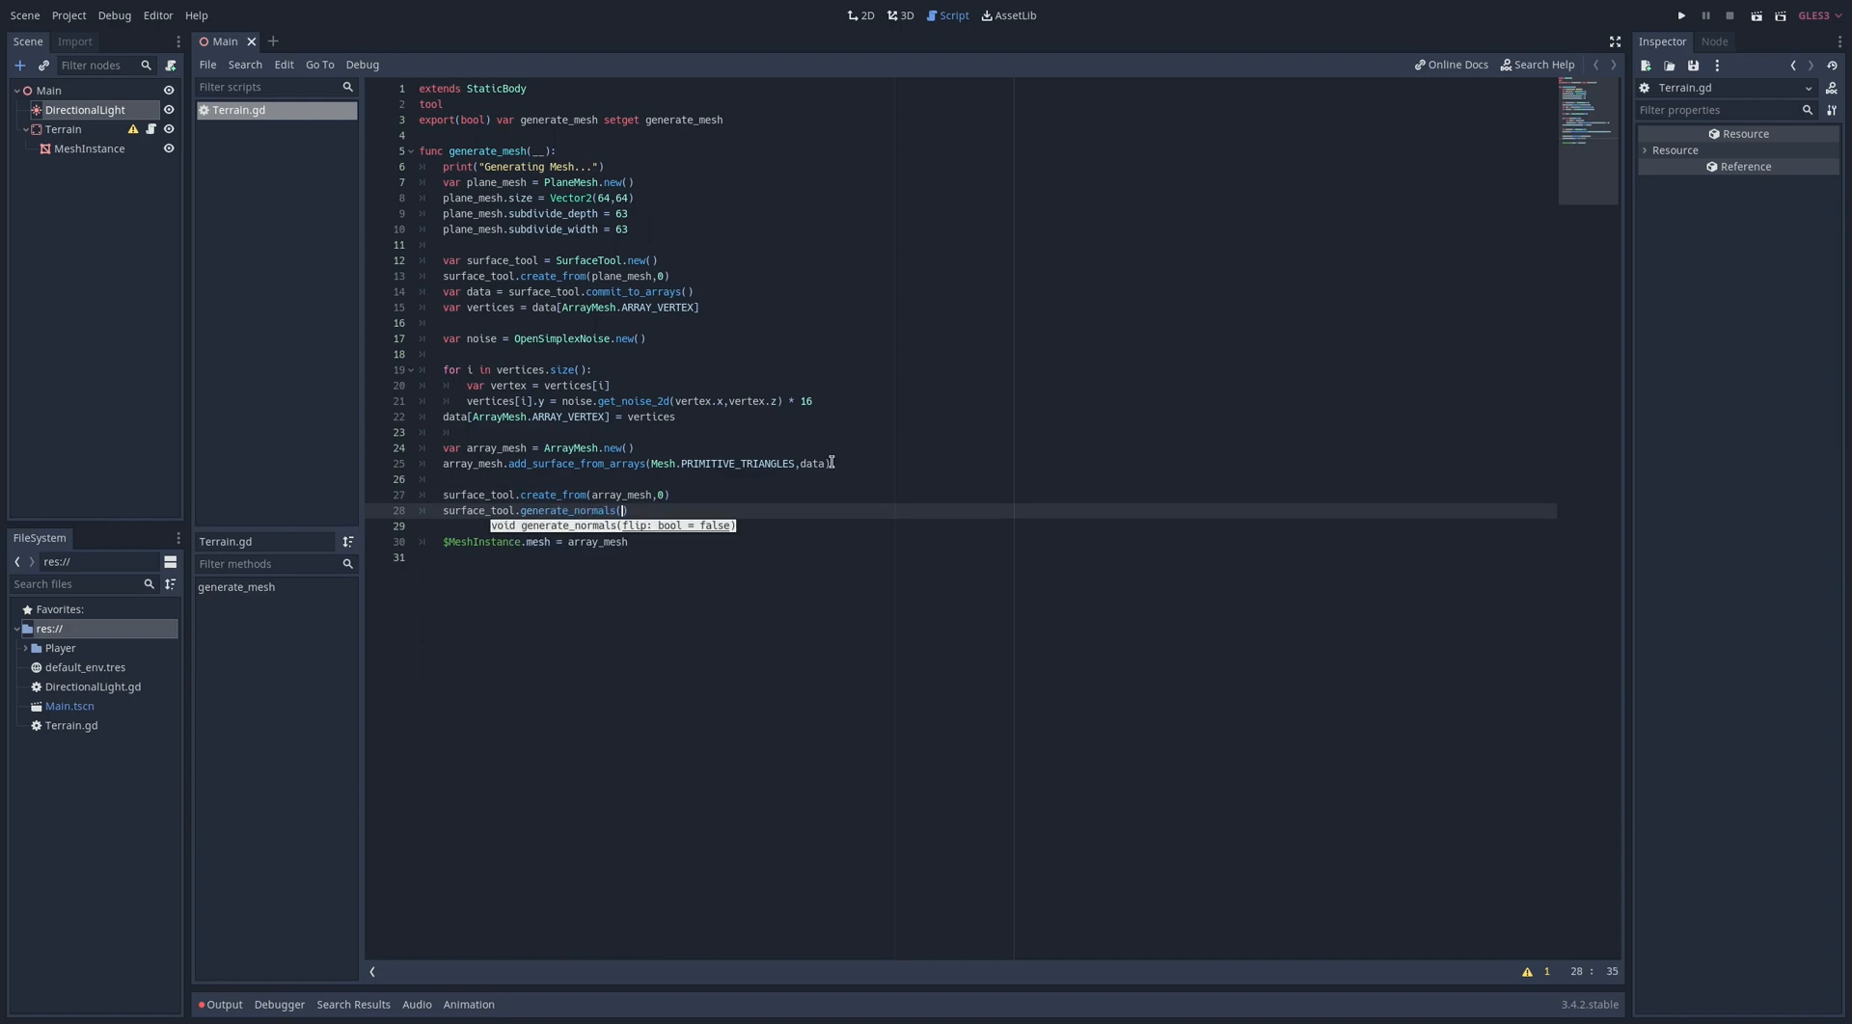
pyautogui.write('surface_tool.commit(')
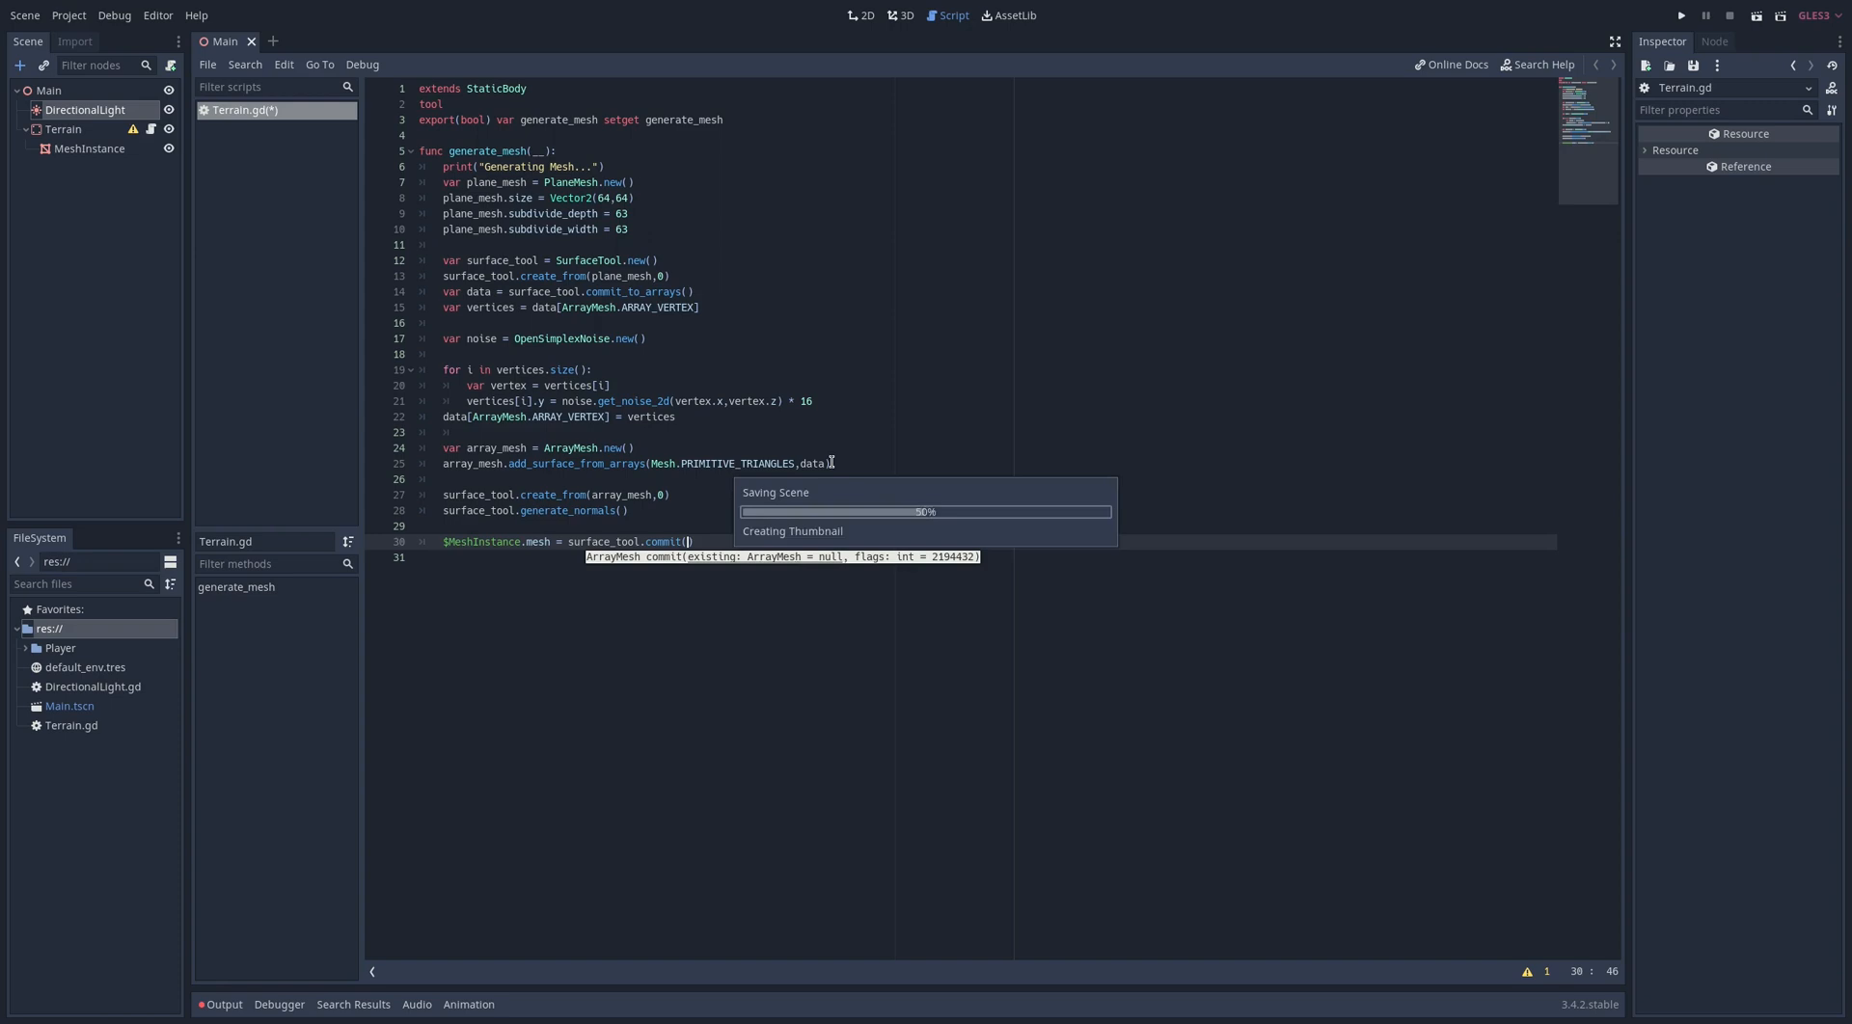
pyautogui.click(901, 16)
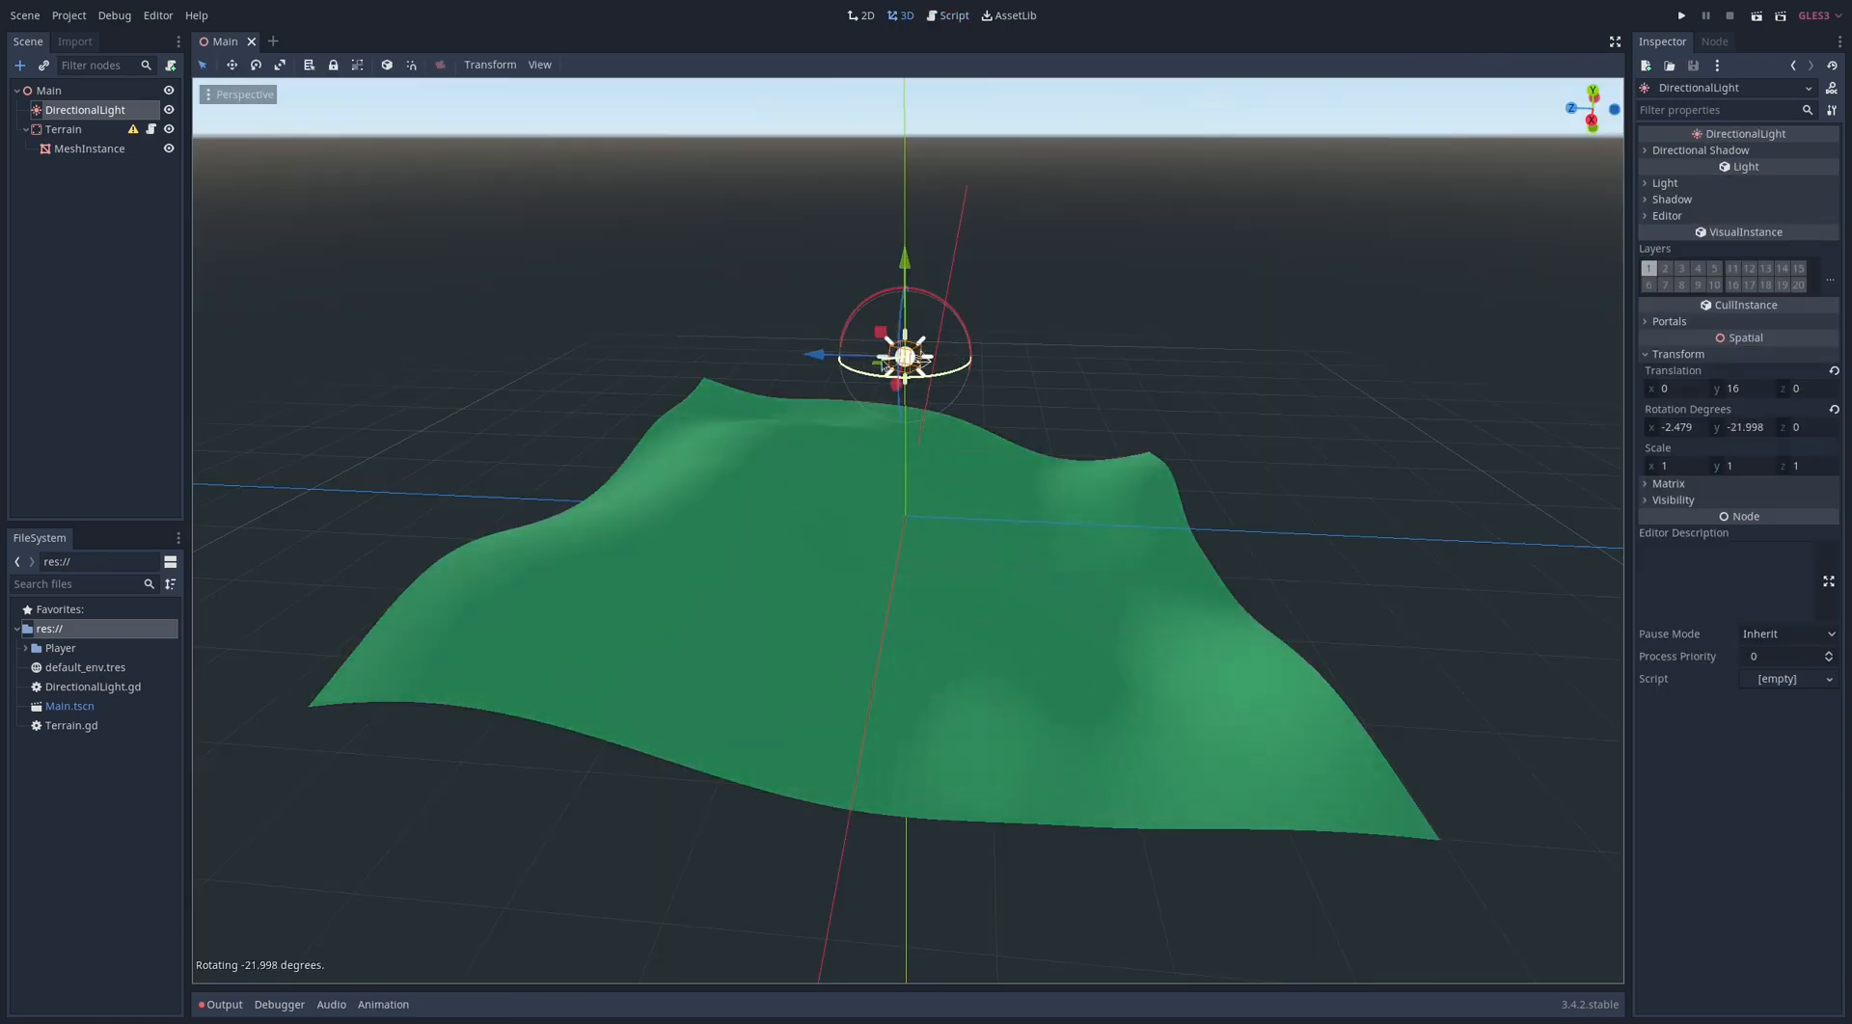
# Export an amplitude variable defaulting to 16, use it for vertex heights, and check Terrain's properties
pyautogui.click(946, 16)
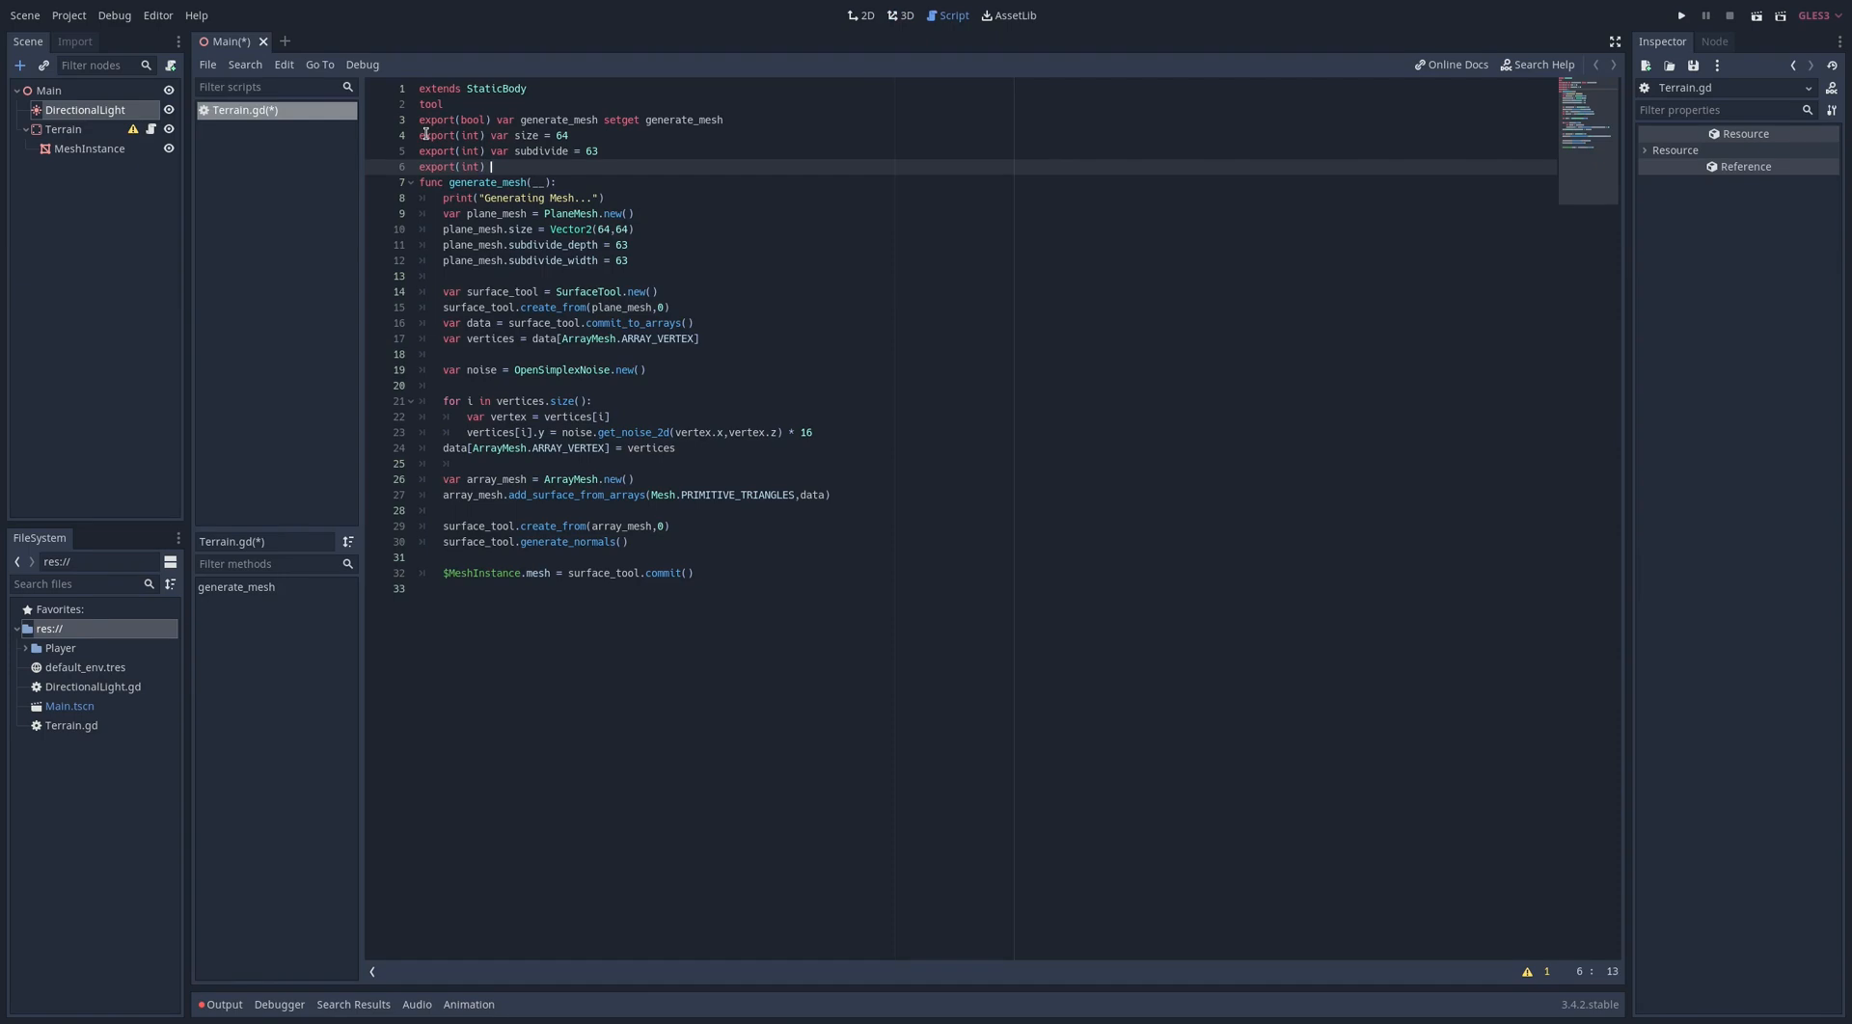
pyautogui.write('var amplitude')
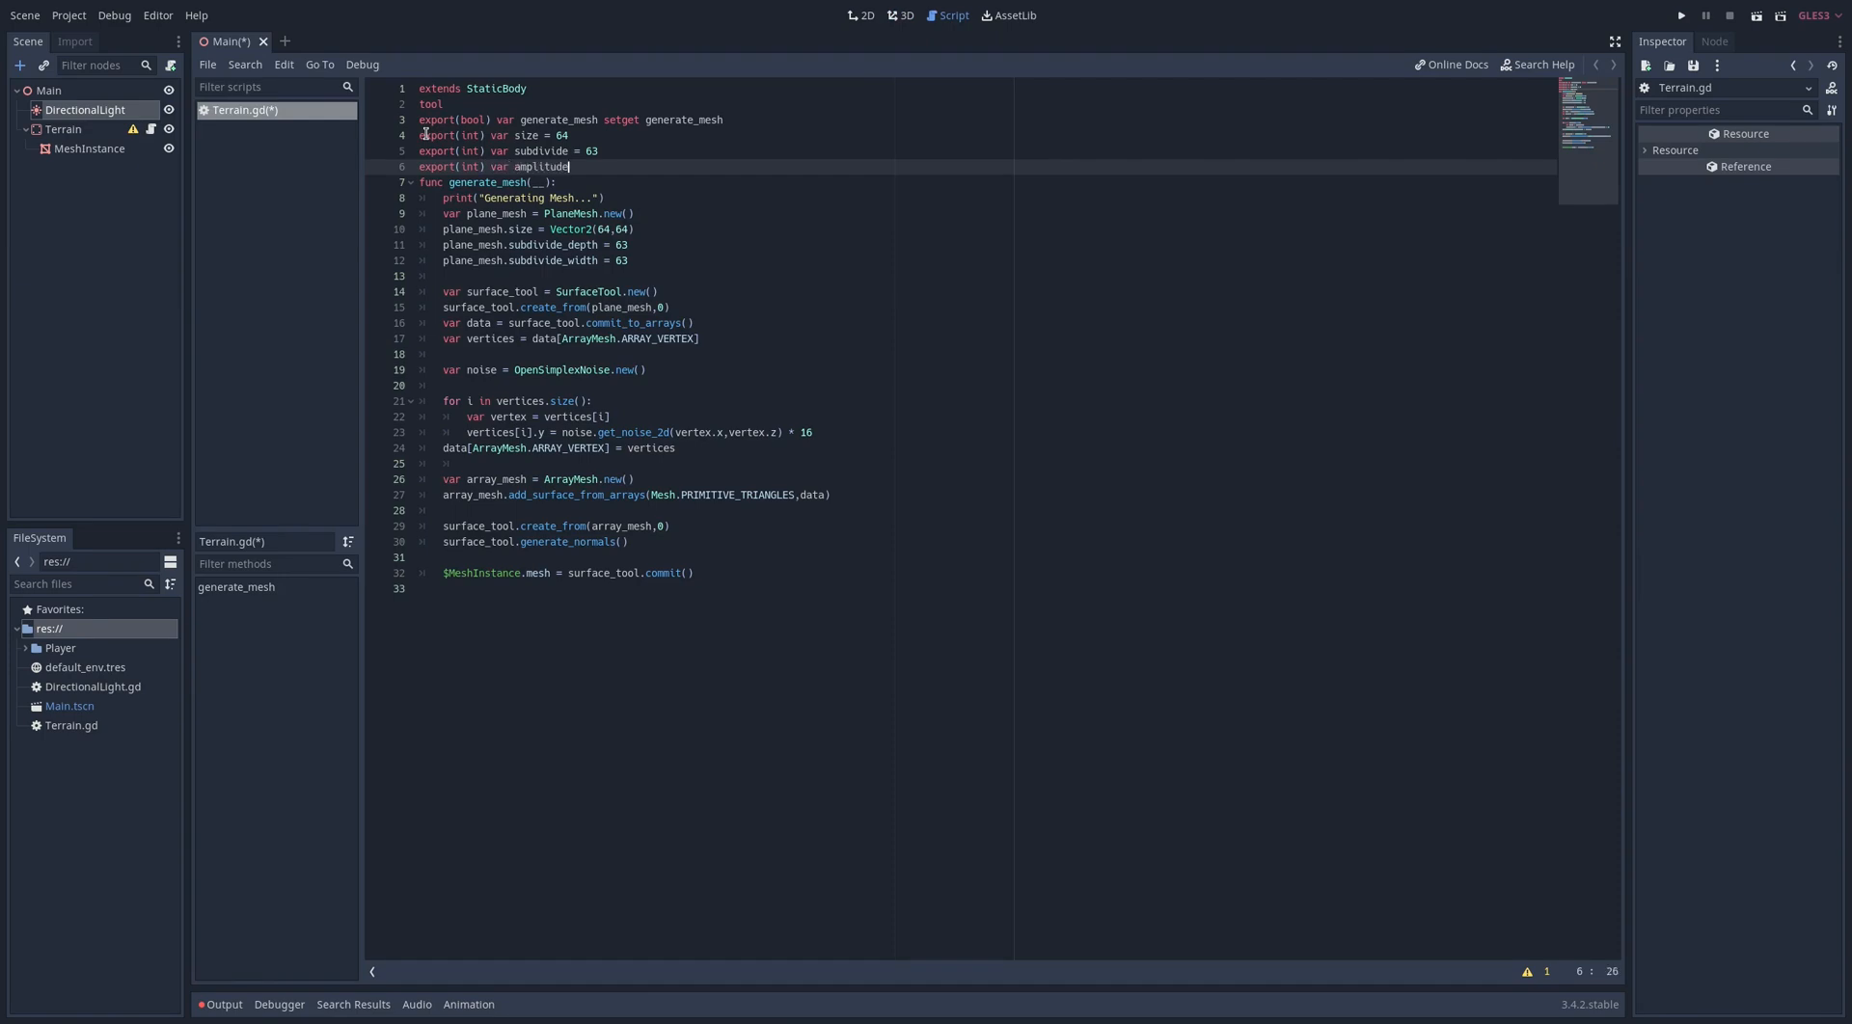
pyautogui.write('= 16')
pyautogui.click(537, 261)
pyautogui.write('subdivide')
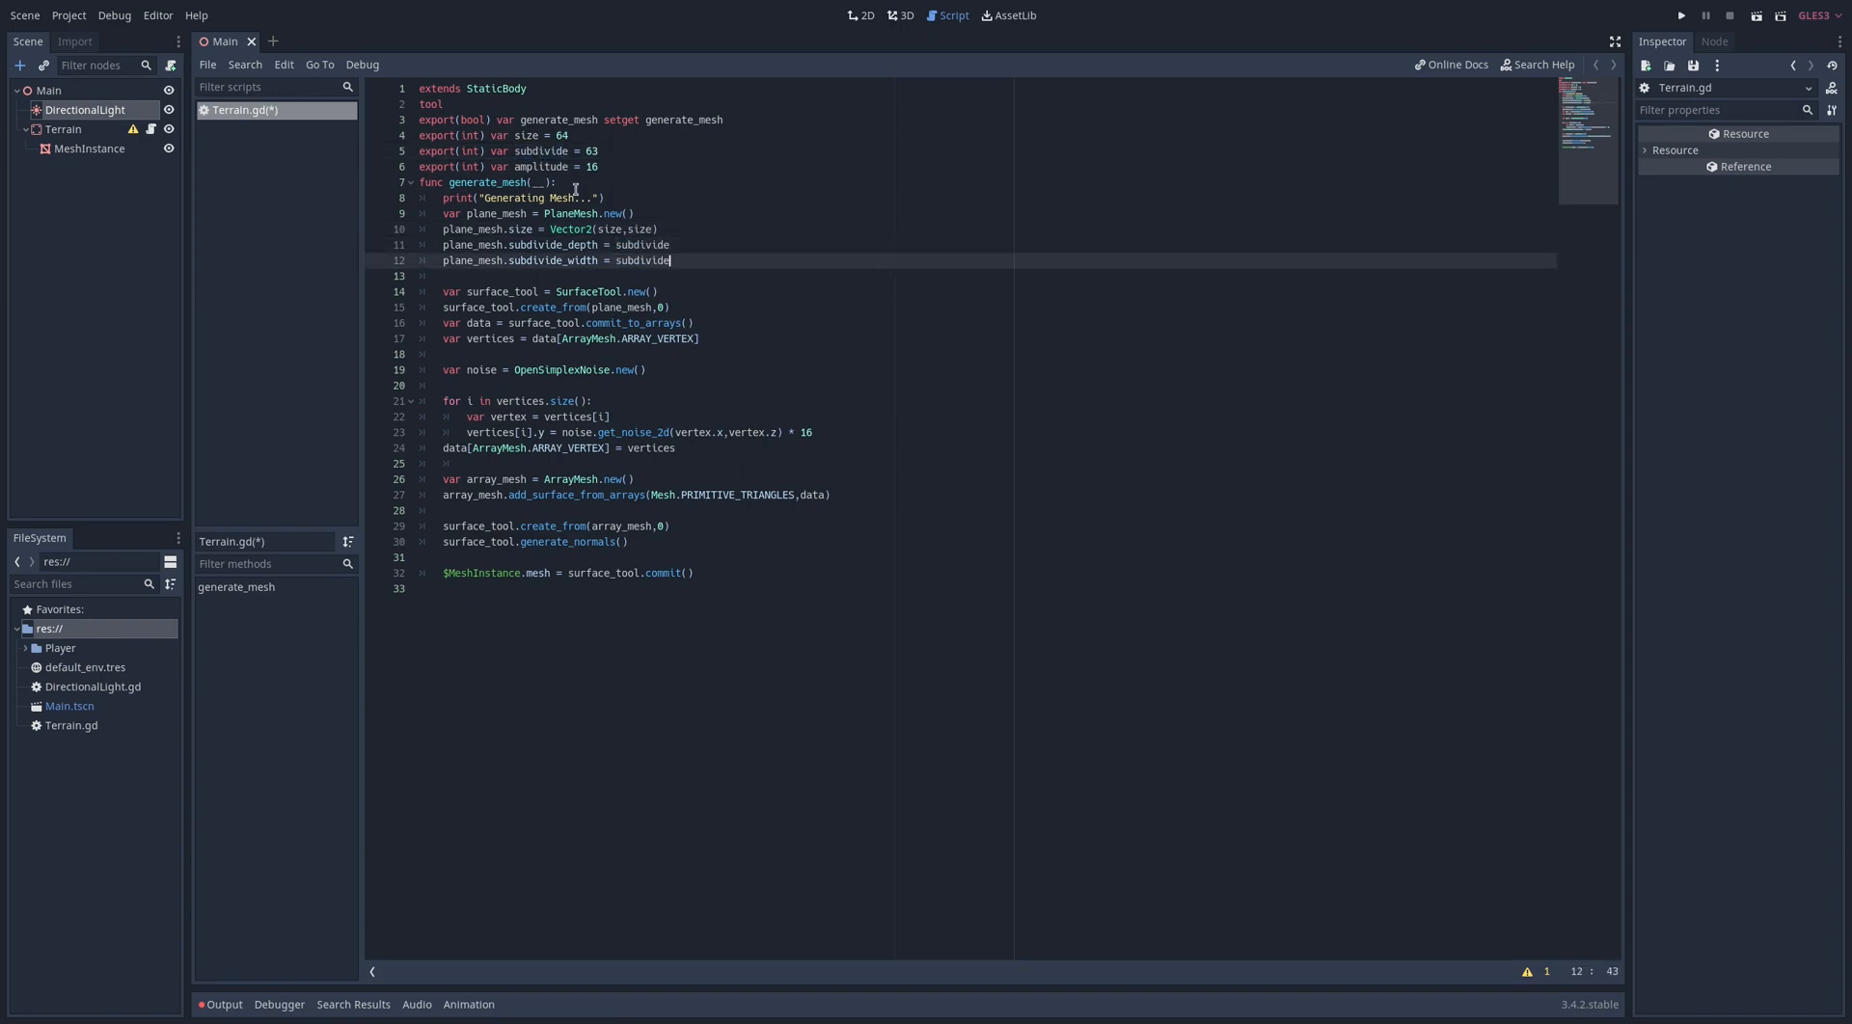
pyautogui.write('amplitude')
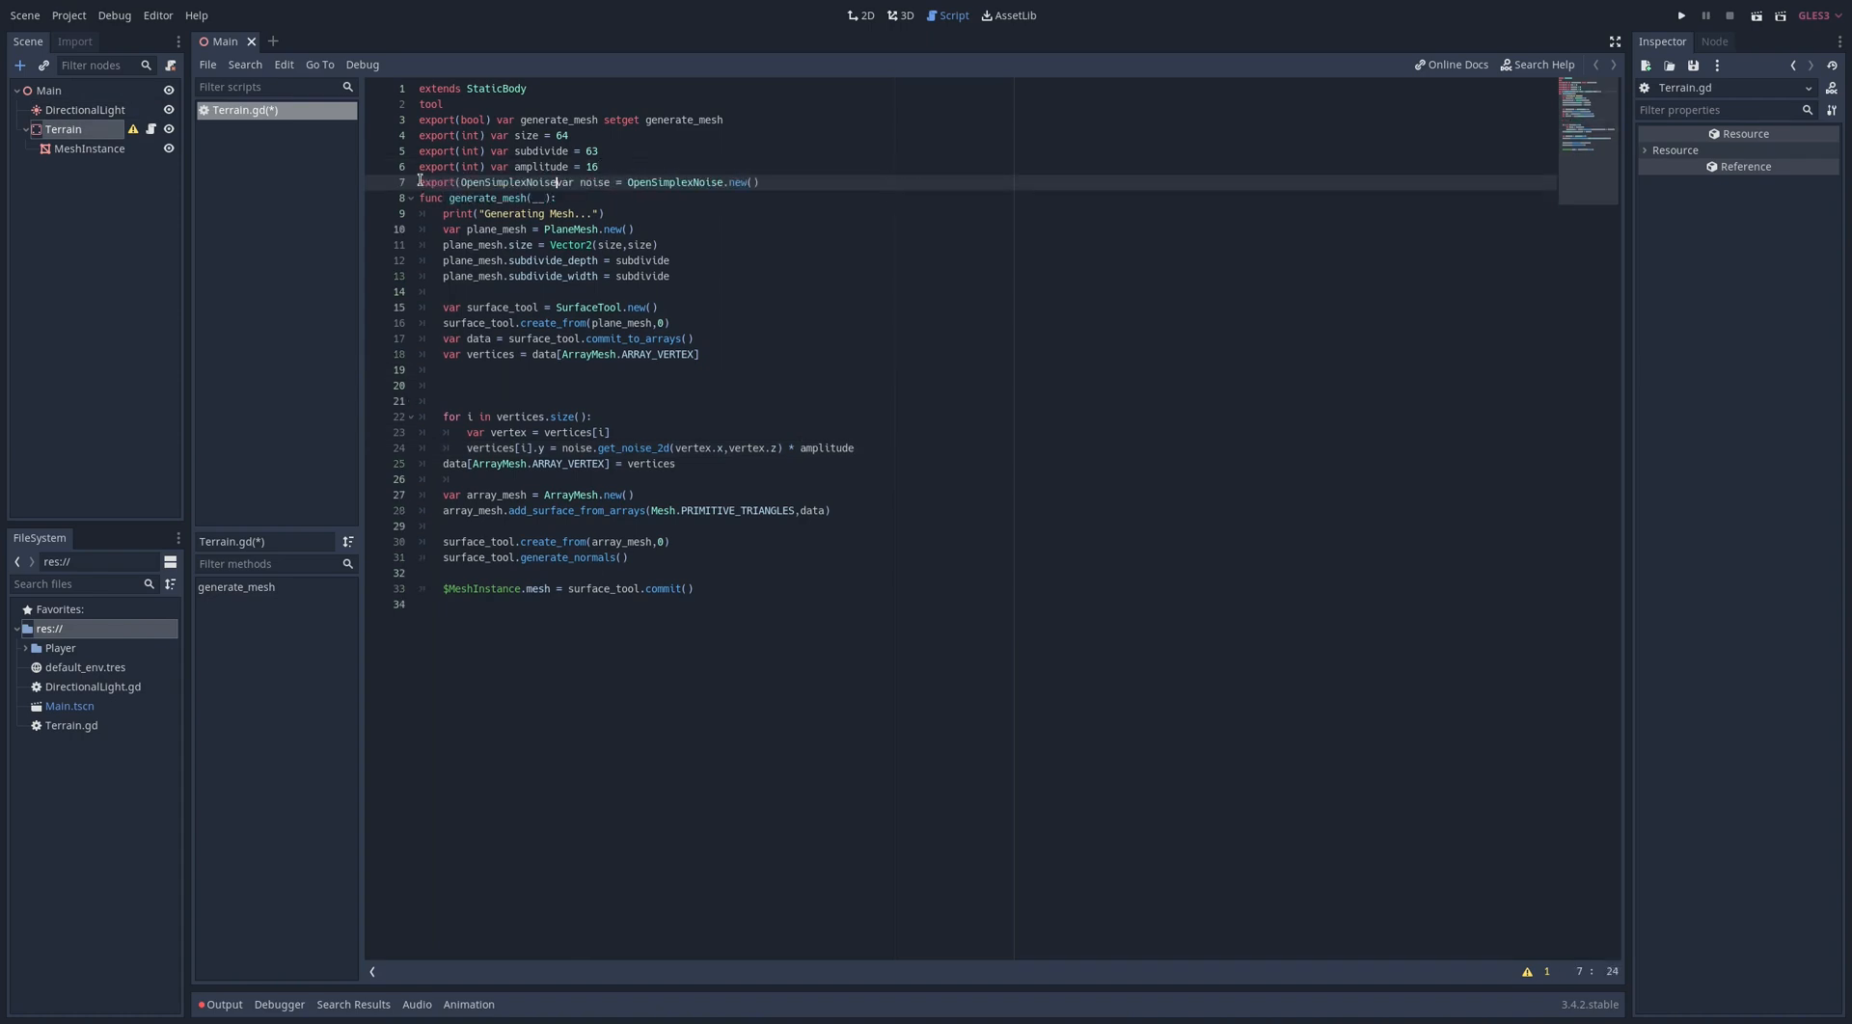
pyautogui.click(904, 15)
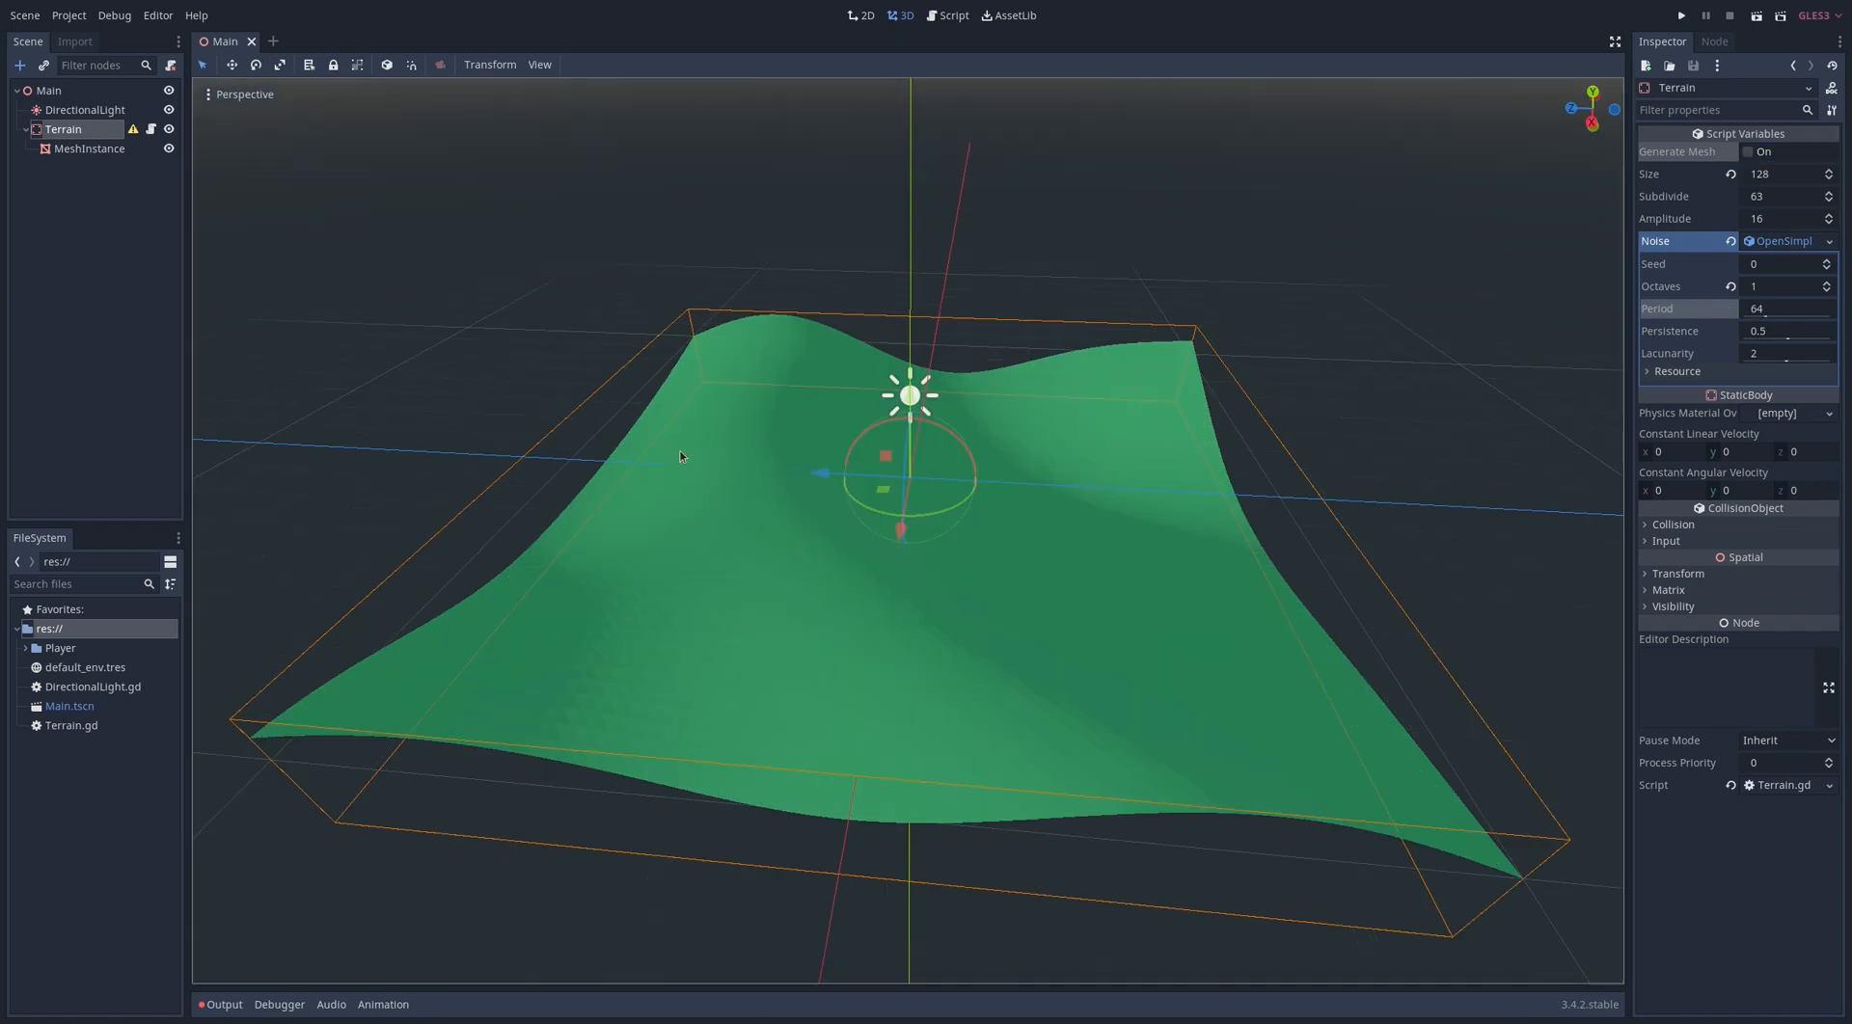
# Set the terrain Size to 128 with a new OpenSimplexNoise and add the Player scene to Main
pyautogui.click(59, 648)
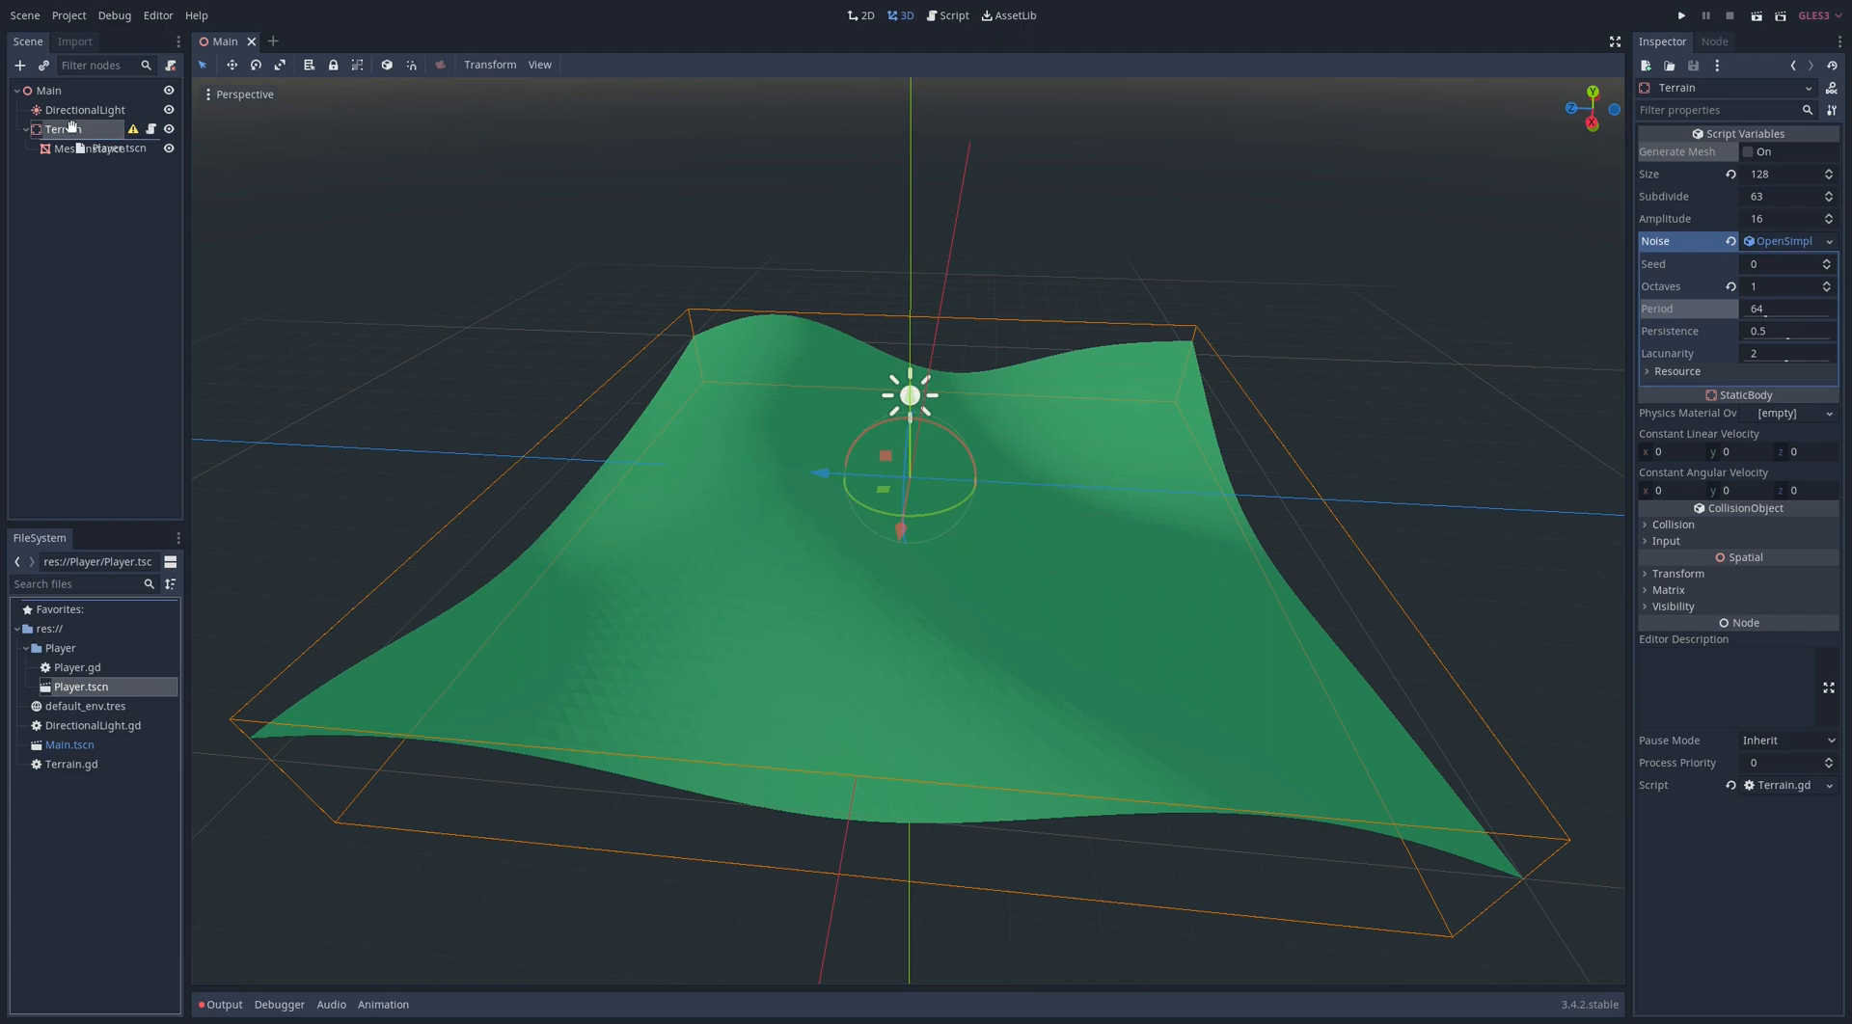
pyautogui.click(1708, 15)
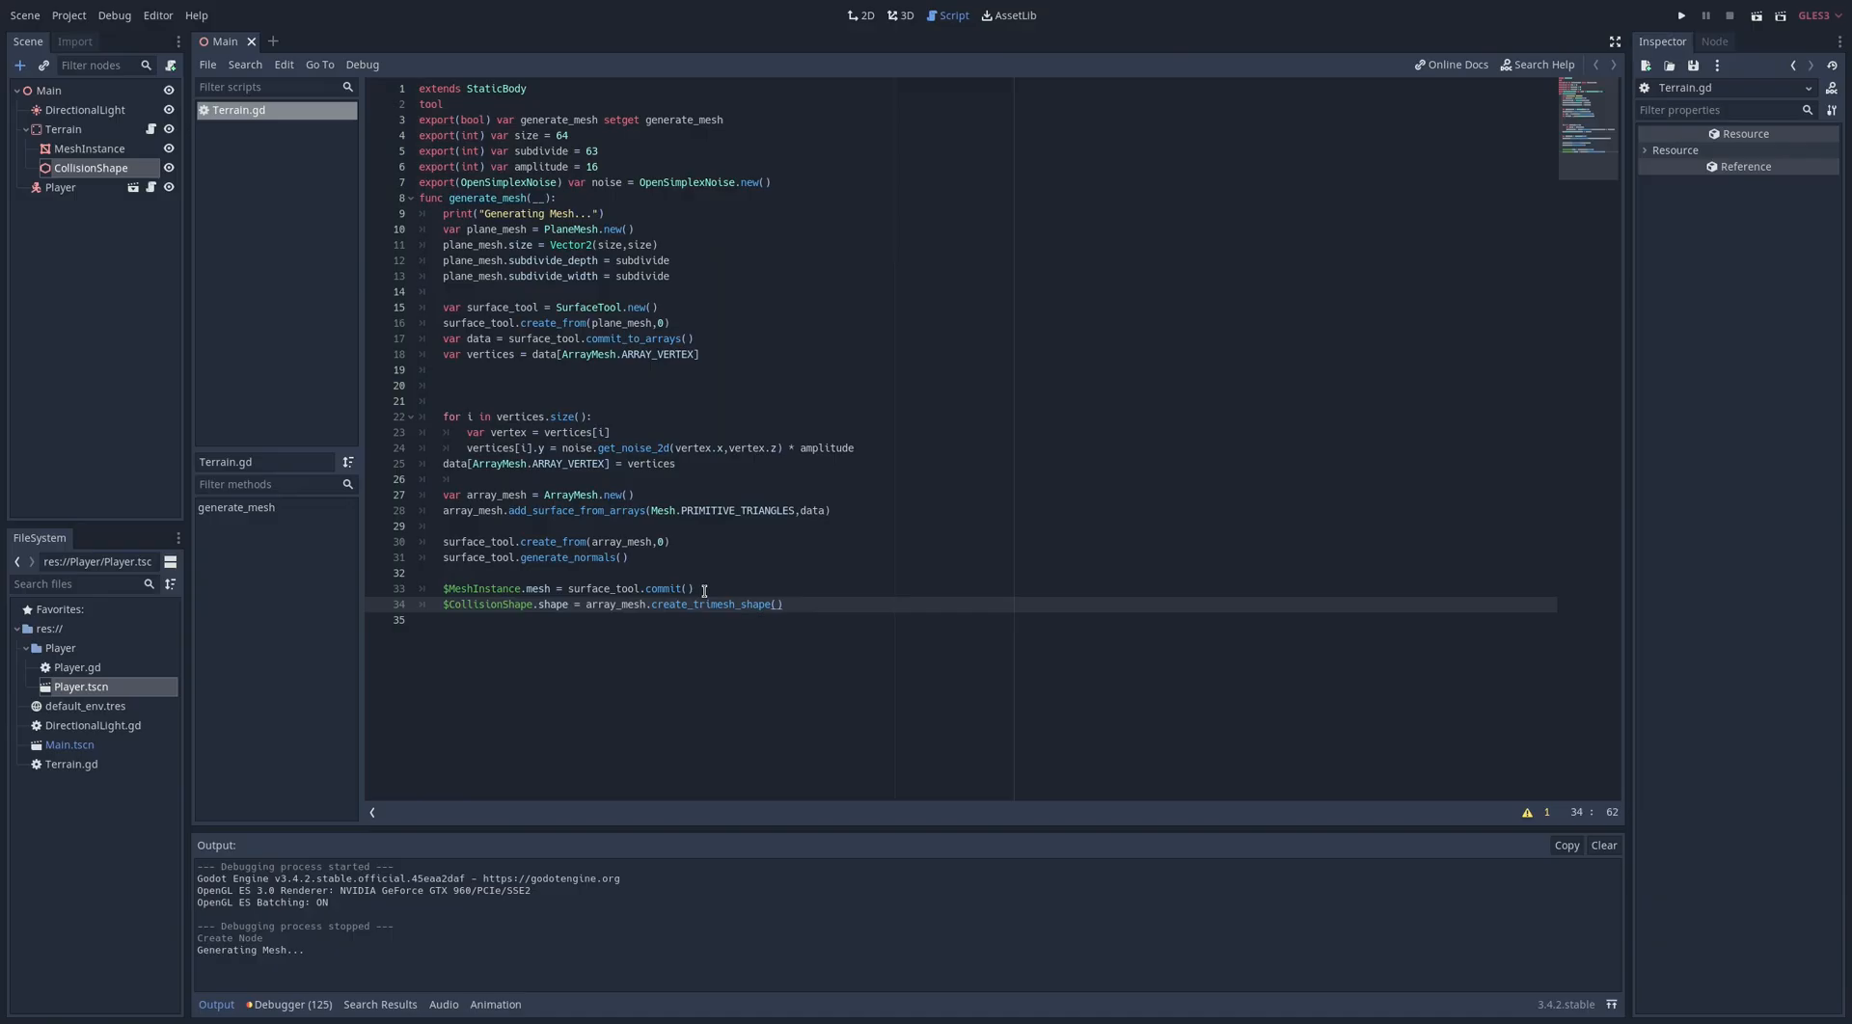
# Run the game to view the green hilly terrain with trimesh collision
pyautogui.click(1679, 15)
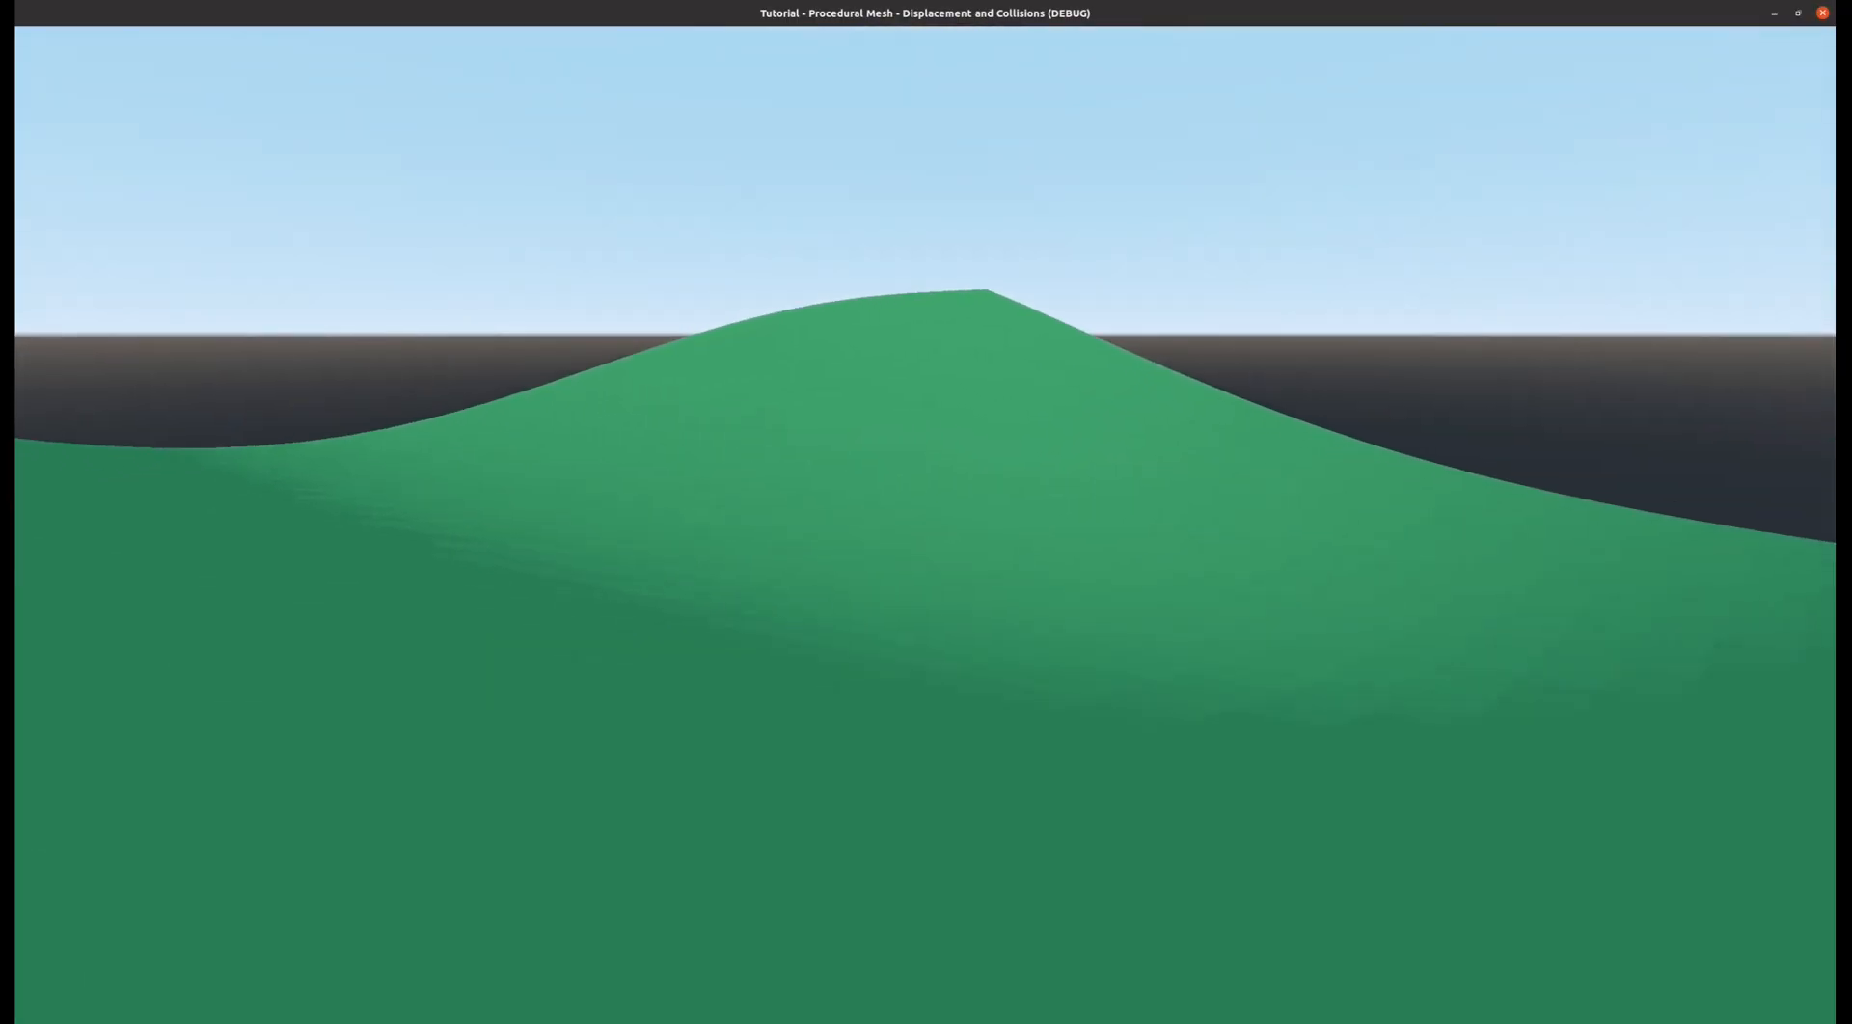